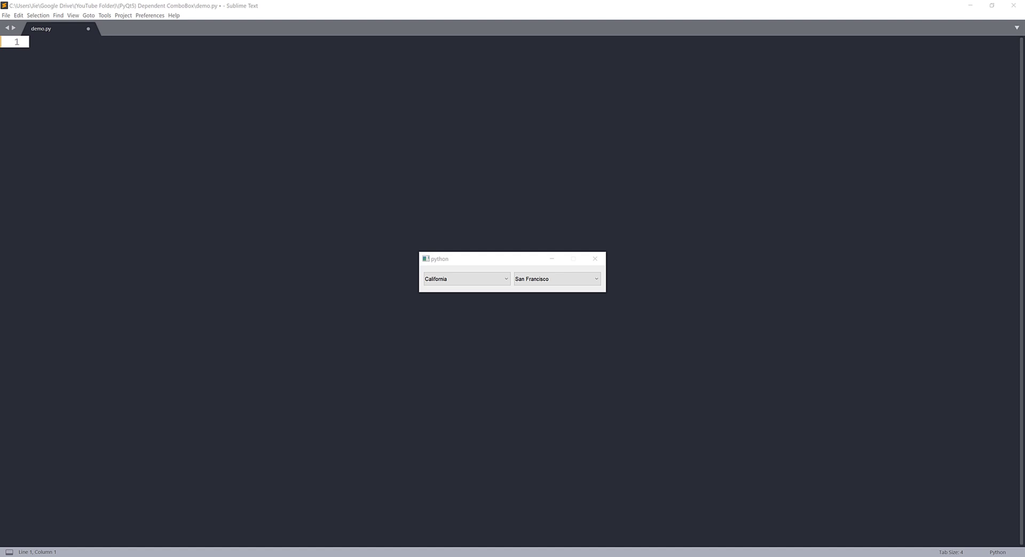
{"action": "mouse_move", "coordinate": [484, 262]}
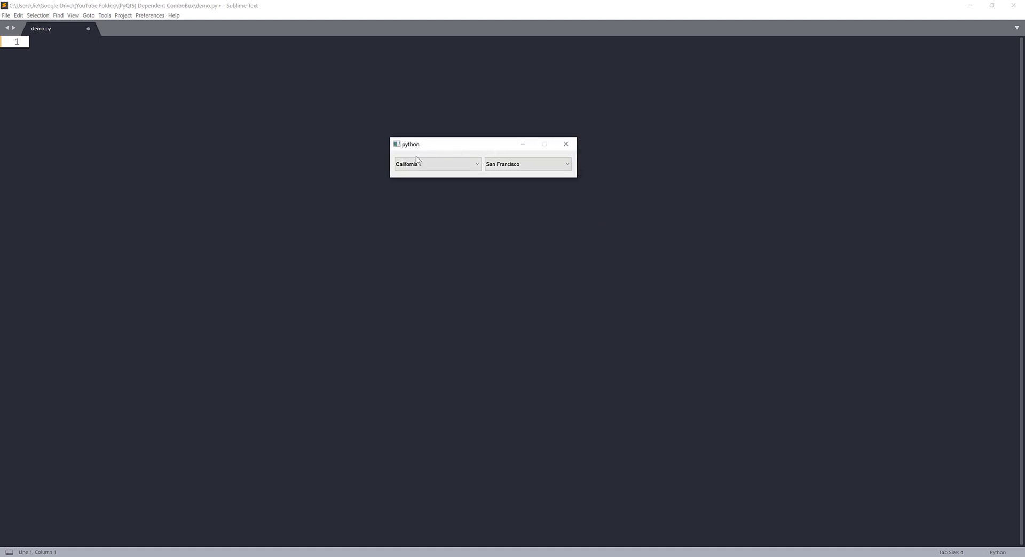
{"action": "mouse_move", "coordinate": [399, 147]}
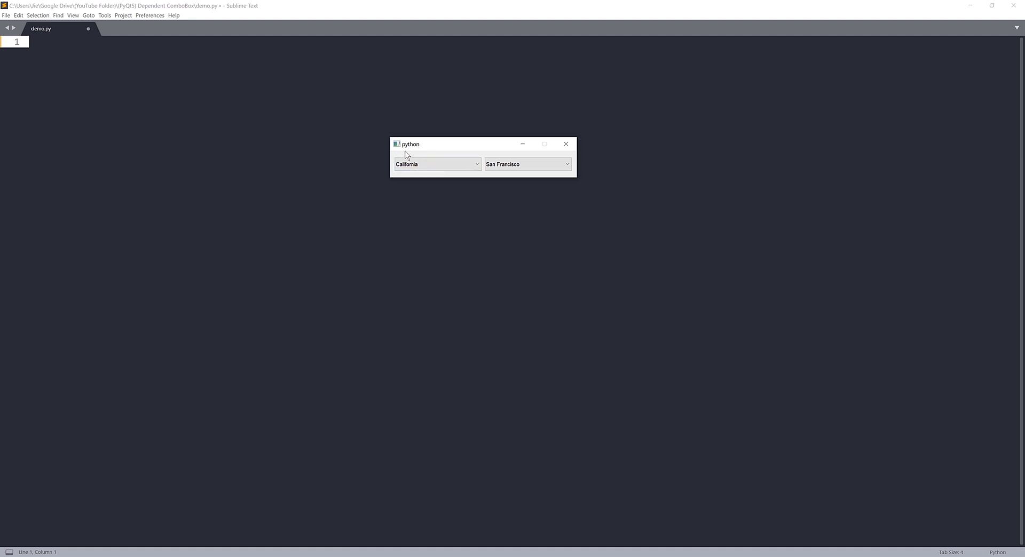
Step: Check the cities listed for California, then for Illinois, in the demo window
{"action": "left_click", "coordinate": [436, 163]}
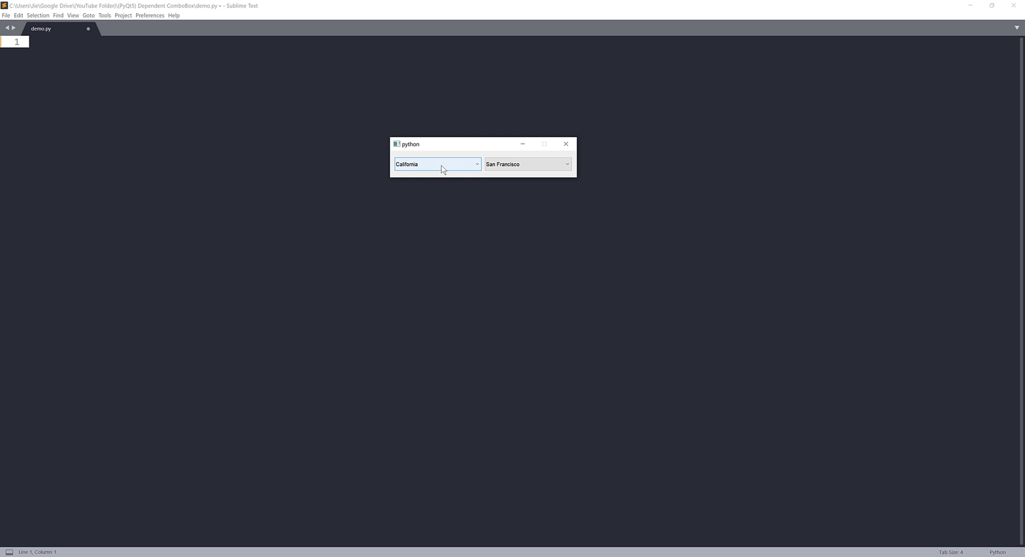
{"action": "left_click", "coordinate": [437, 164]}
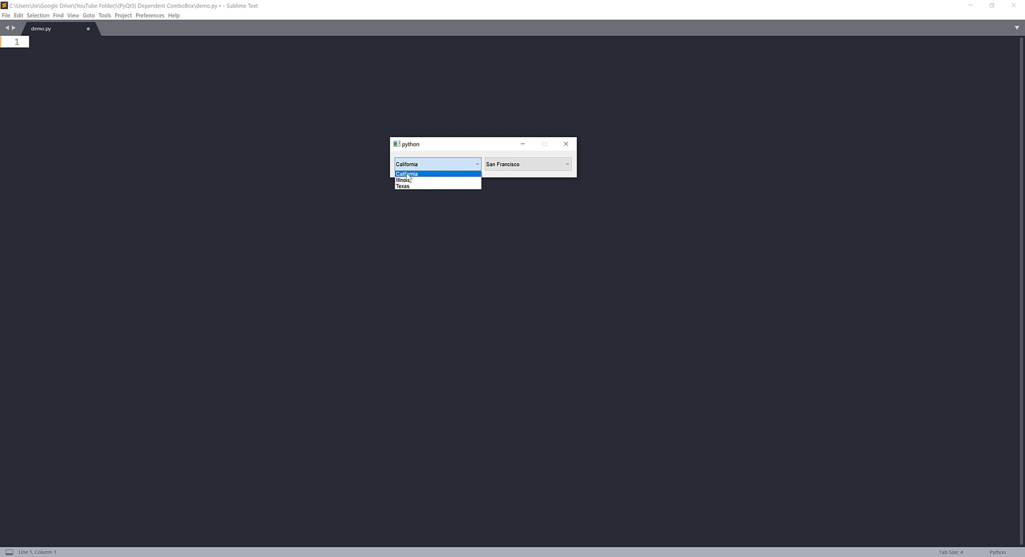
{"action": "mouse_move", "coordinate": [403, 180]}
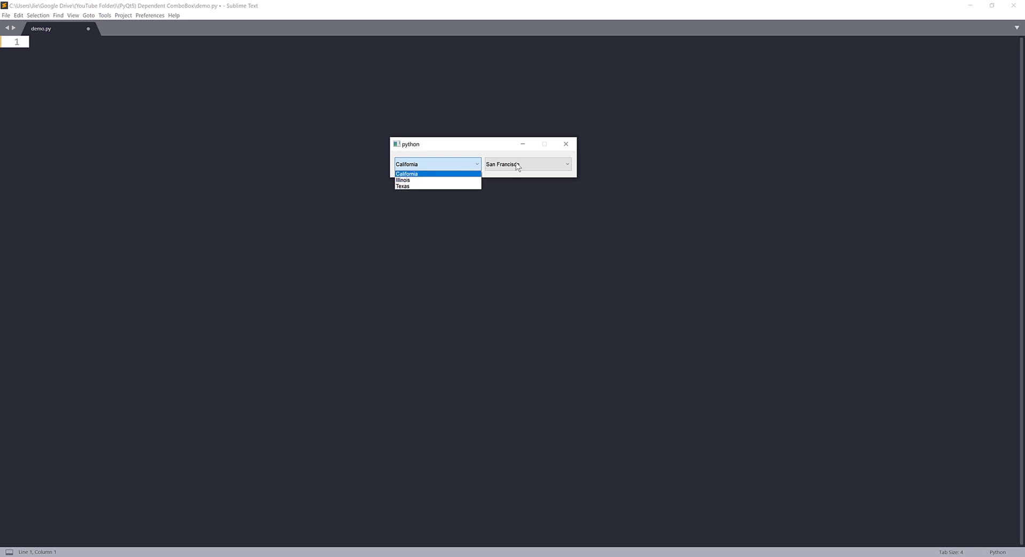
{"action": "left_click", "coordinate": [526, 164]}
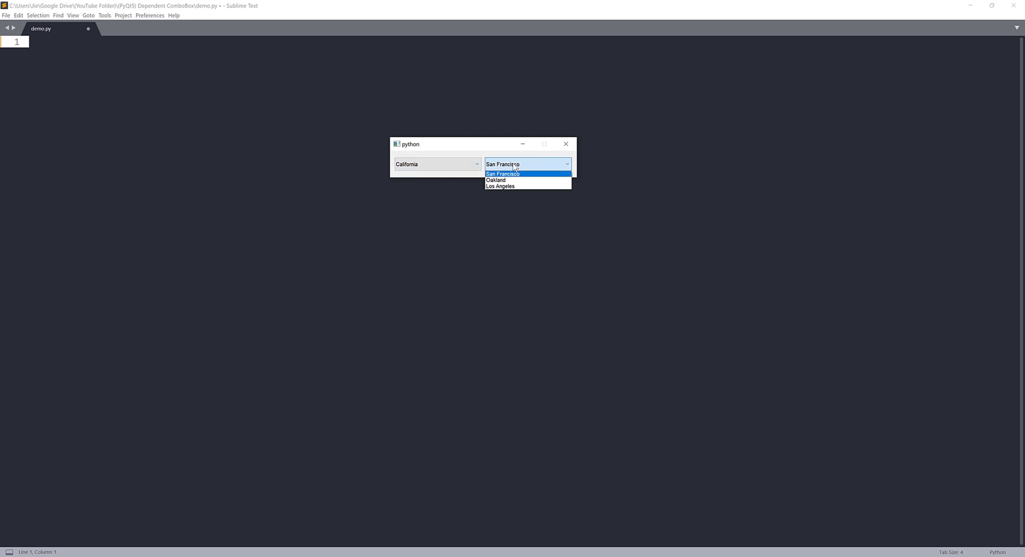
{"action": "mouse_move", "coordinate": [500, 180]}
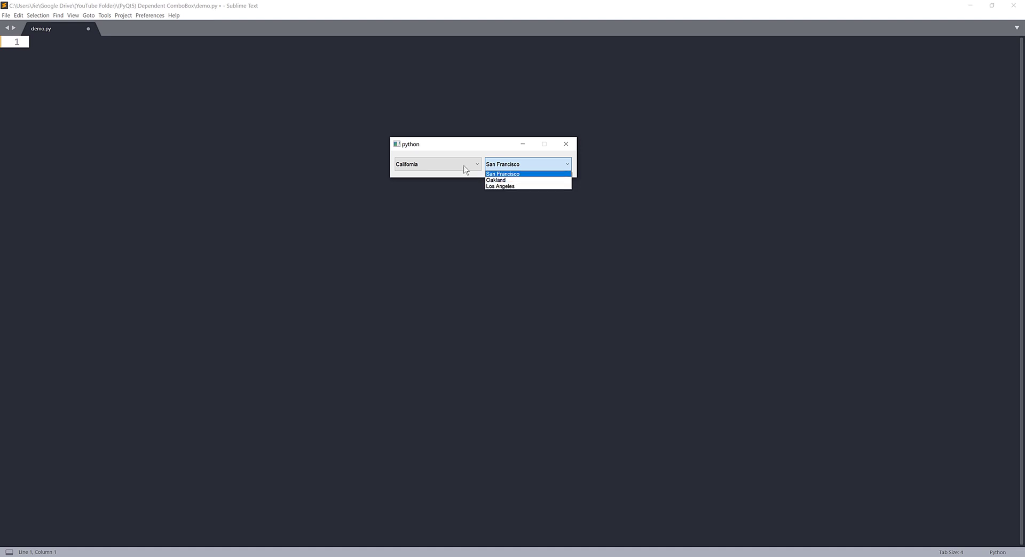
{"action": "left_click", "coordinate": [436, 163]}
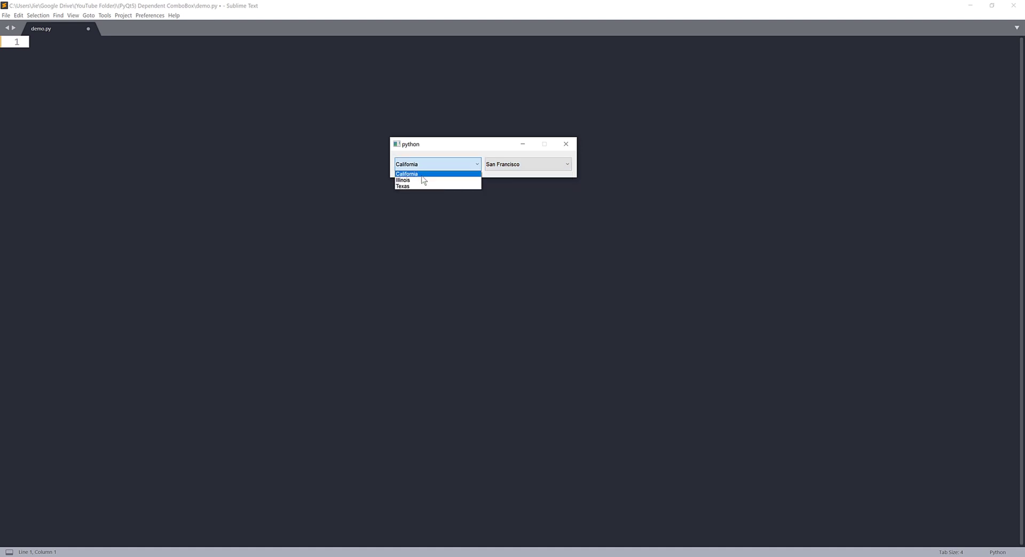
{"action": "left_click", "coordinate": [404, 180]}
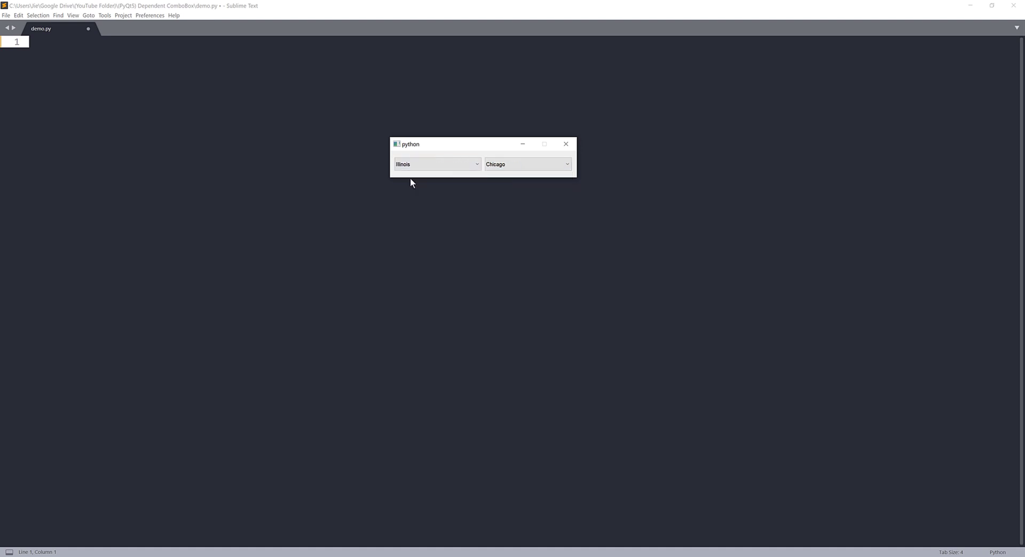
{"action": "left_click", "coordinate": [527, 163]}
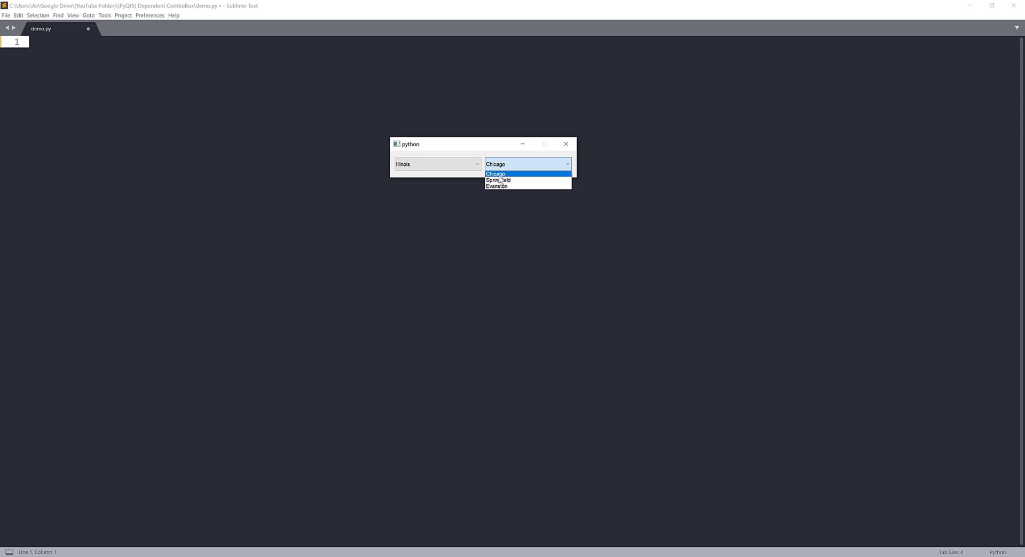
{"action": "mouse_move", "coordinate": [522, 180]}
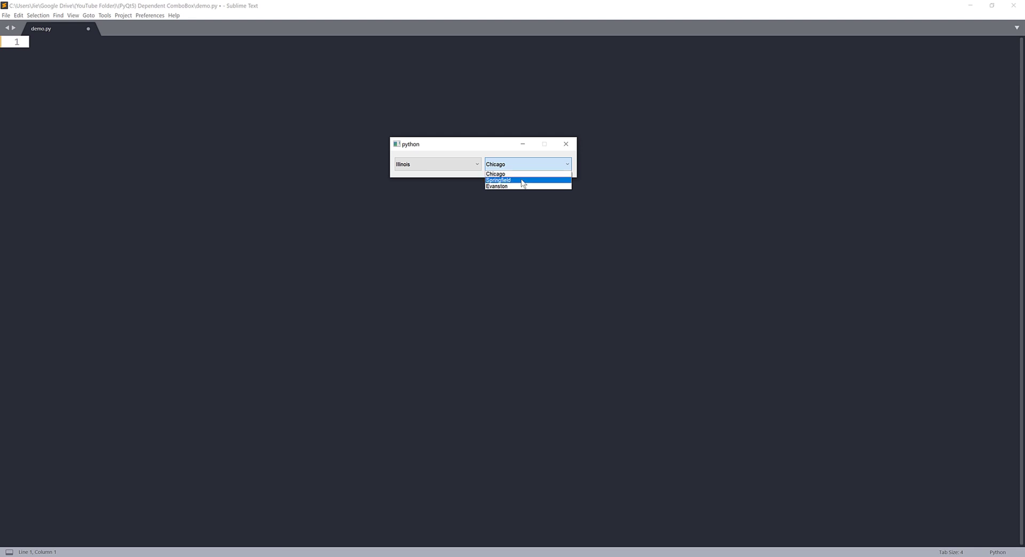
Step: Check Texas's cities, switch back to California, and close the demo window
{"action": "left_click", "coordinate": [434, 164]}
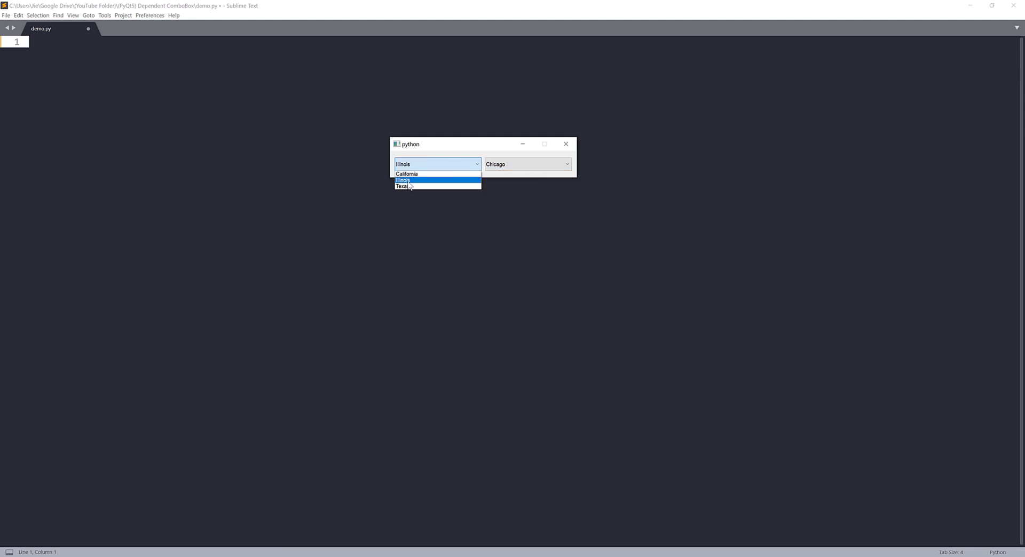
{"action": "left_click", "coordinate": [401, 186]}
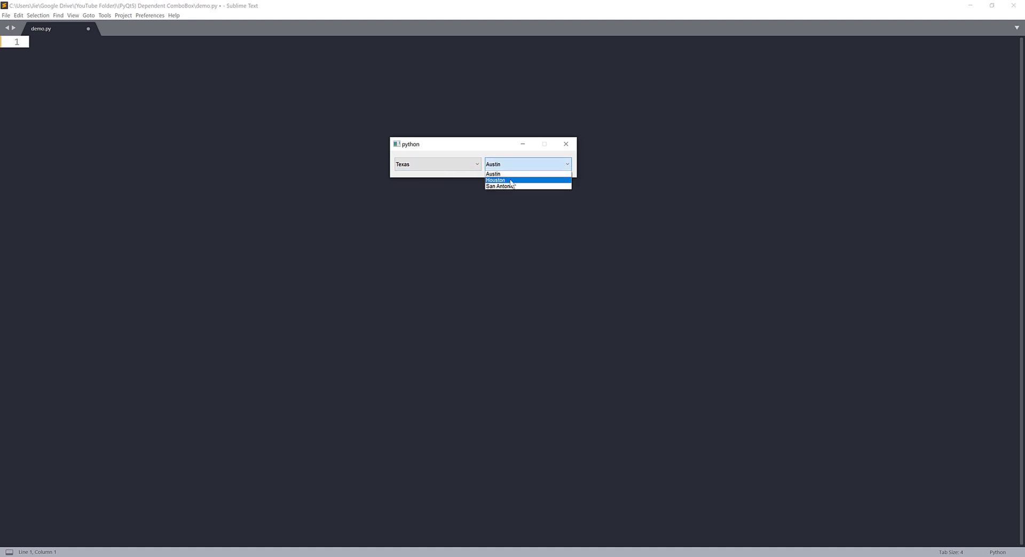
{"action": "mouse_move", "coordinate": [451, 182]}
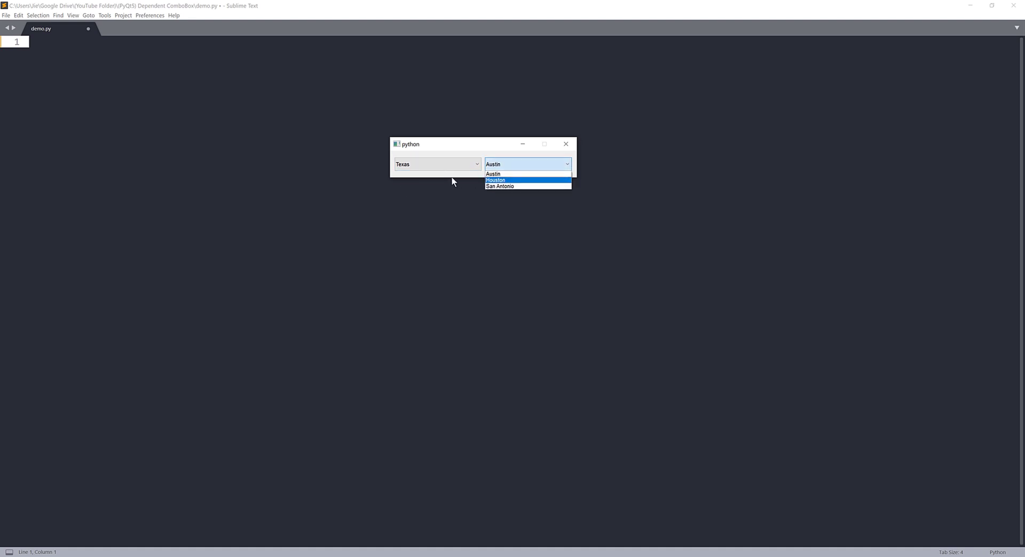
{"action": "left_click", "coordinate": [494, 174]}
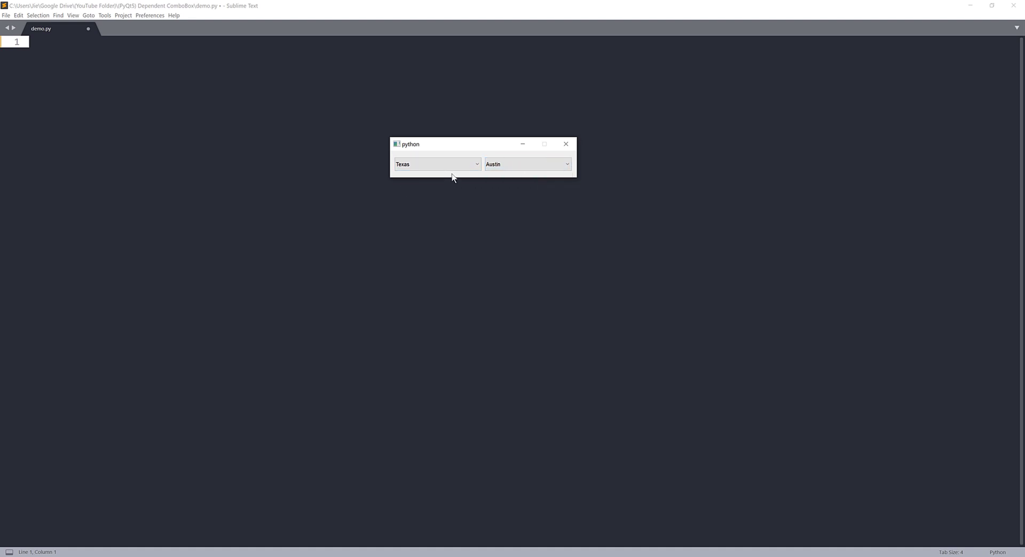
{"action": "left_click", "coordinate": [436, 164]}
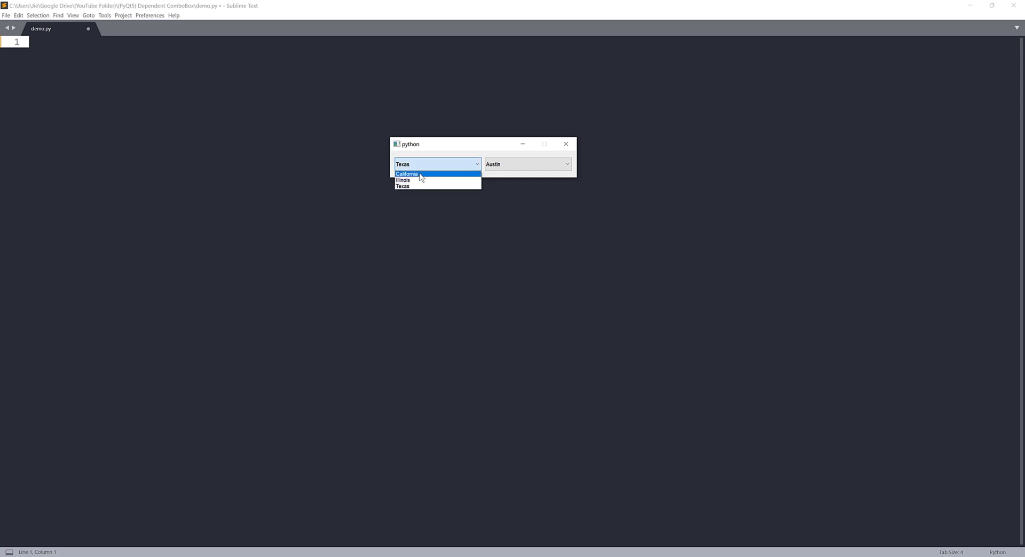
{"action": "left_click", "coordinate": [406, 174]}
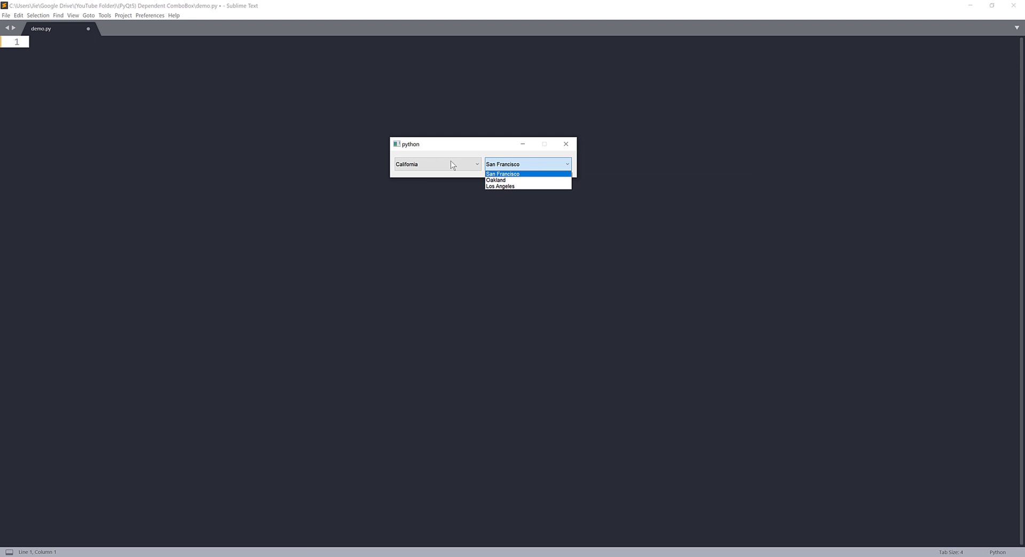
{"action": "mouse_move", "coordinate": [566, 151]}
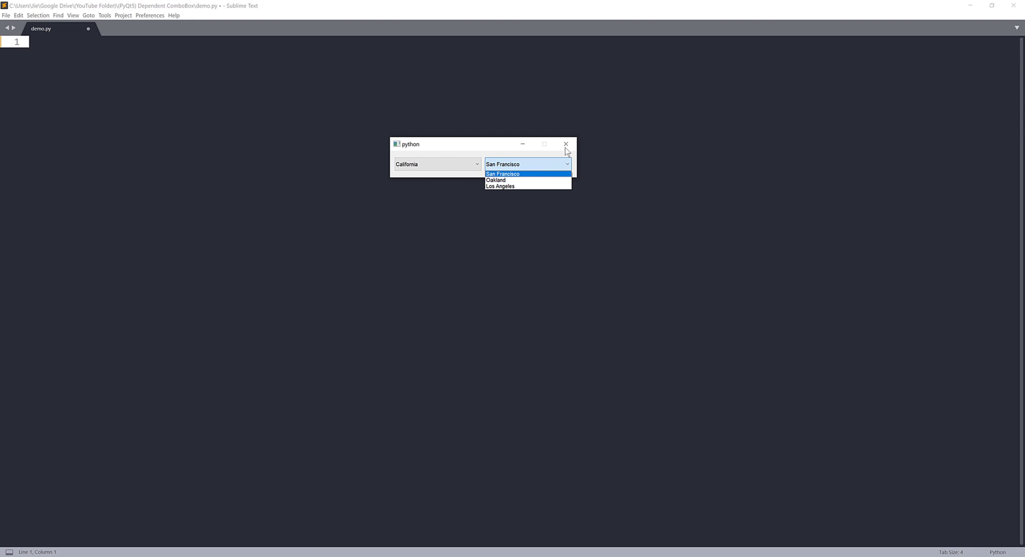
{"action": "left_click", "coordinate": [565, 143]}
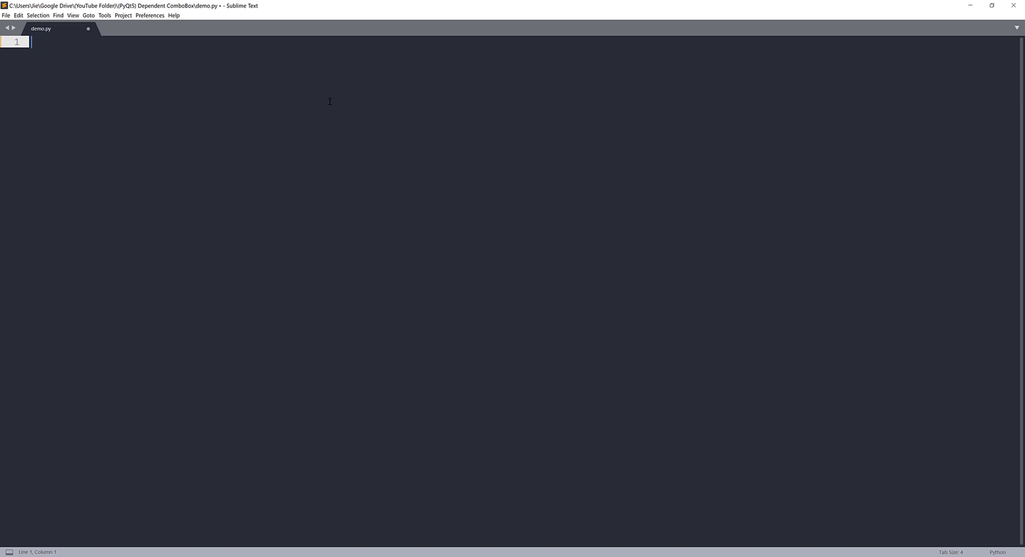
Step: Import sys and QApplication, QWidget, QComboBox, QHBoxLayout from PyQt5.QtWidgets
{"action": "type", "text": "import"}
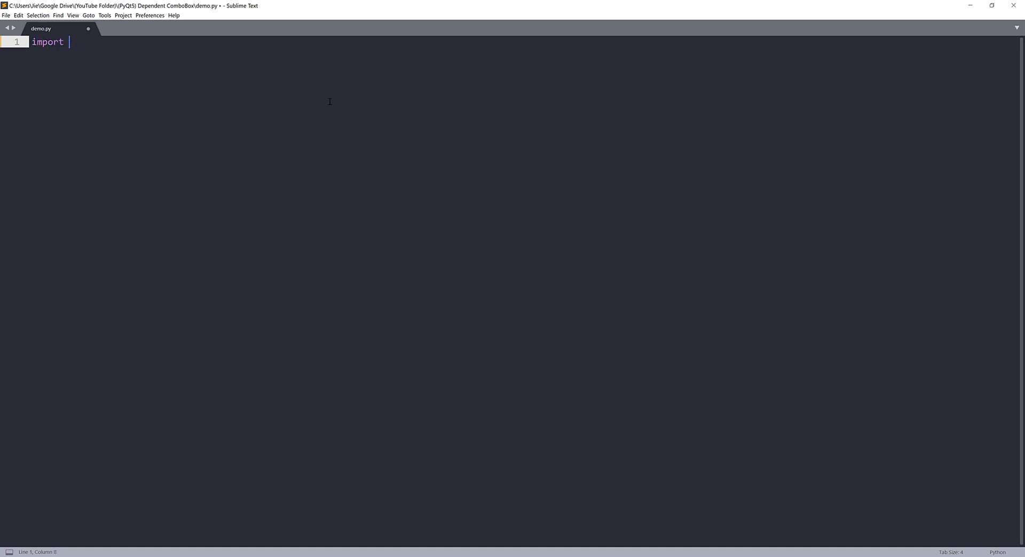
{"action": "type", "text": "sys"}
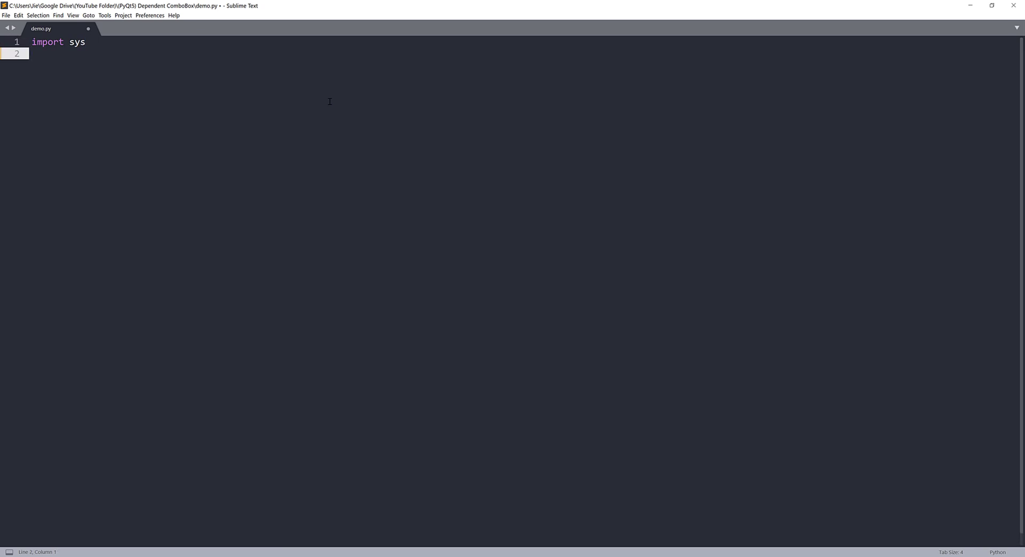
{"action": "type", "text": "from PyQt5.QtWdi"}
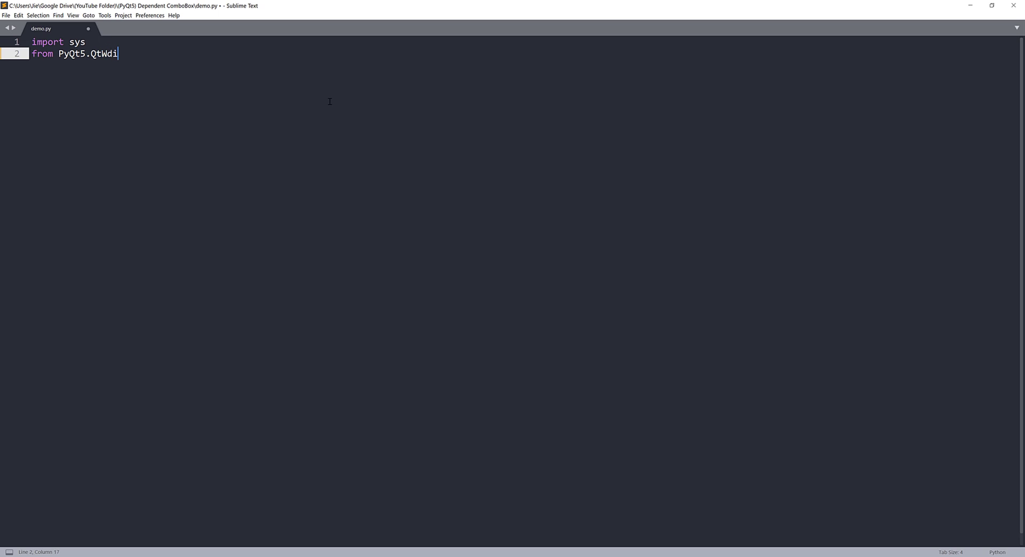
{"action": "type", "text": "gets import Q"}
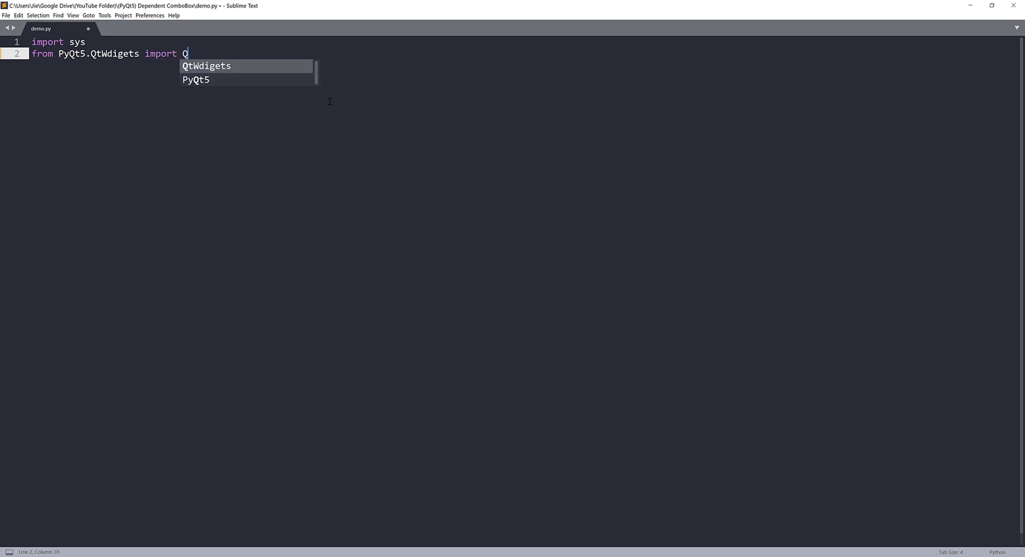
{"action": "type", "text": "Application,"}
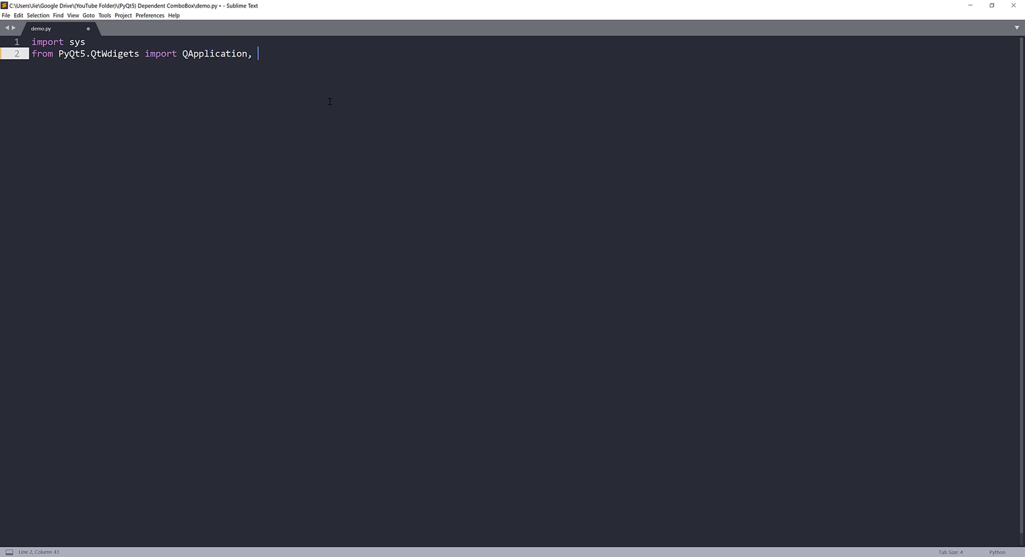
{"action": "type", "text": "QWidget, Q"}
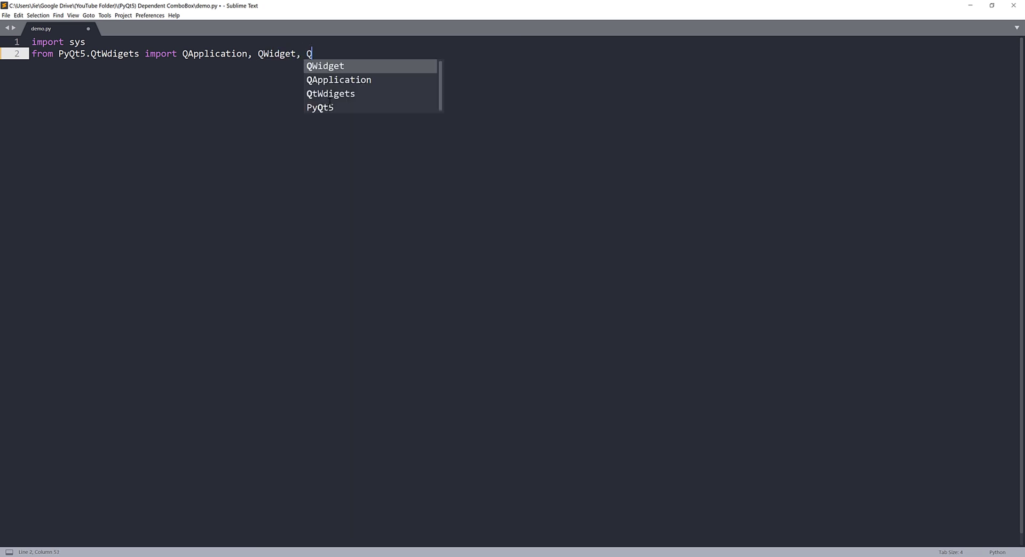
{"action": "type", "text": "Combo"}
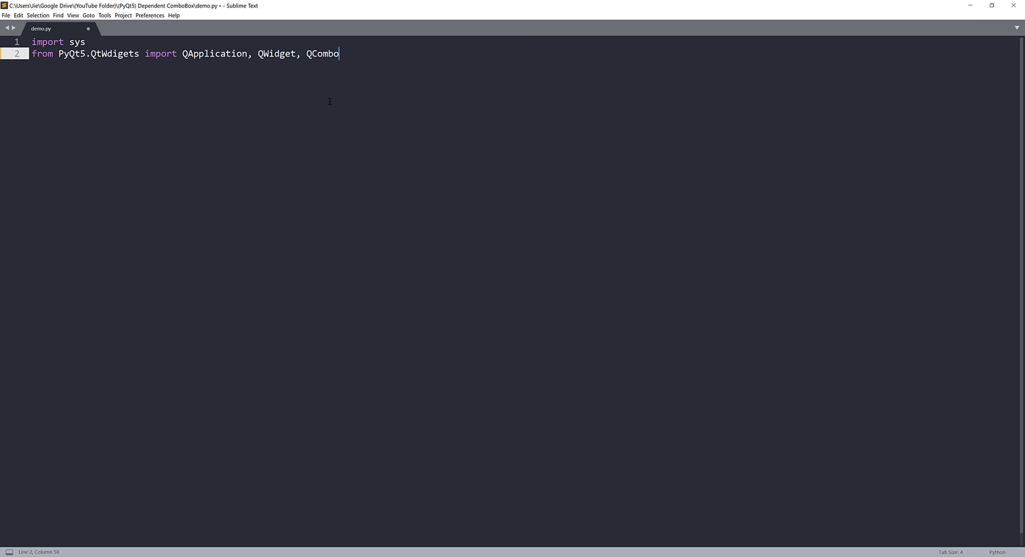
{"action": "type", "text": "Box, Q"}
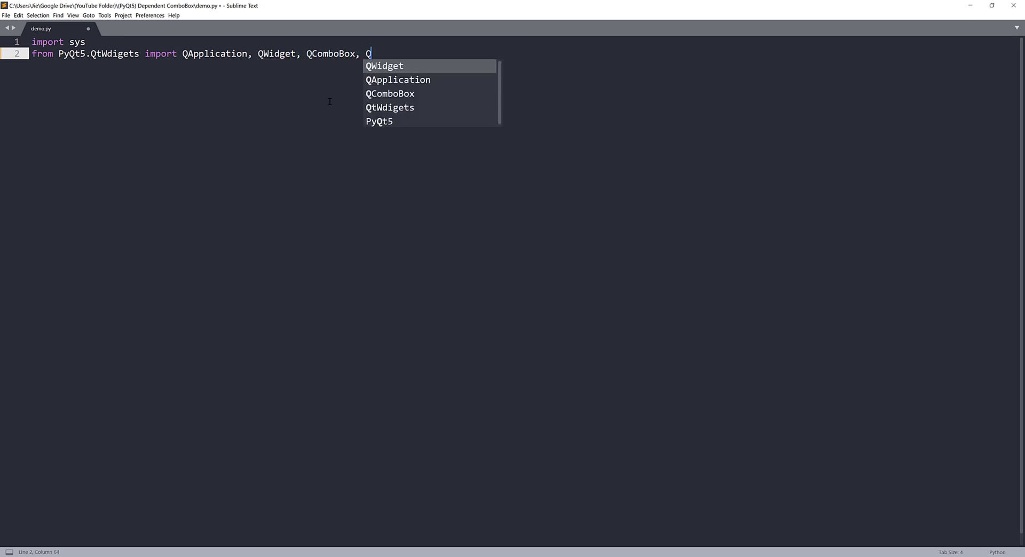
{"action": "type", "text": "HBoxLayout"}
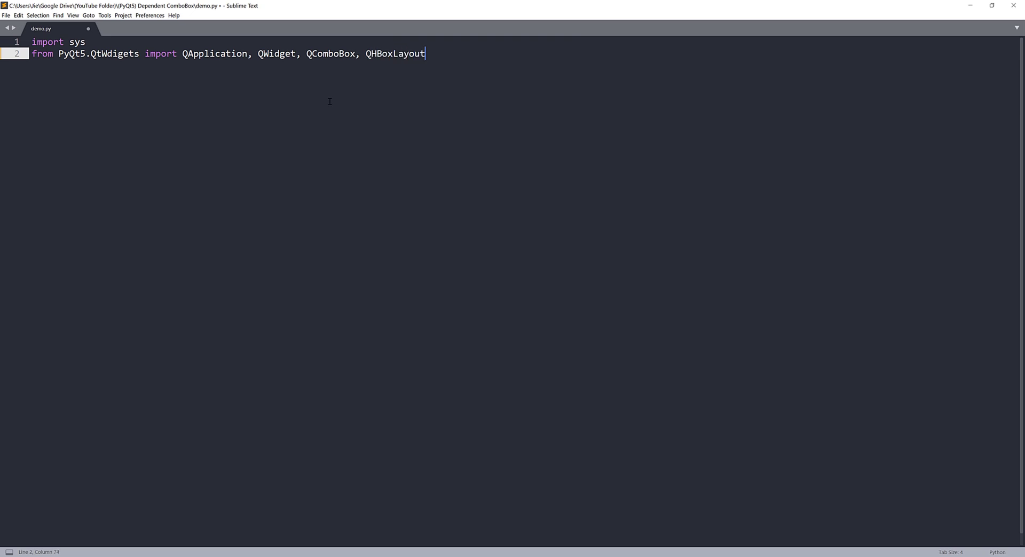
Step: Add 'from PyQt5.QtGui import QStandardItemModel, QStandardItem, QFont'
{"action": "type", "text": "from PyQ"}
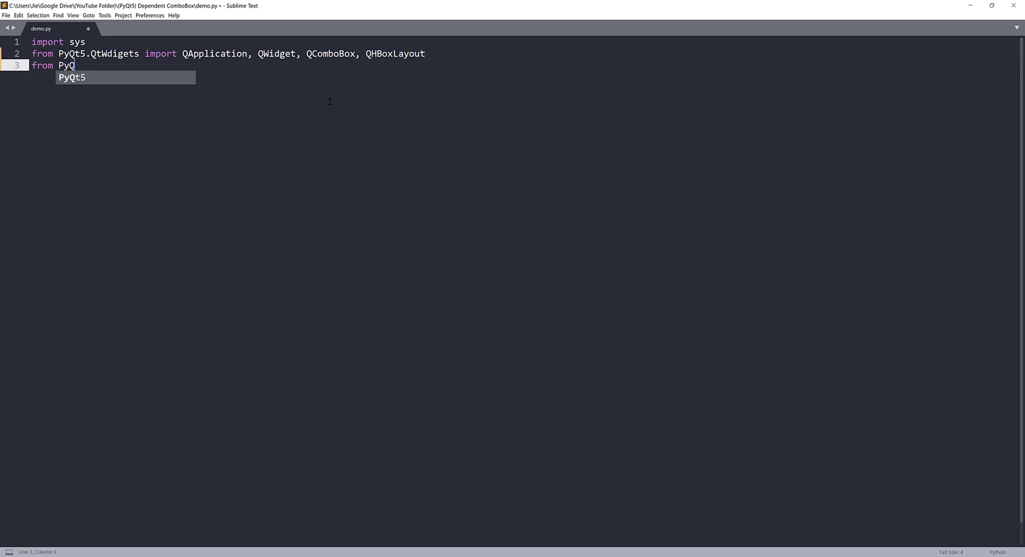
{"action": "type", "text": "t"}
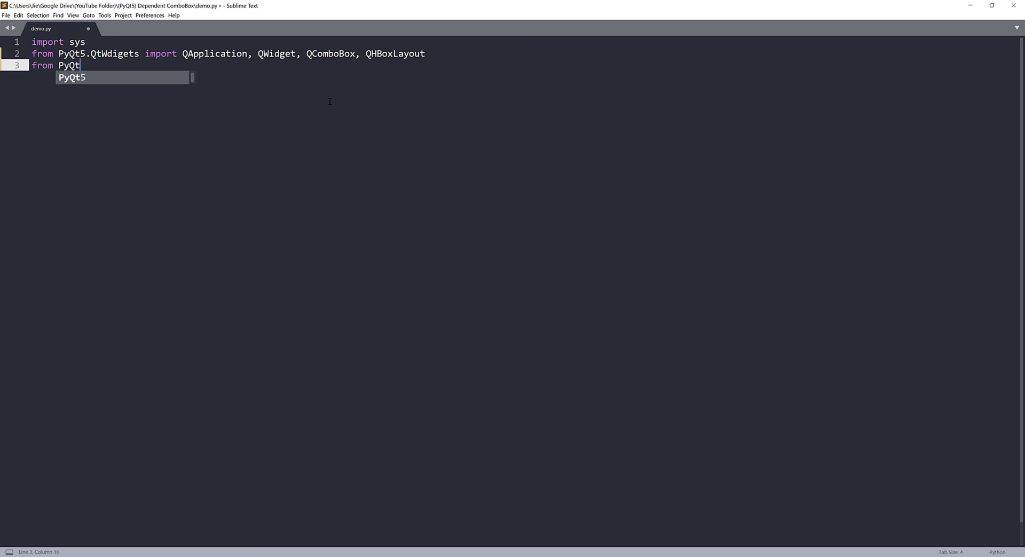
{"action": "type", "text": "5.QtGui i"}
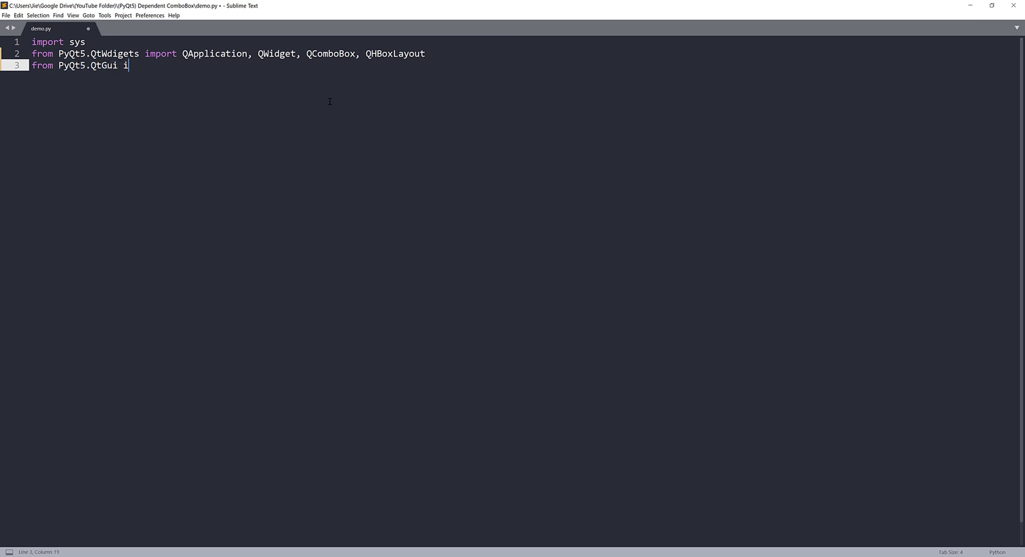
{"action": "type", "text": "mport QStan"}
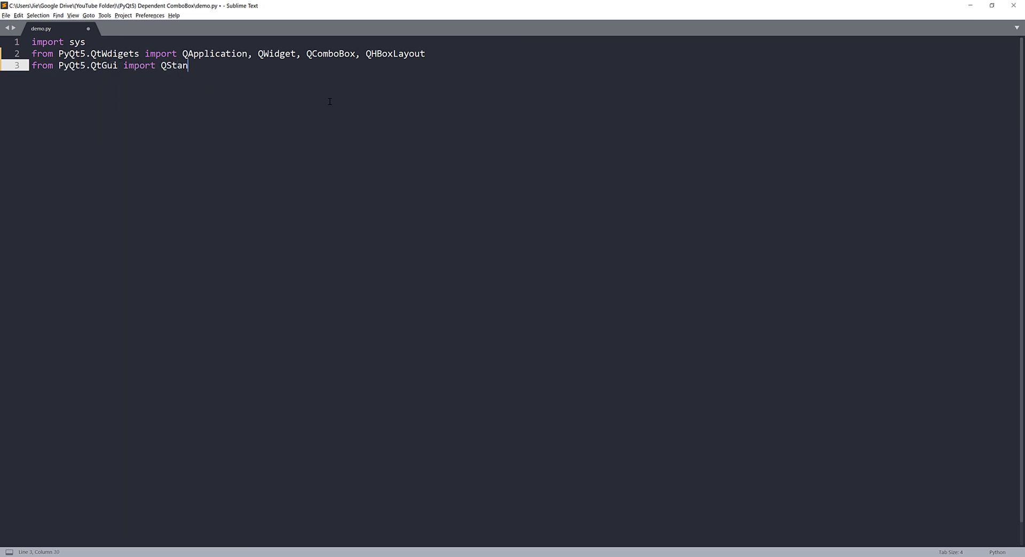
{"action": "type", "text": "dardItemModel"}
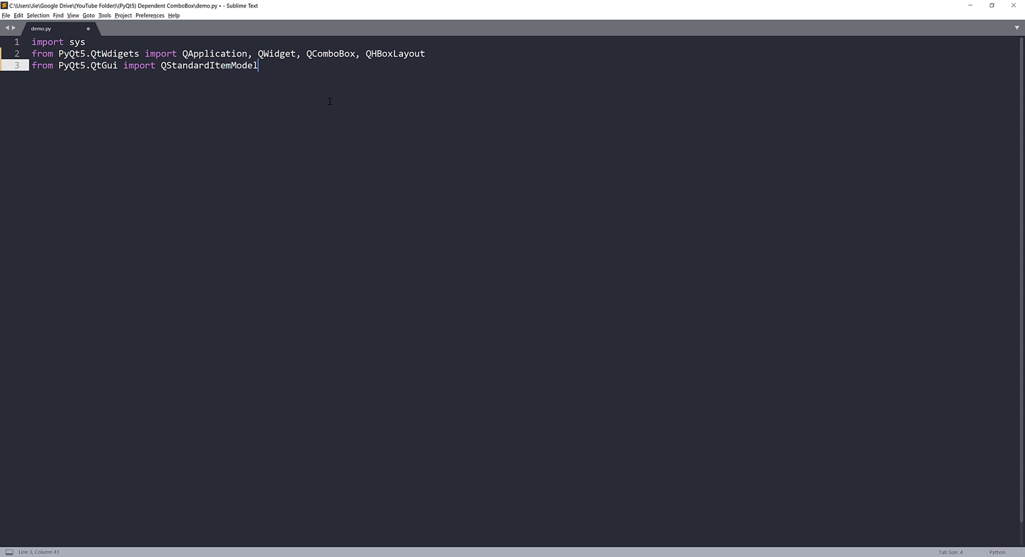
{"action": "type", "text": ", QStandardItem, QFont"}
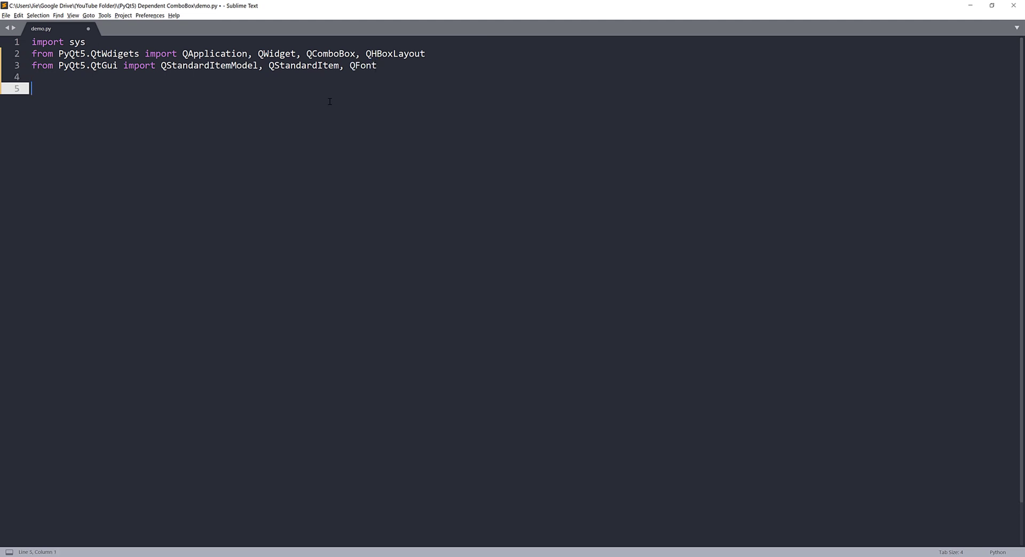
Step: Write class AppDemo(QWidget) with an __init__ that calls super().__init__()
{"action": "type", "text": "class App"}
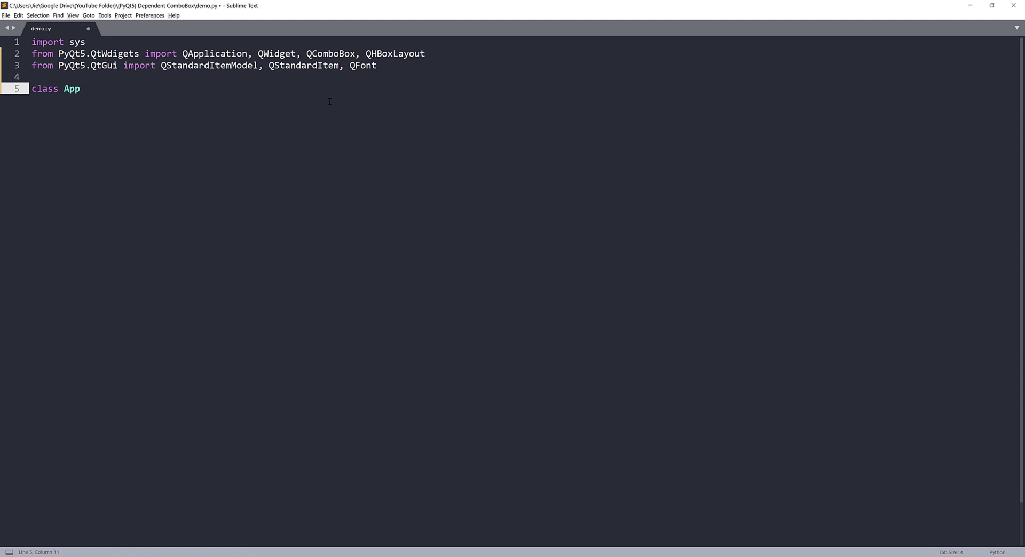
{"action": "type", "text": "Demo()"}
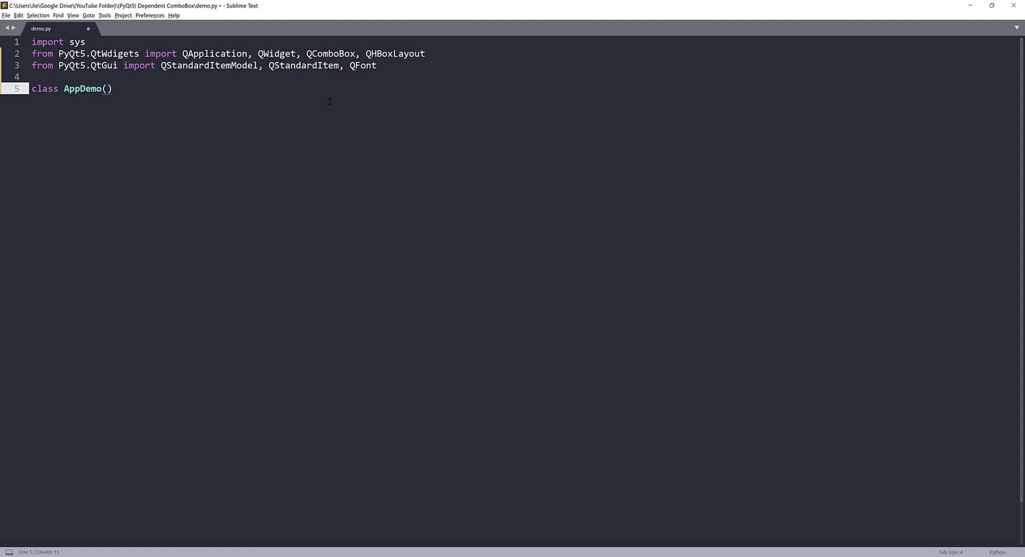
{"action": "type", "text": "QWidget"}
{"action": "type", "text": "def __init__(self"}
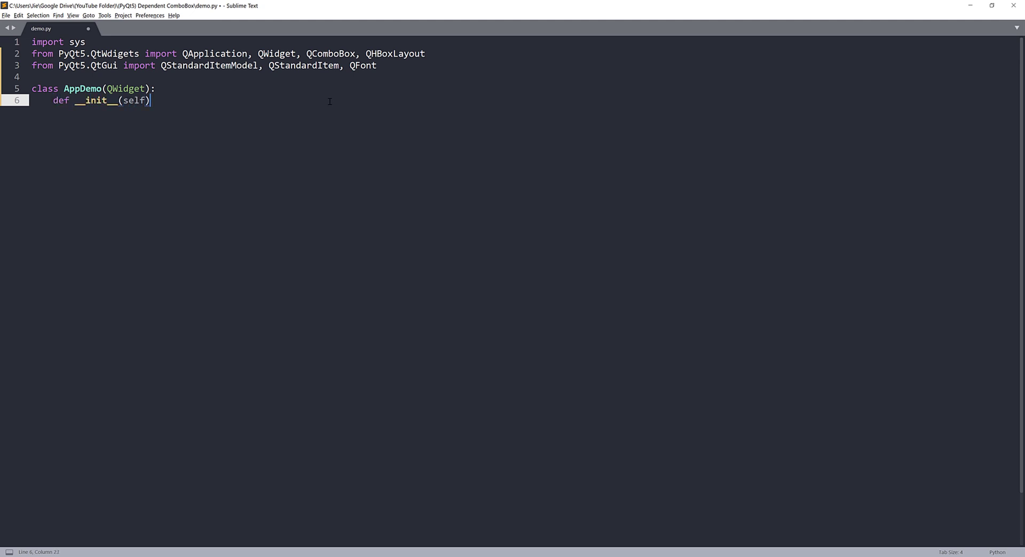
{"action": "type", "text": "super("}
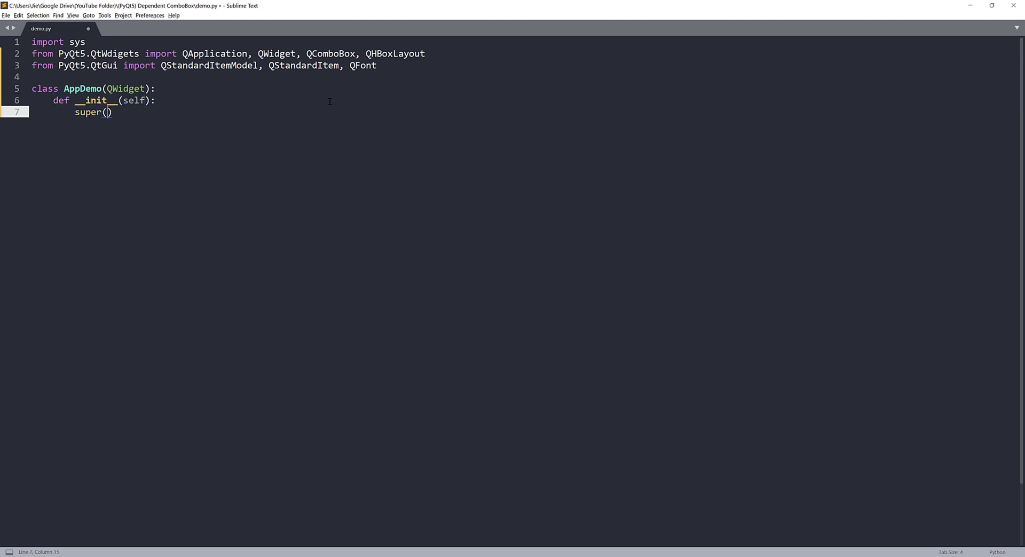
{"action": "type", "text": ".__init__("}
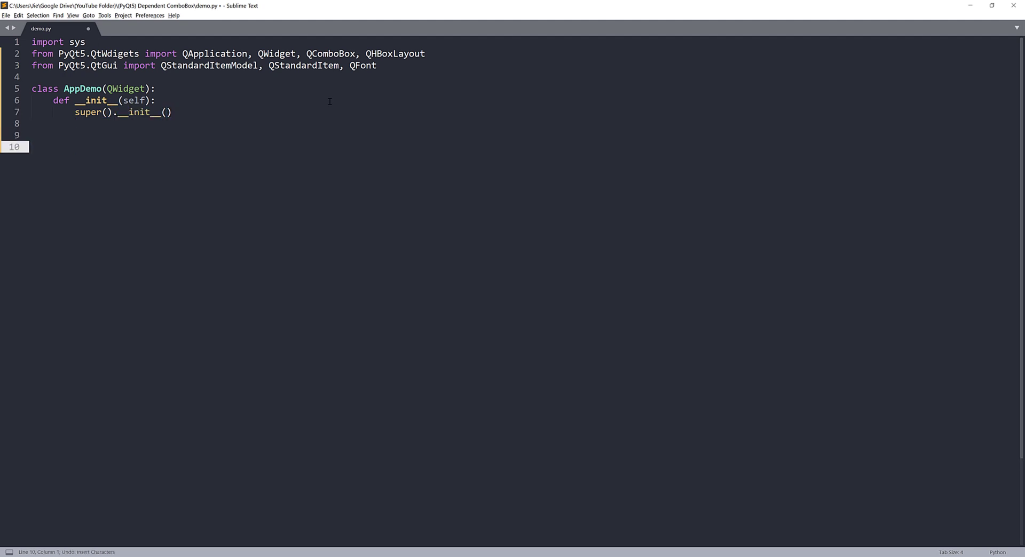
Step: Add app = QApplication(sys.argv), demo = AppDemo(), demo.show(), then save the script
{"action": "type", "text": "app ="}
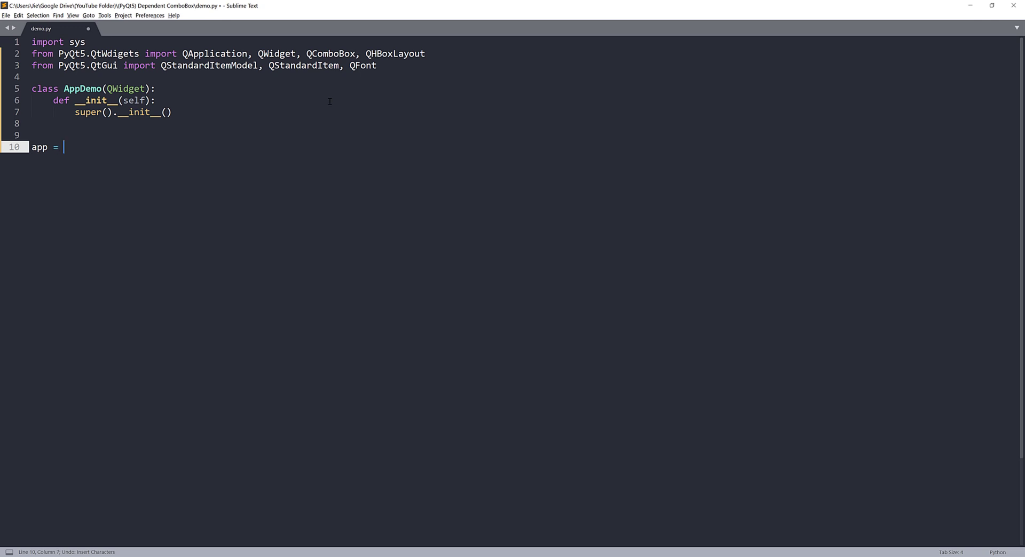
{"action": "type", "text": "QApplication()"}
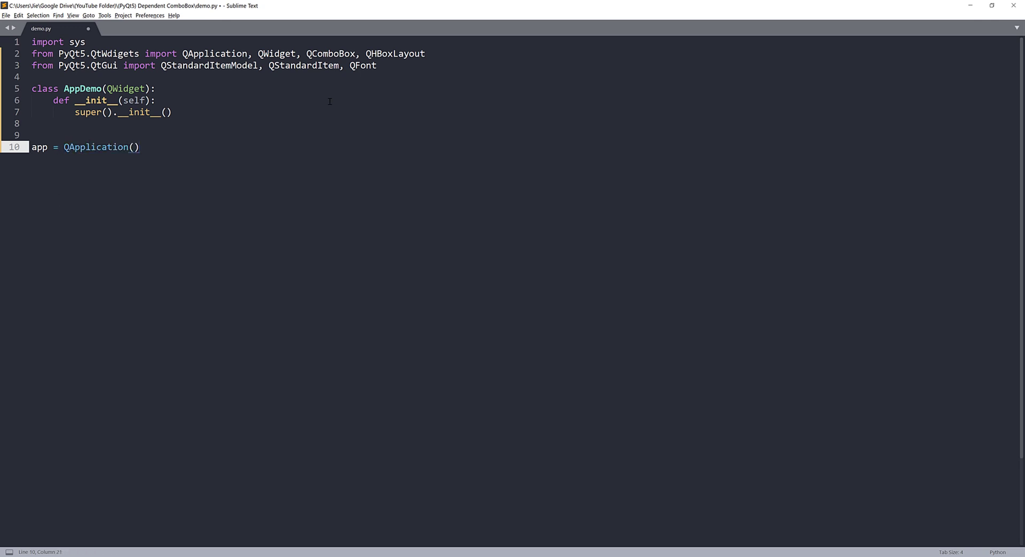
{"action": "type", "text": "sys.argv"}
{"action": "type", "text": "sys.exit(app.e"}
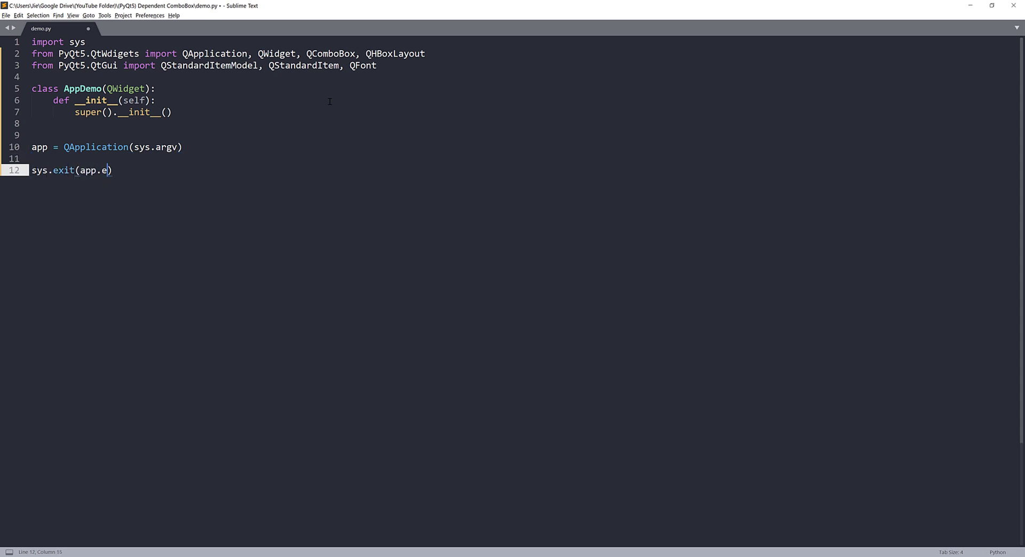
{"action": "type", "text": "demo"}
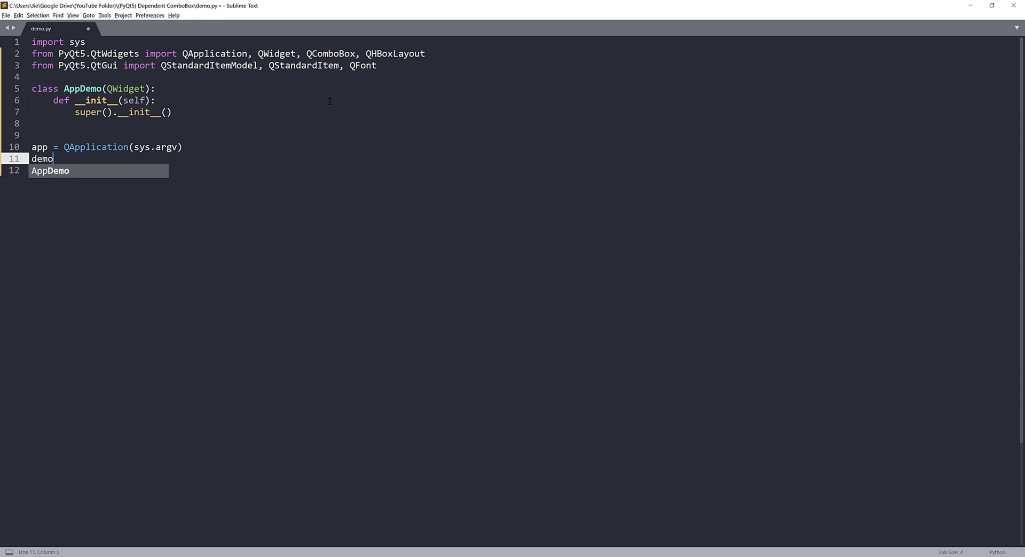
{"action": "type", "text": "= App"}
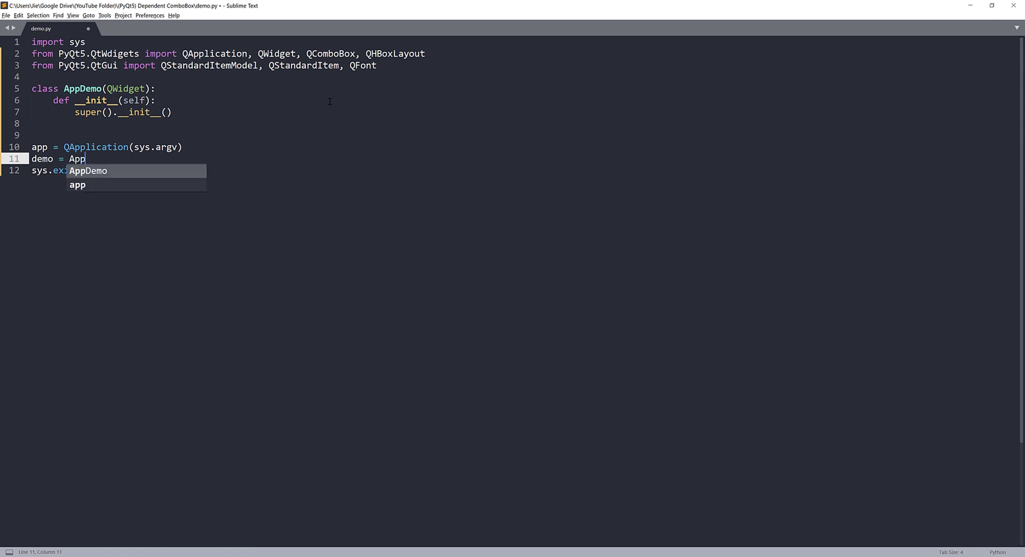
{"action": "key", "text": "Tab"}
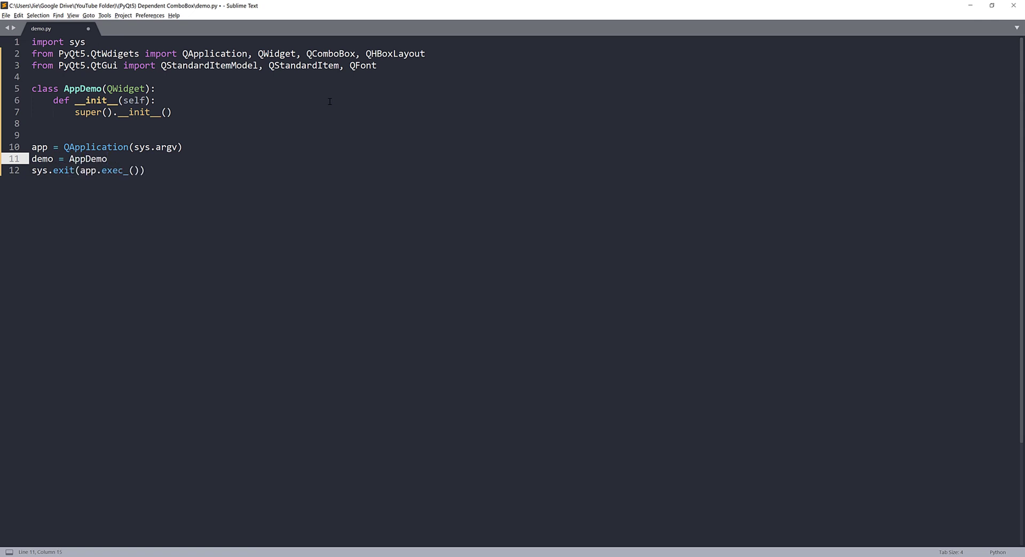
{"action": "type", "text": "()"}
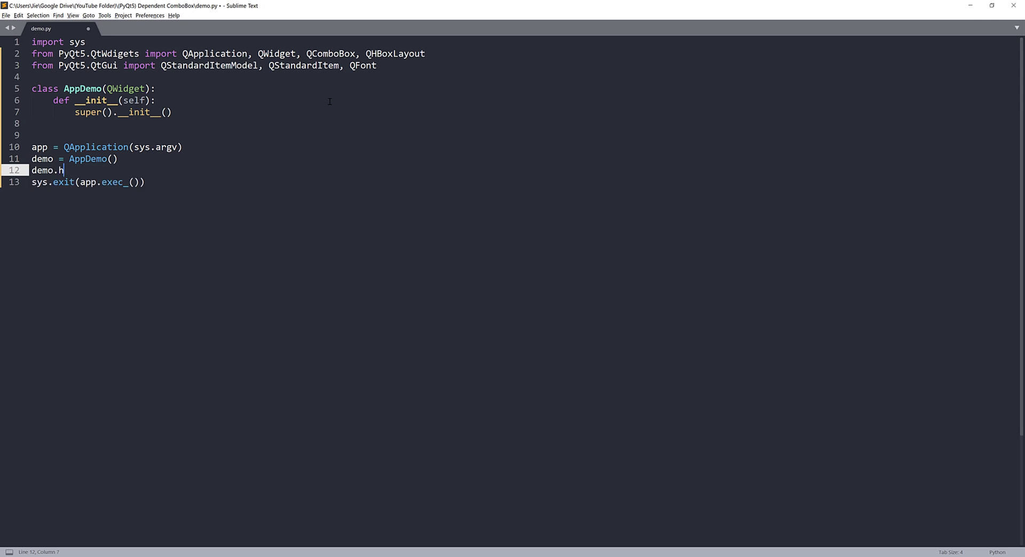
{"action": "type", "text": "show()"}
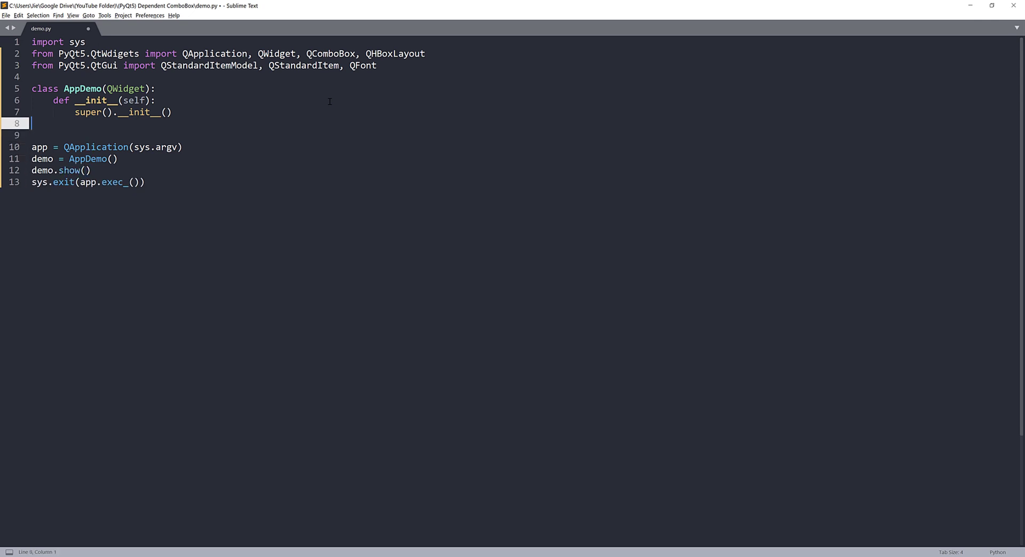
{"action": "key", "text": "ctrl+s"}
{"action": "type", "text": "i"}
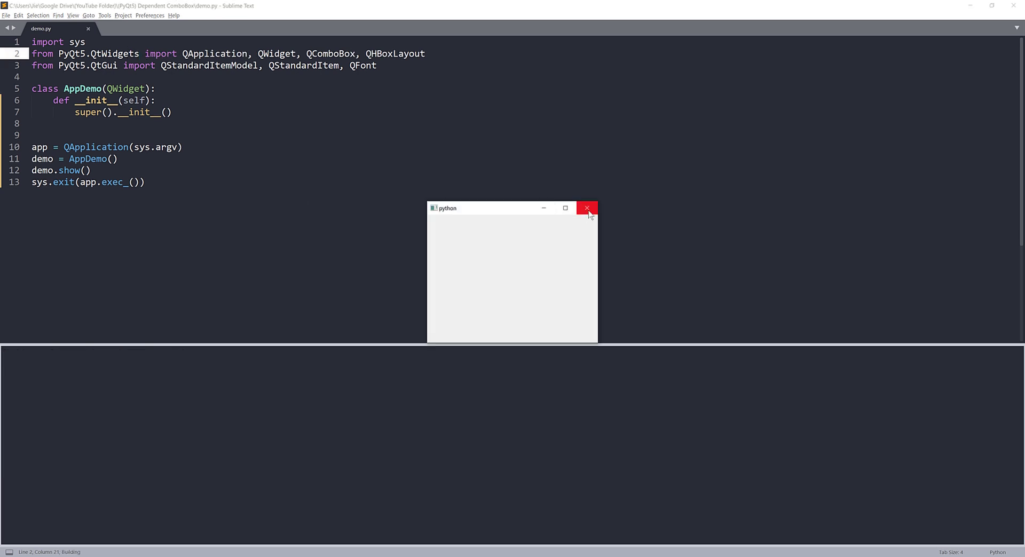
Step: Close the empty AppDemo test window
{"action": "left_click", "coordinate": [586, 207]}
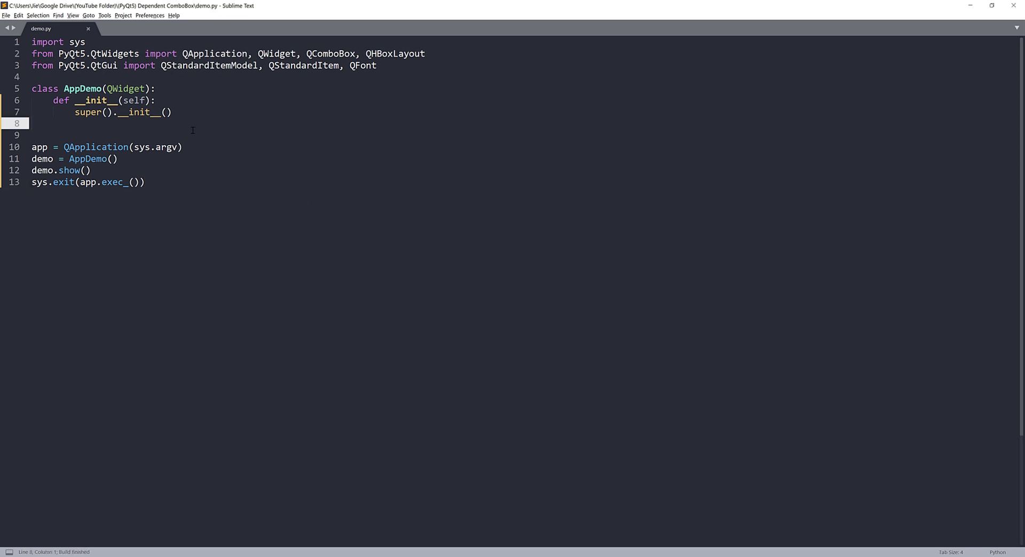
Step: Start the data dict with California: San Francisco, Oakland, Los Angeles
{"action": "type", "text": "data ="}
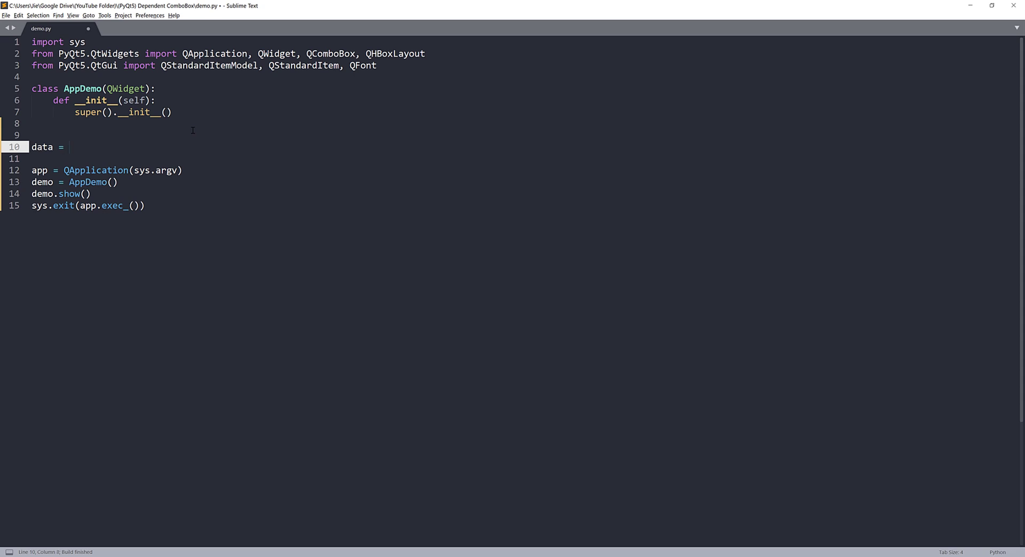
{"action": "type", "text": "{"}
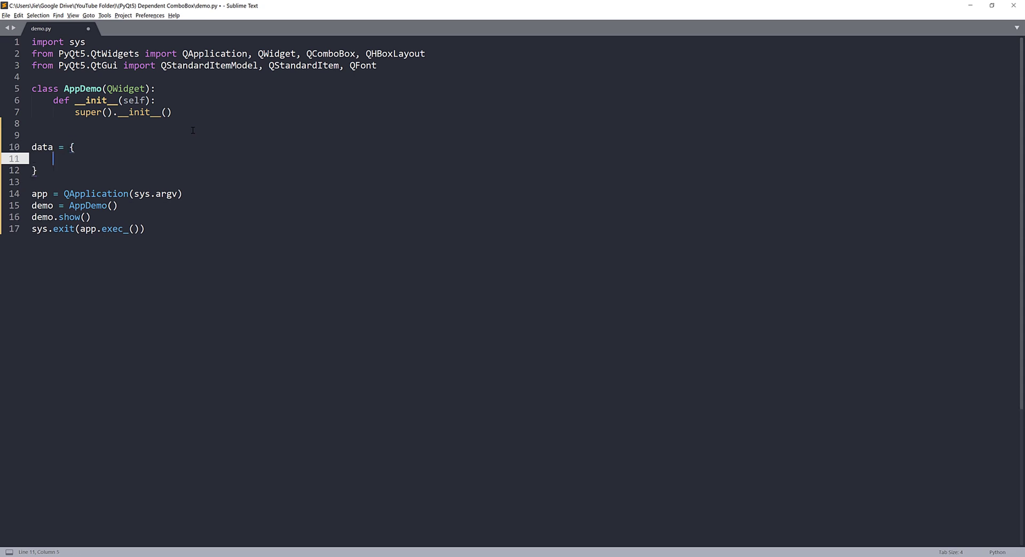
{"action": "type", "text": "'"}
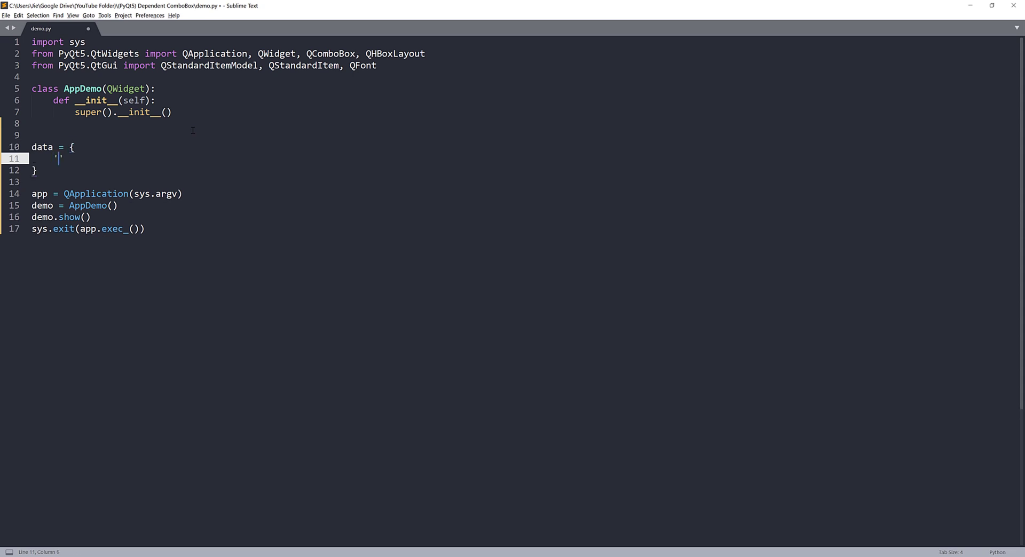
{"action": "type", "text": "C"}
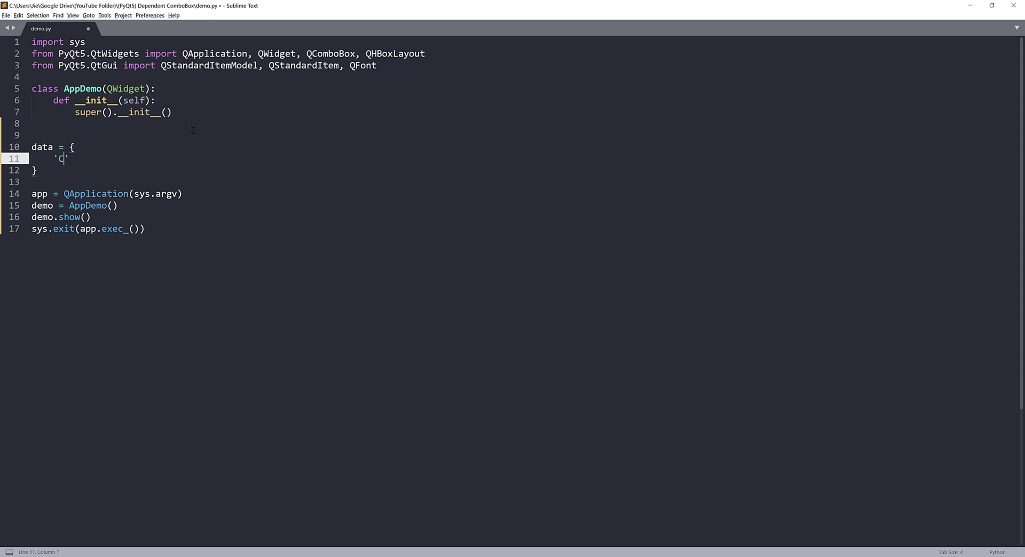
{"action": "type", "text": "alifor"}
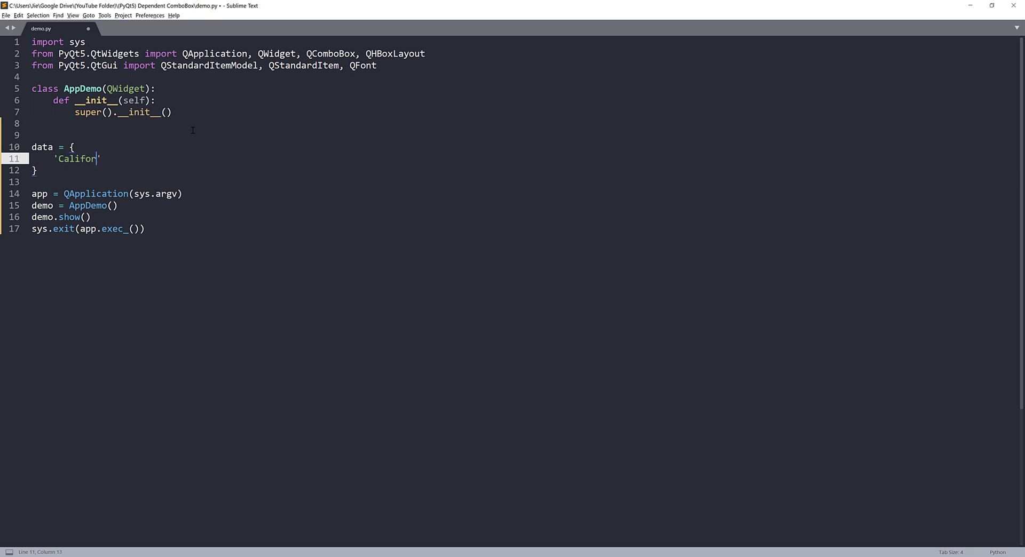
{"action": "type", "text": "nia':"}
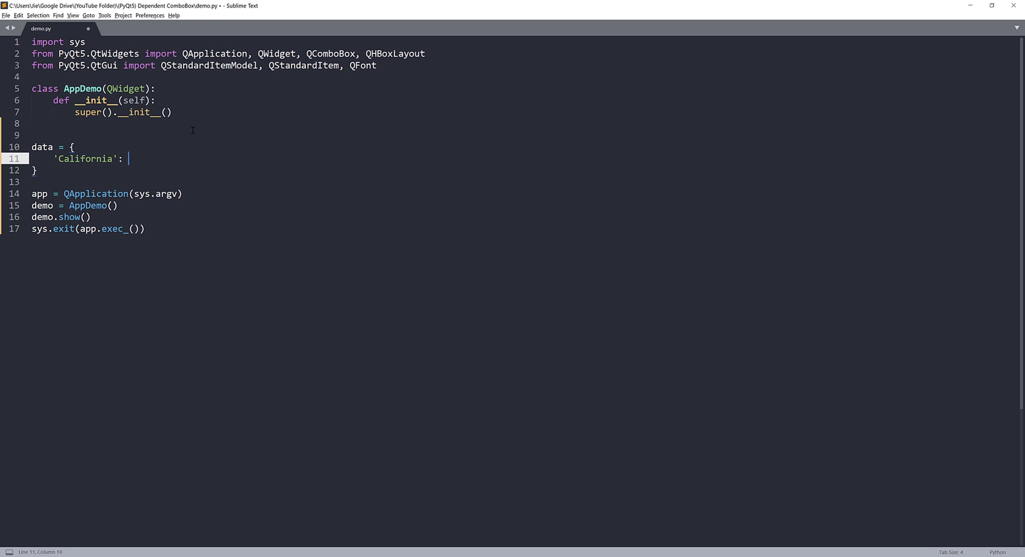
{"action": "type", "text": "[]"}
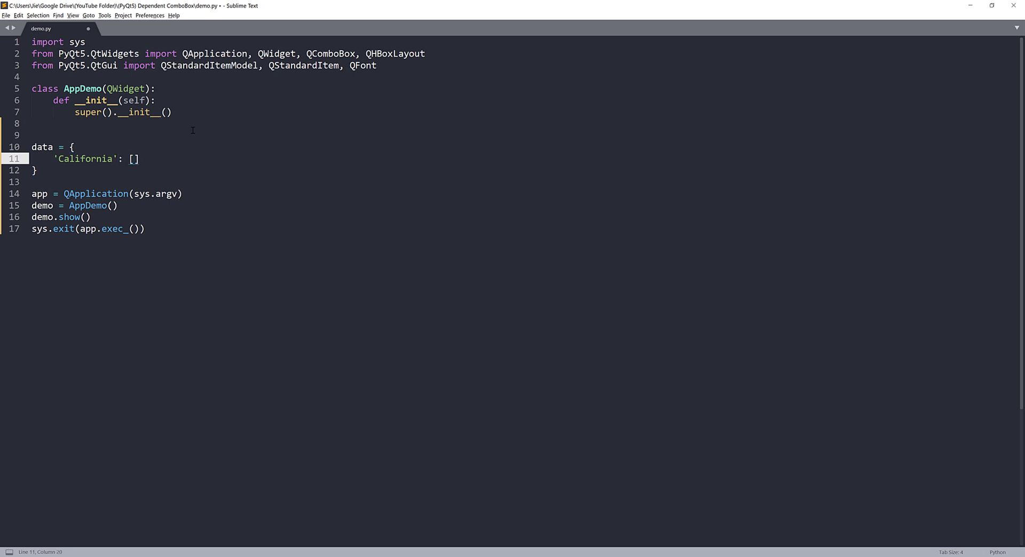
{"action": "type", "text": "''"}
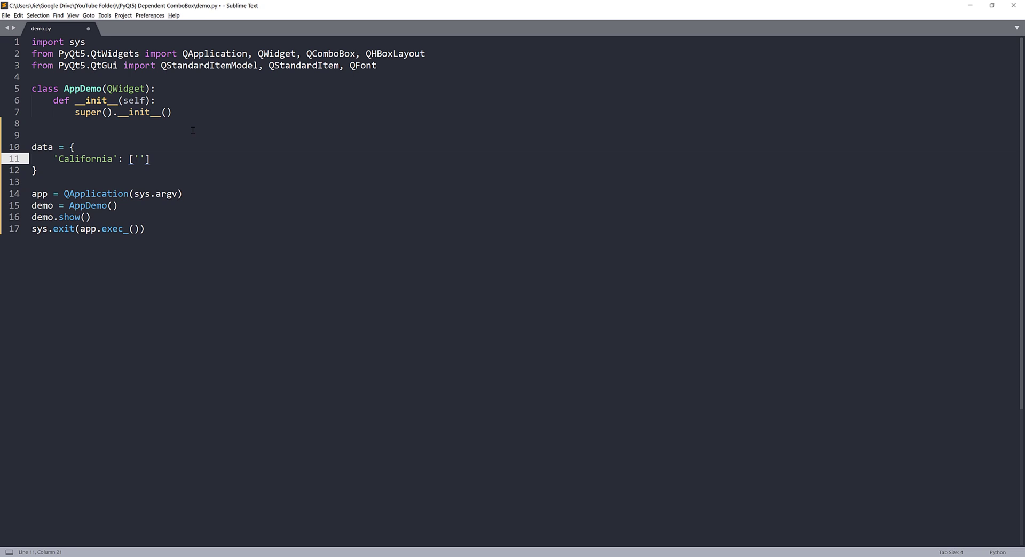
{"action": "type", "text": "San"}
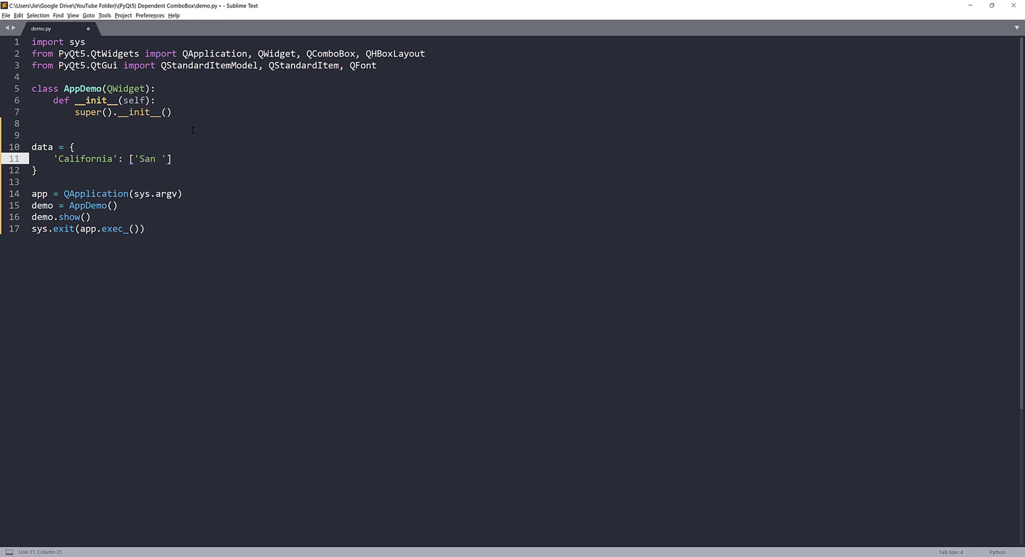
{"action": "type", "text": "Fran"}
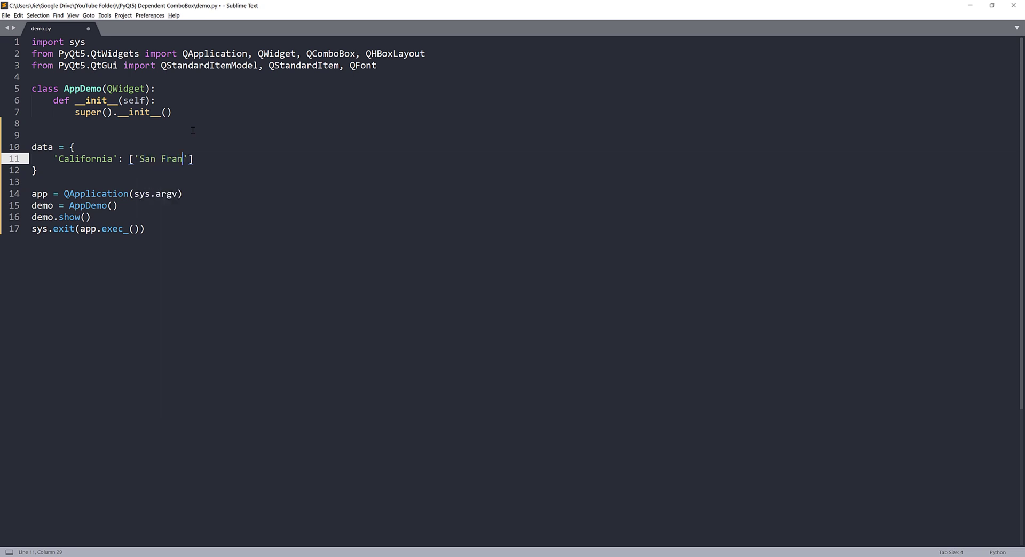
{"action": "type", "text": "cisco', '"}
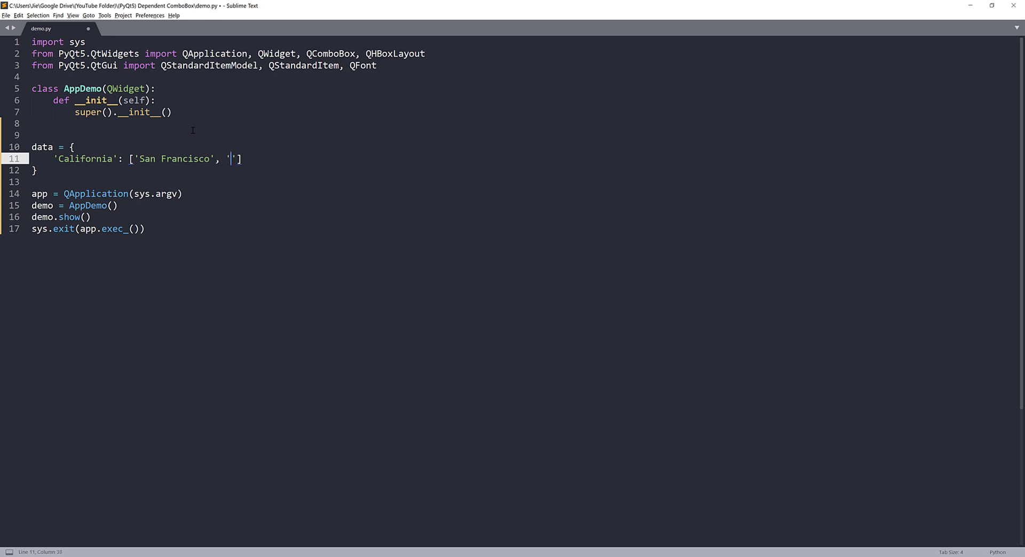
{"action": "type", "text": "Oakland"}
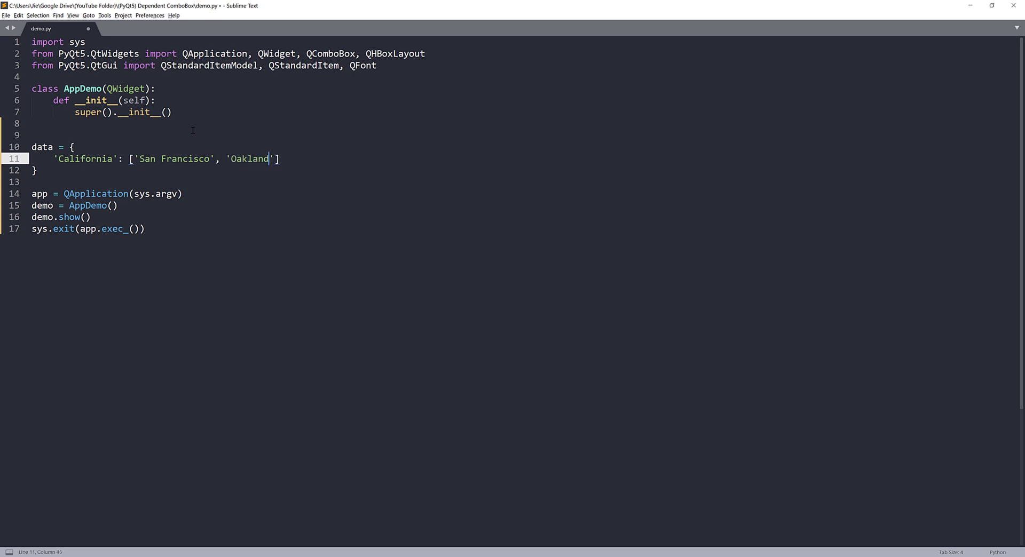
{"action": "type", "text": ", 'Los Angeles"}
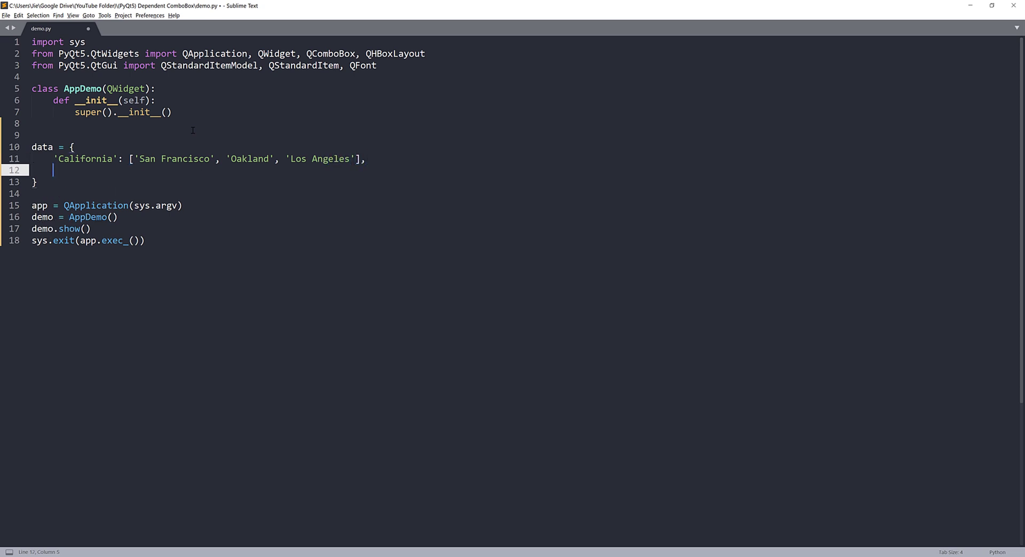
Step: Add Illinois with Chicago, Springfield and Evanston
{"action": "type", "text": "Illinois': ['"}
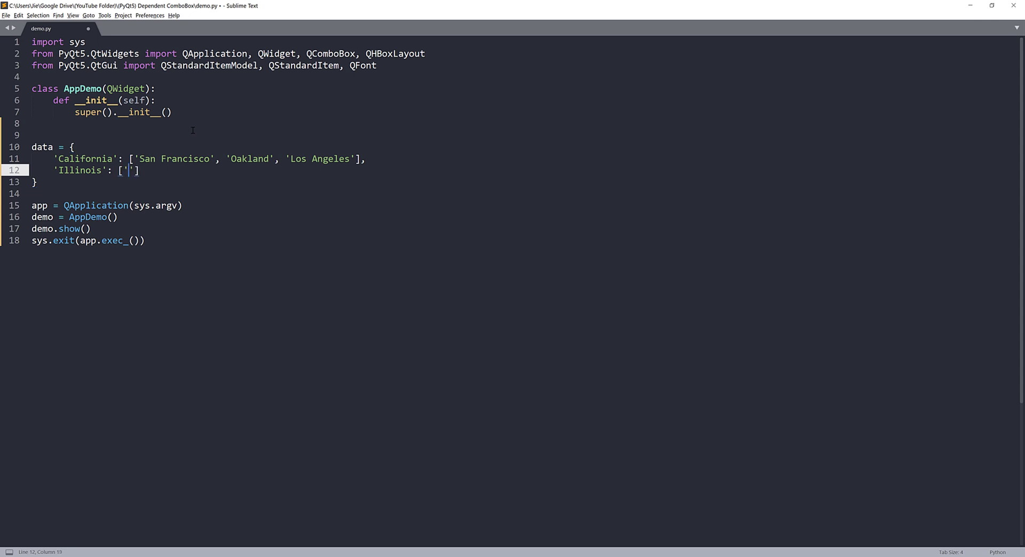
{"action": "type", "text": "Chicago', '"}
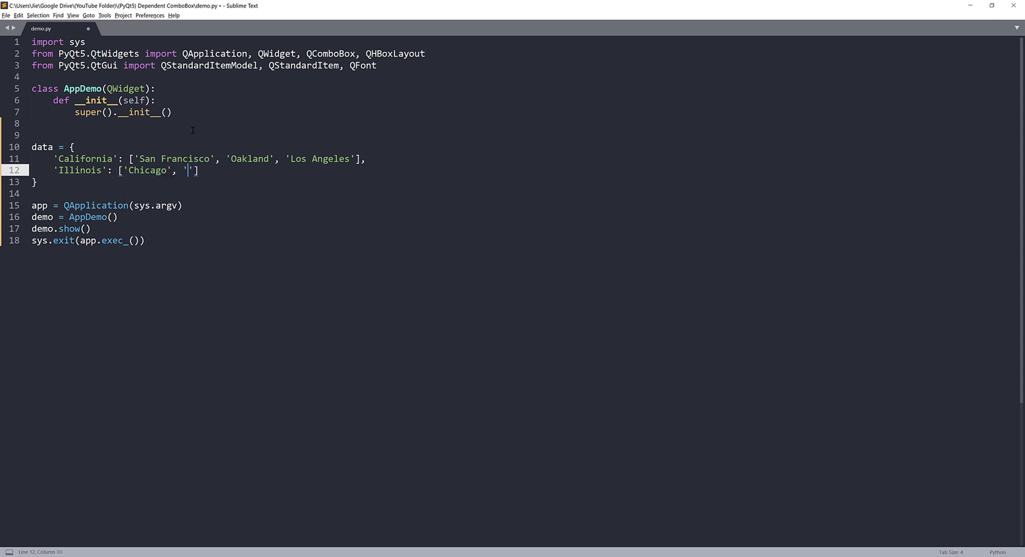
{"action": "type", "text": "Springfield"}
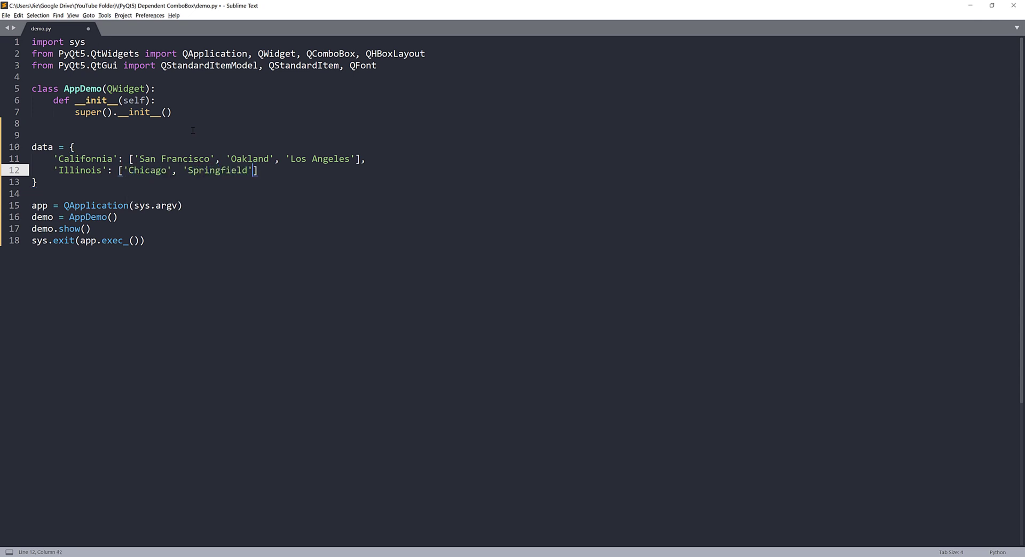
{"action": "type", "text": ", 'Evanston'"}
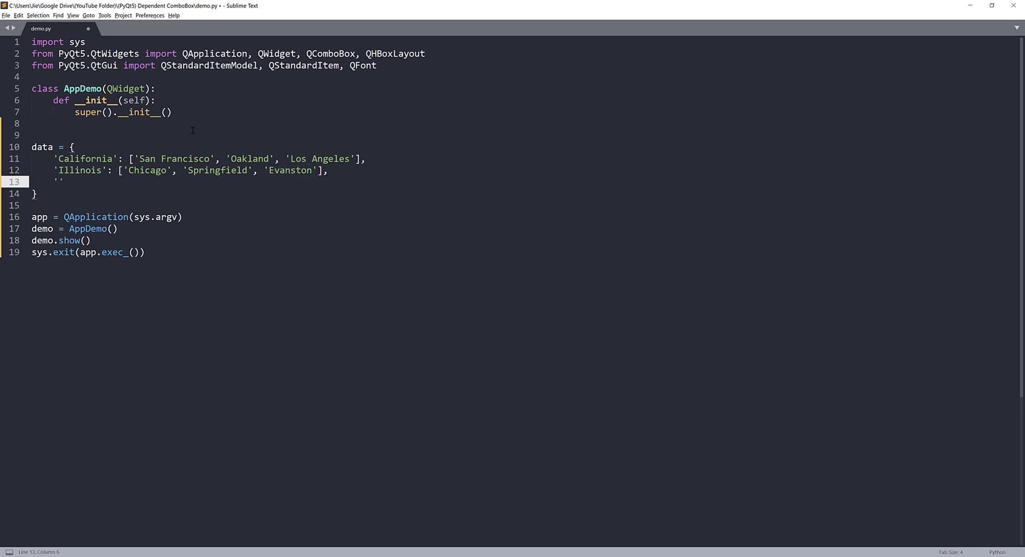
Step: Add Texas with Austin, Houston and San Antonio
{"action": "type", "text": "Texas':"}
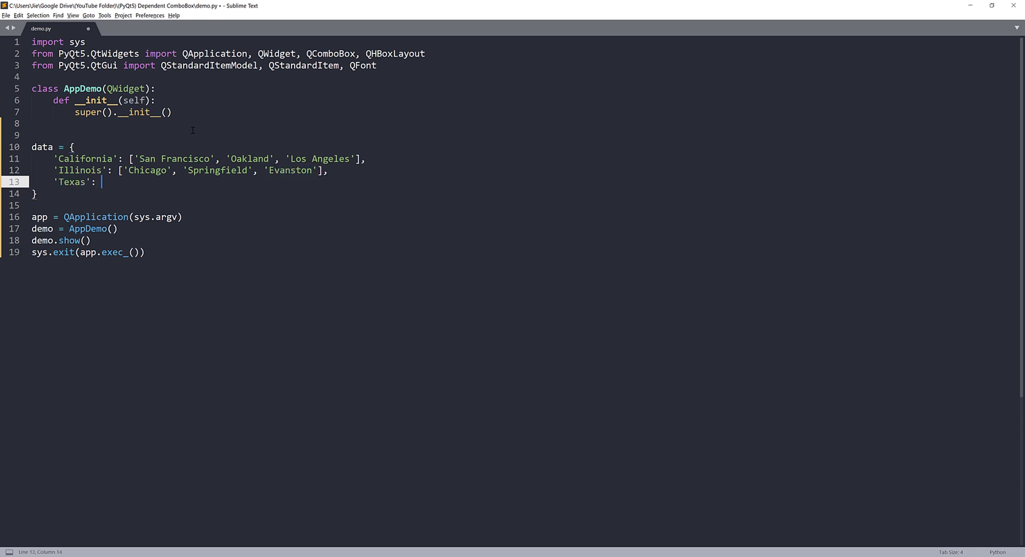
{"action": "type", "text": "['A']"}
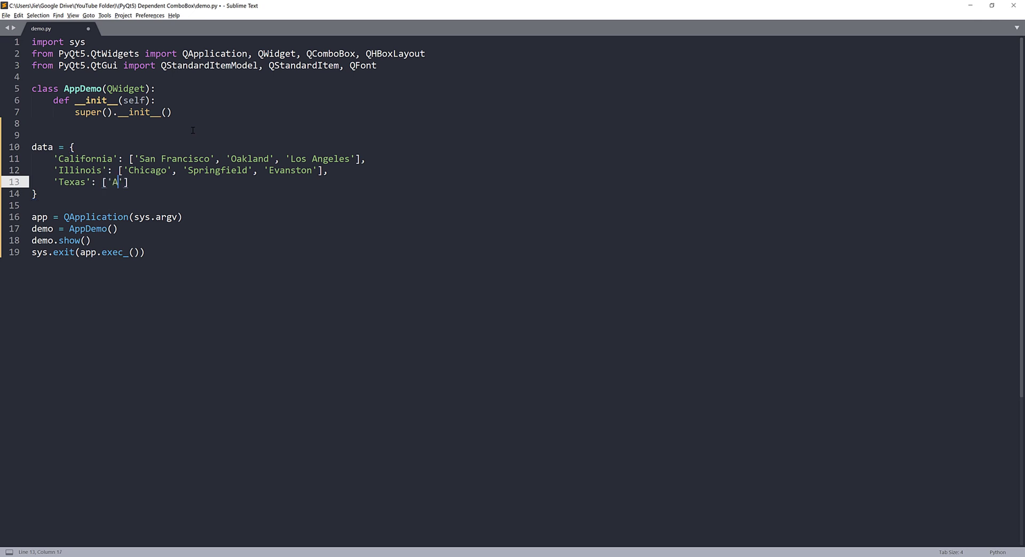
{"action": "type", "text": "ustin', 'Housto"}
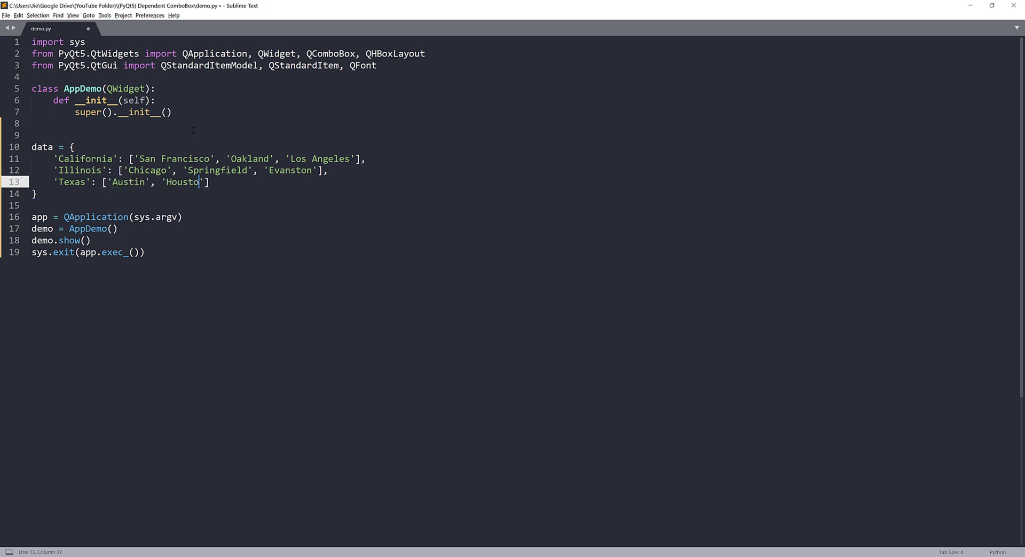
{"action": "type", "text": "n, 'San Anton"}
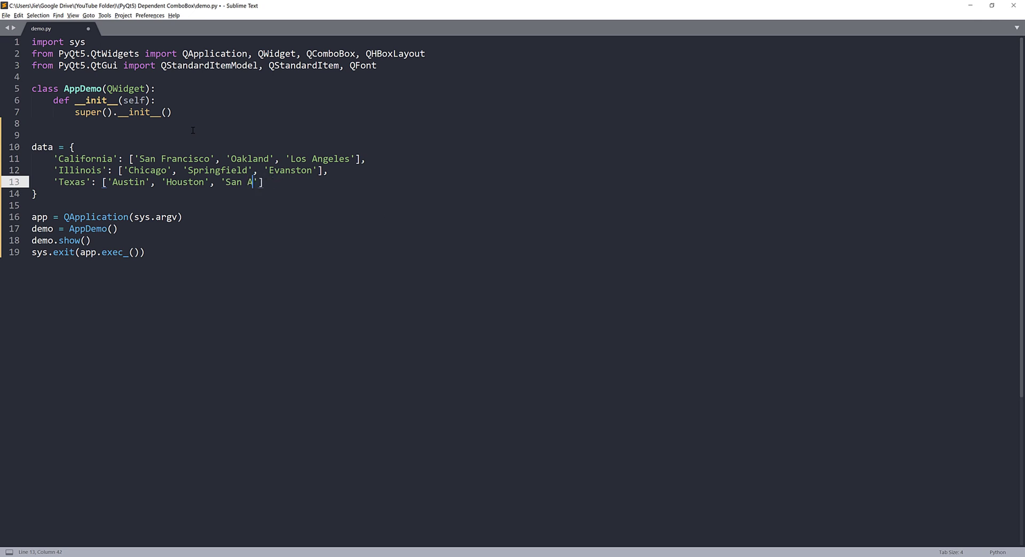
{"action": "type", "text": "ntonio"}
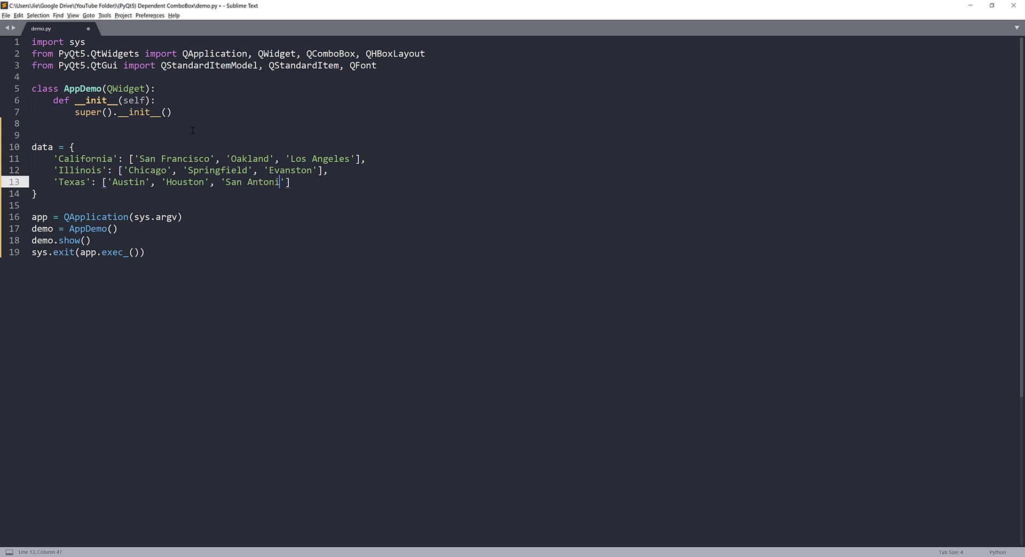
{"action": "type", "text": "o'"}
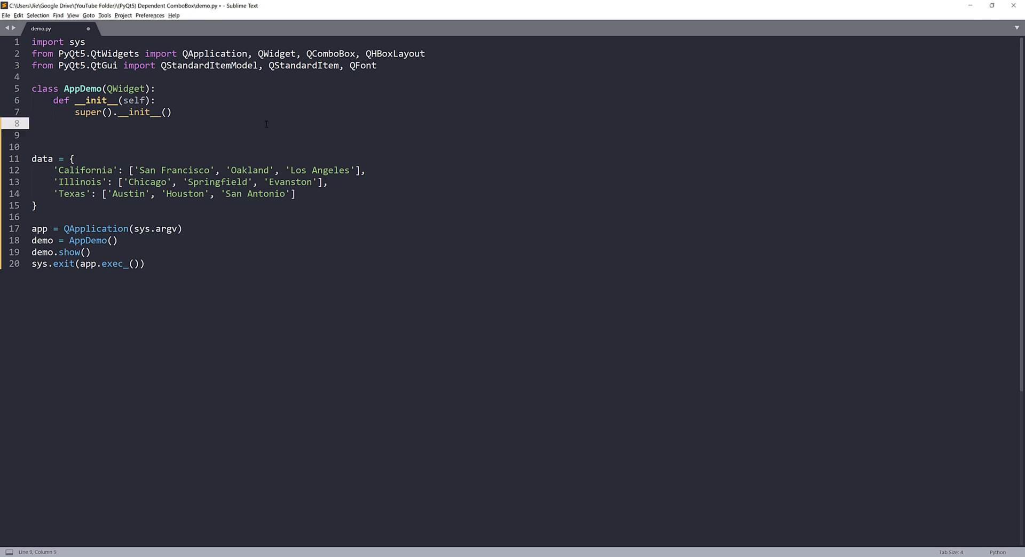
Step: Add self.setFixedSize(700, 100), mainLayout = QHBoxLayout() and self.setLayout(mainLayout)
{"action": "type", "text": "self.setF"}
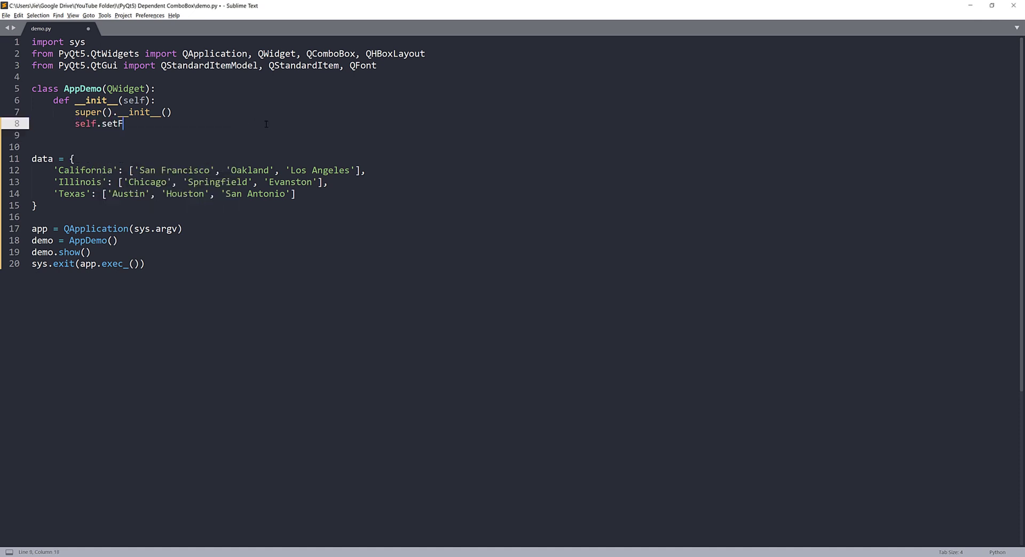
{"action": "type", "text": "ixedS"}
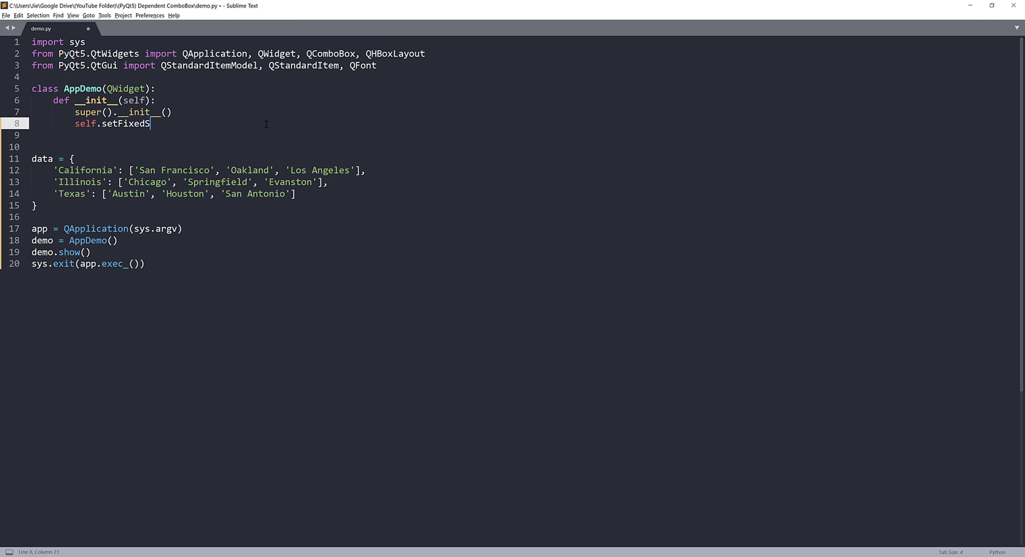
{"action": "type", "text": "ize(700)"}
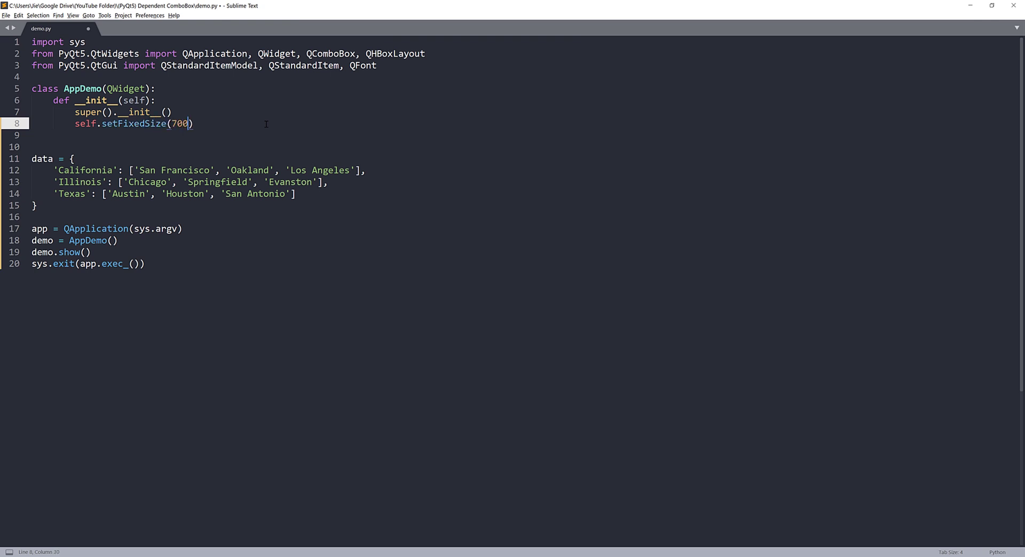
{"action": "type", "text": ","}
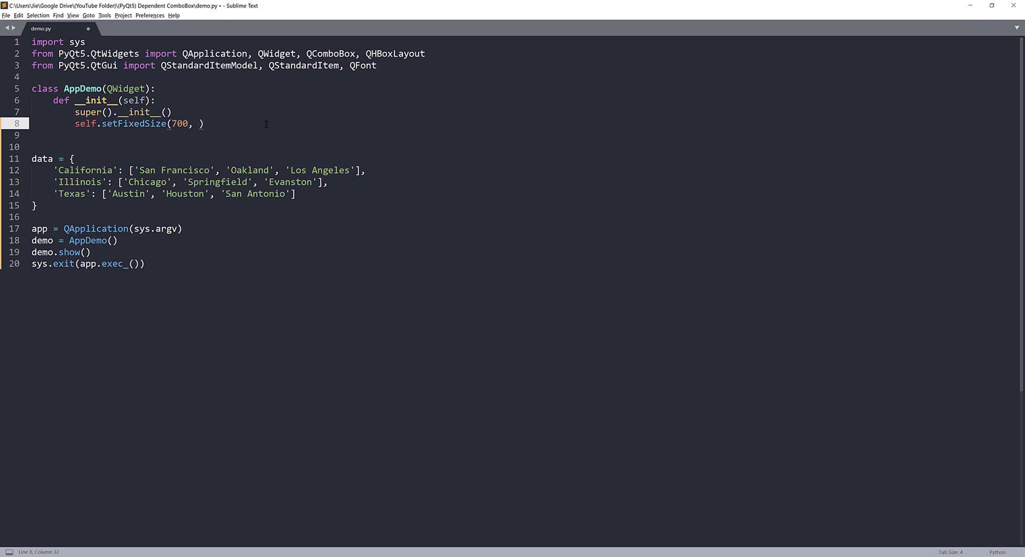
{"action": "type", "text": "100"}
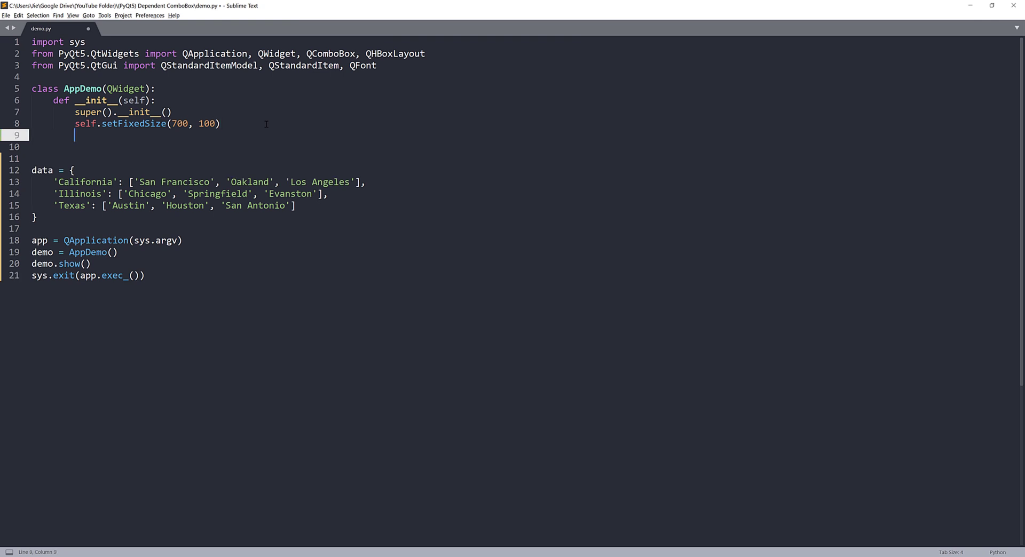
{"action": "type", "text": "mainLayout ="}
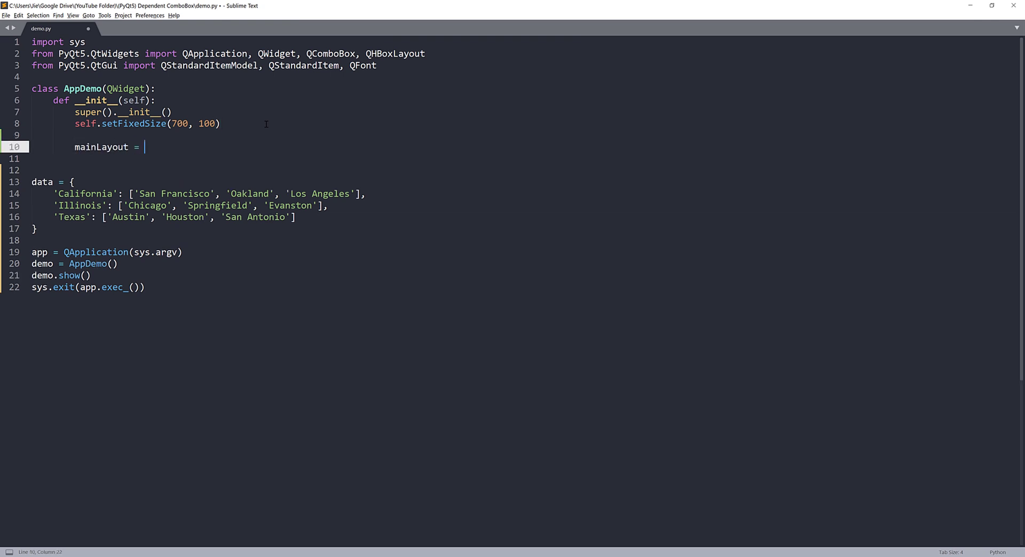
{"action": "type", "text": "QHBoxLayout"}
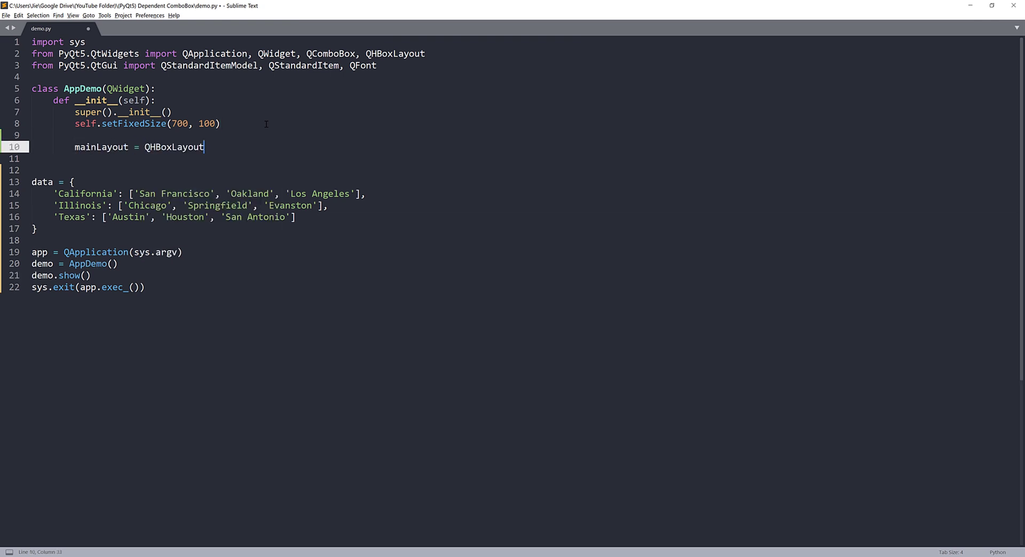
{"action": "type", "text": "self.set"}
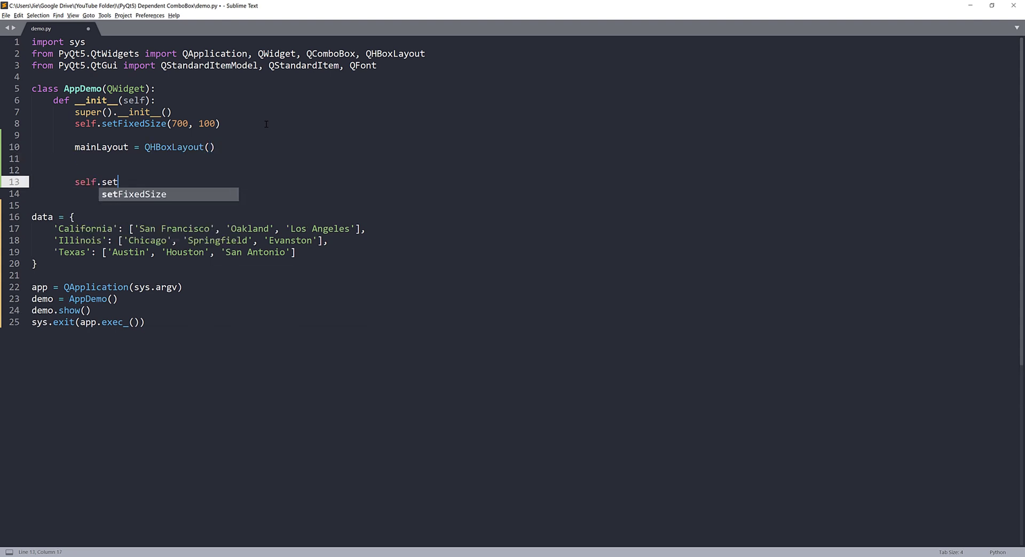
{"action": "type", "text": "Layout(mainLayout"}
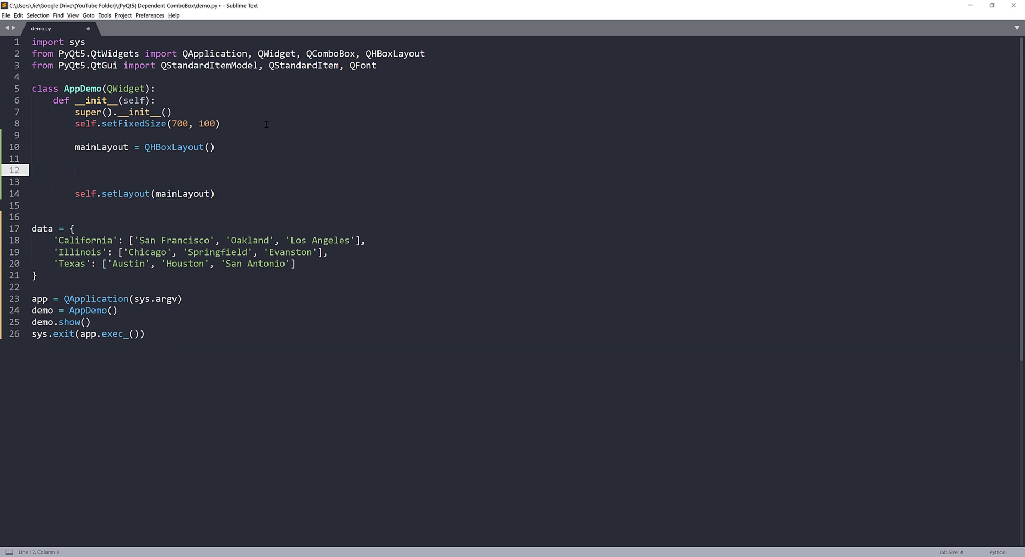
Step: Add self.model = QStandardItemModel() below the mainLayout line
{"action": "type", "text": "self."}
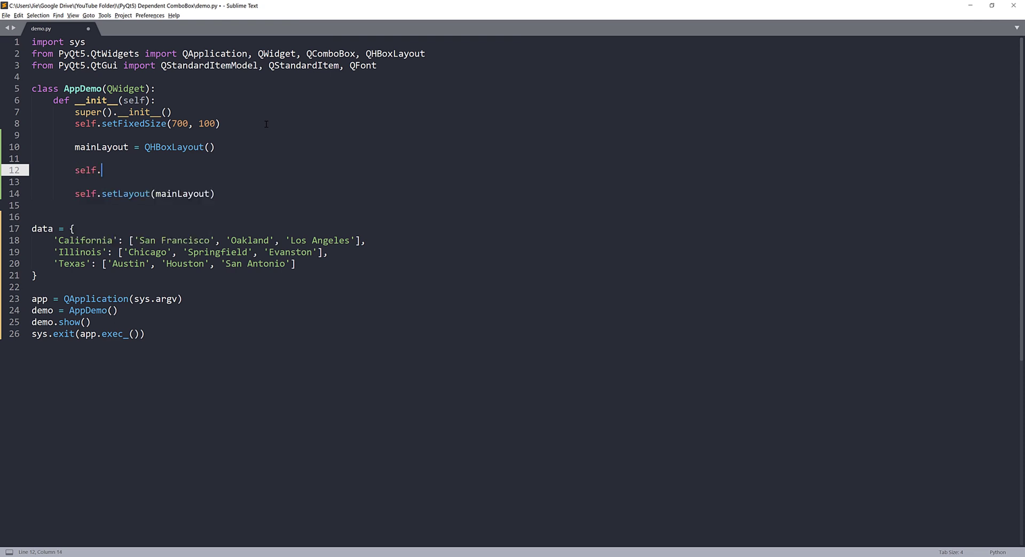
{"action": "type", "text": "model = QStandardItemModel"}
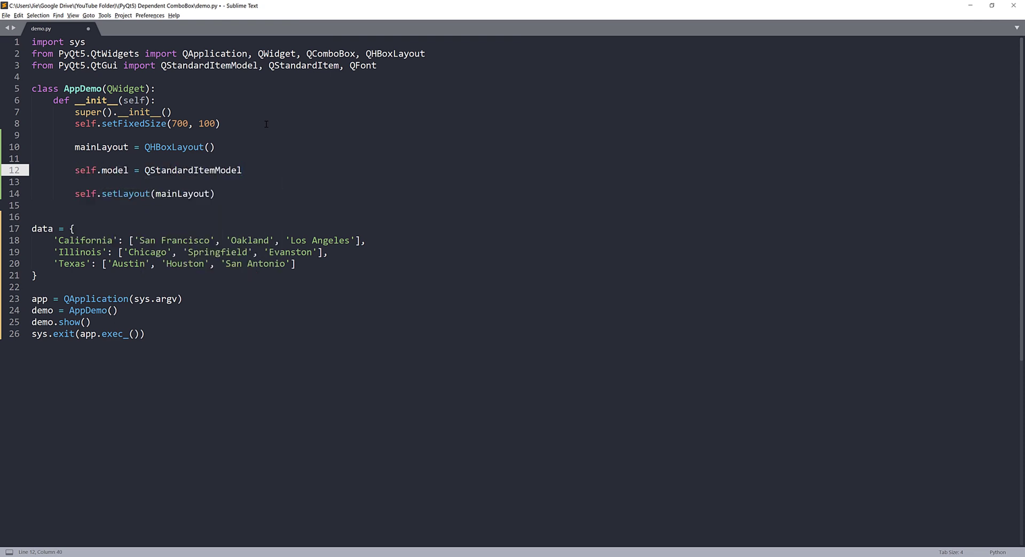
{"action": "type", "text": "()"}
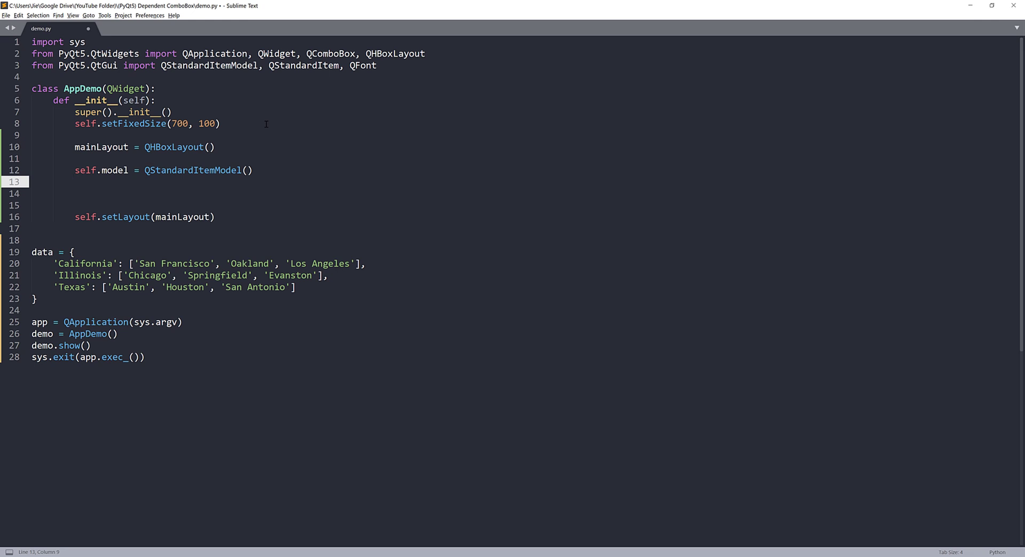
Step: Add a '# states' section creating self.comboStates as a QComboBox fixed at 325 by 50
{"action": "type", "text": "# state"}
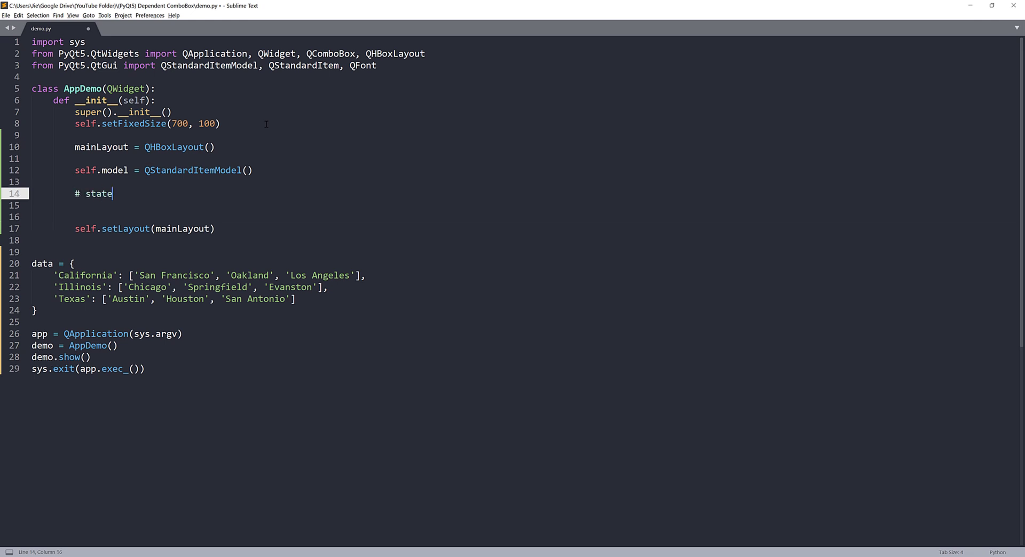
{"action": "type", "text": "s"}
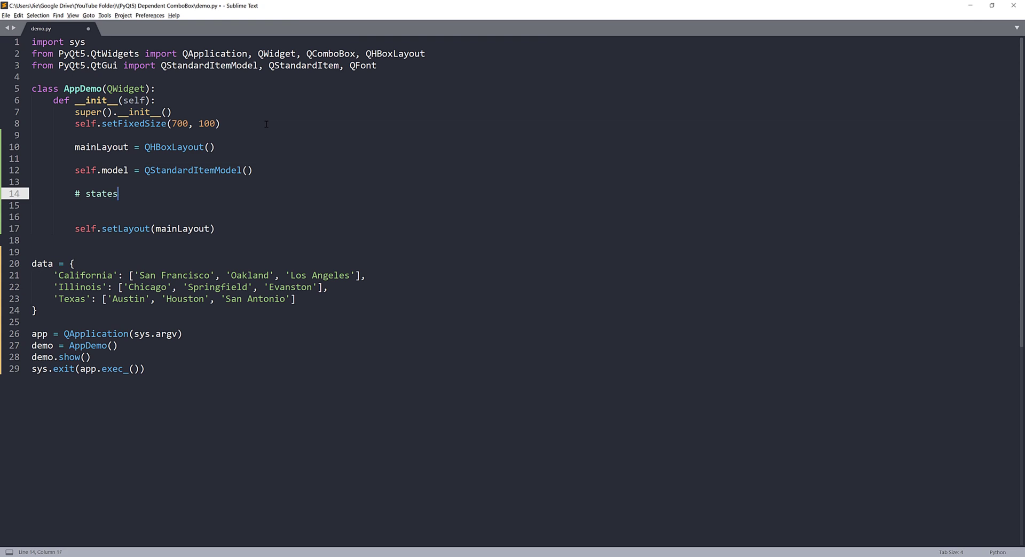
{"action": "type", "text": "self.comb"}
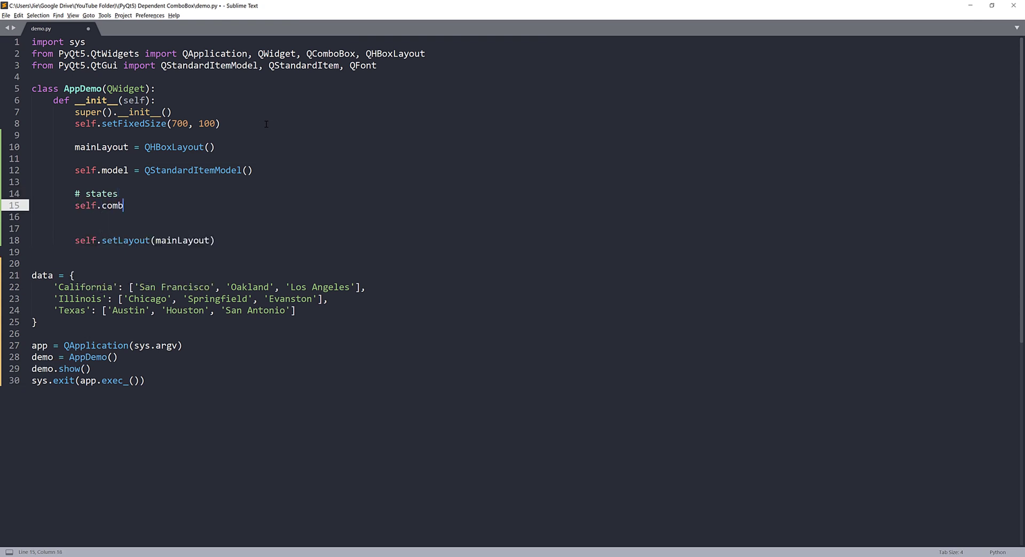
{"action": "type", "text": "S"}
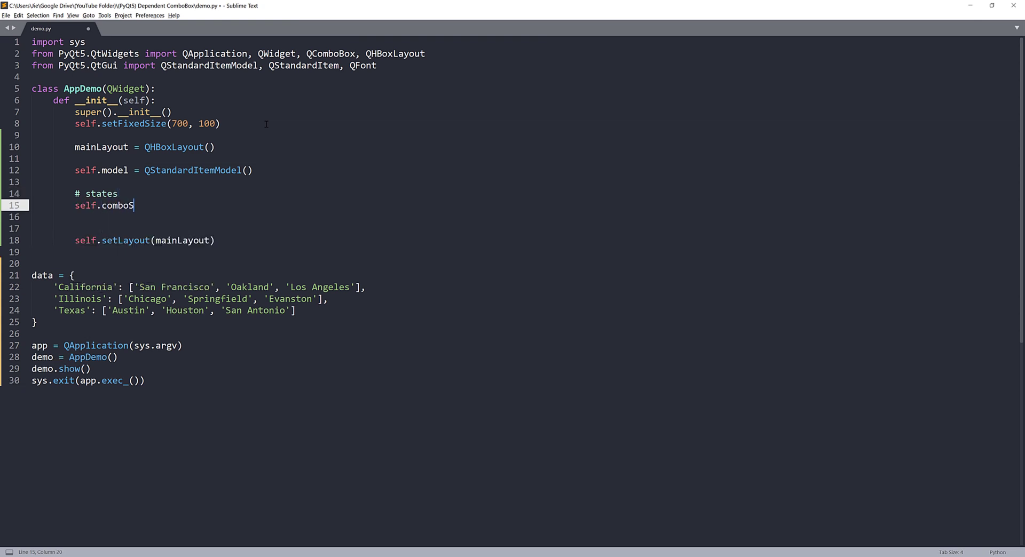
{"action": "type", "text": "tates ="}
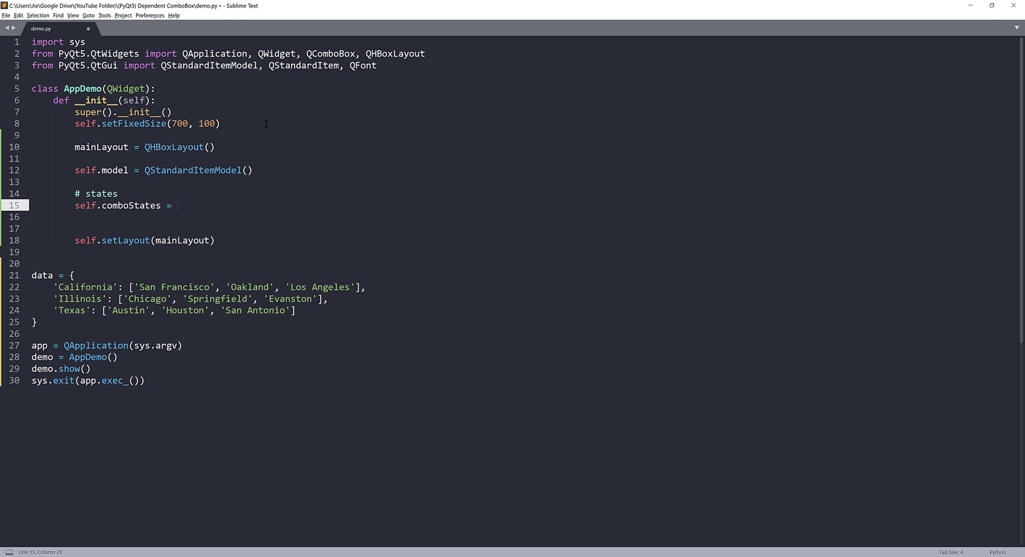
{"action": "type", "text": "QComboBox()"}
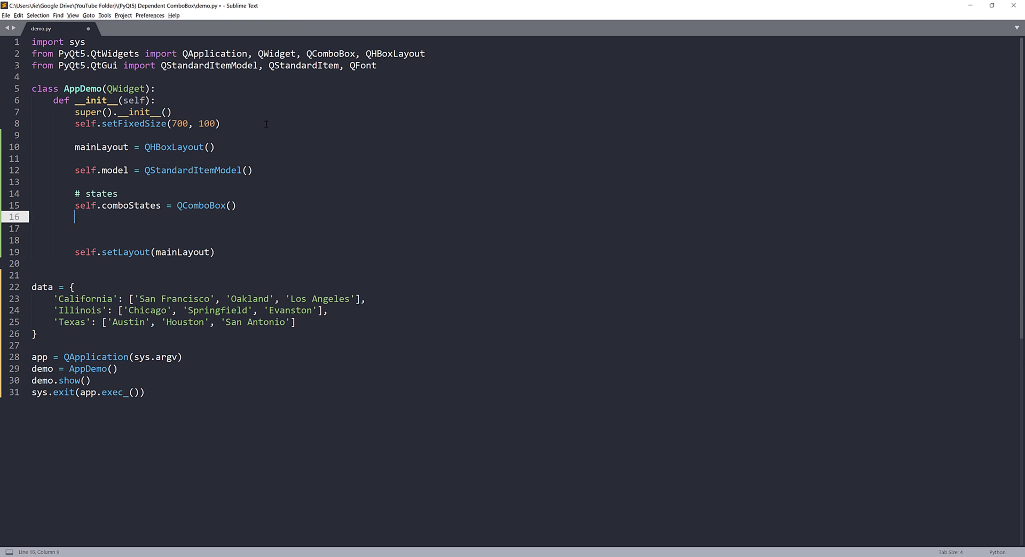
{"action": "type", "text": "self.comboStates.setFixe"}
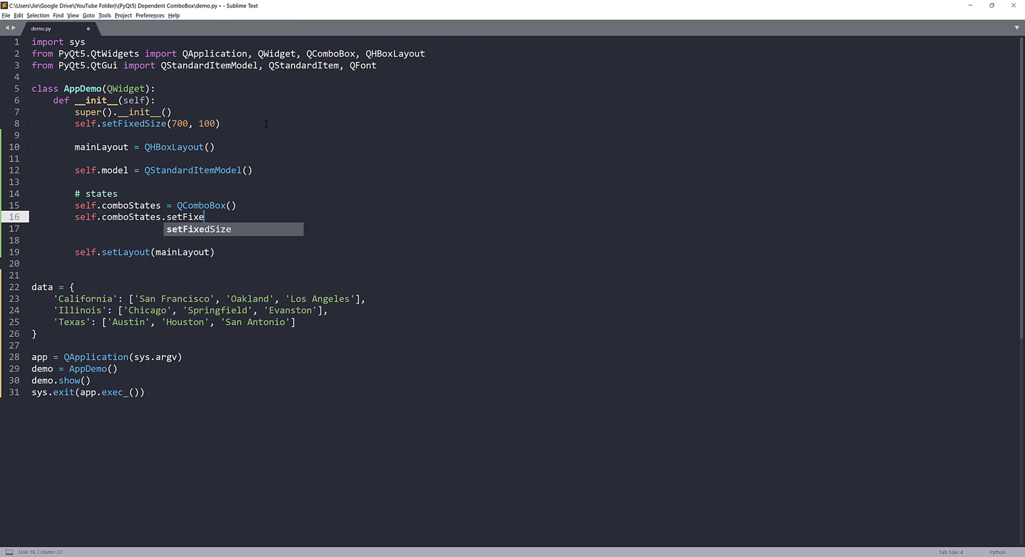
{"action": "type", "text": "dSize(3"}
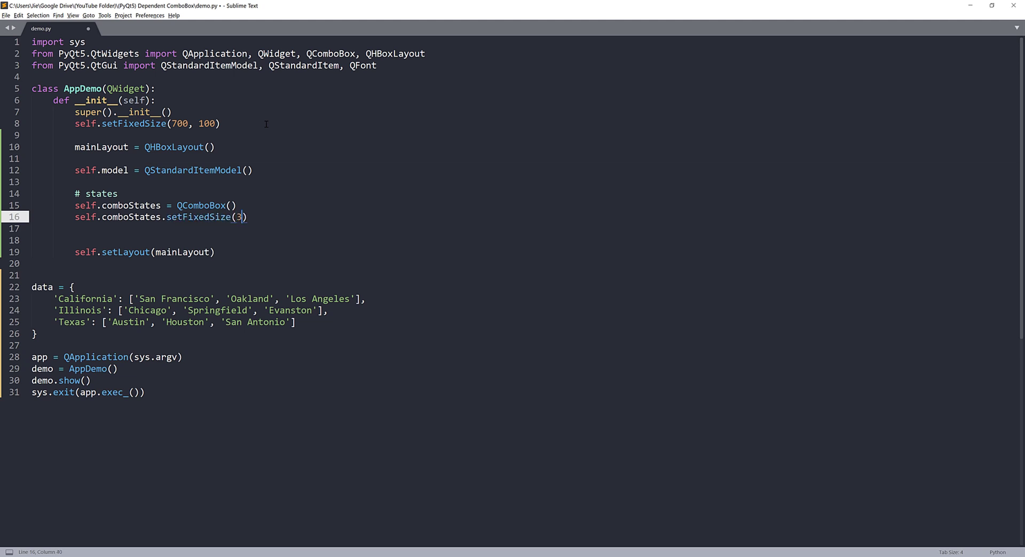
{"action": "type", "text": "25, 50"}
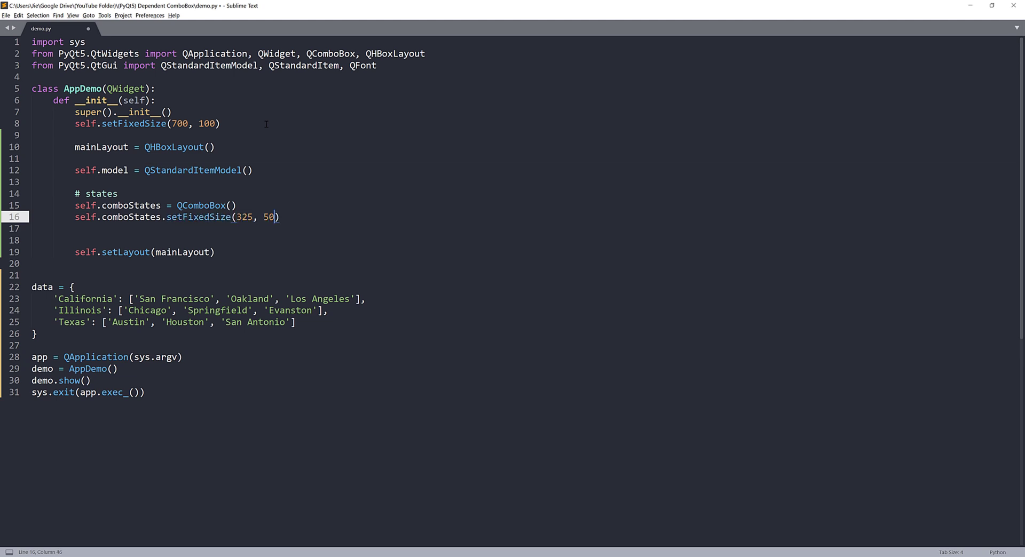
Step: Give comboStates a 12-point QFont and set its model to self.model
{"action": "type", "text": "self.se"}
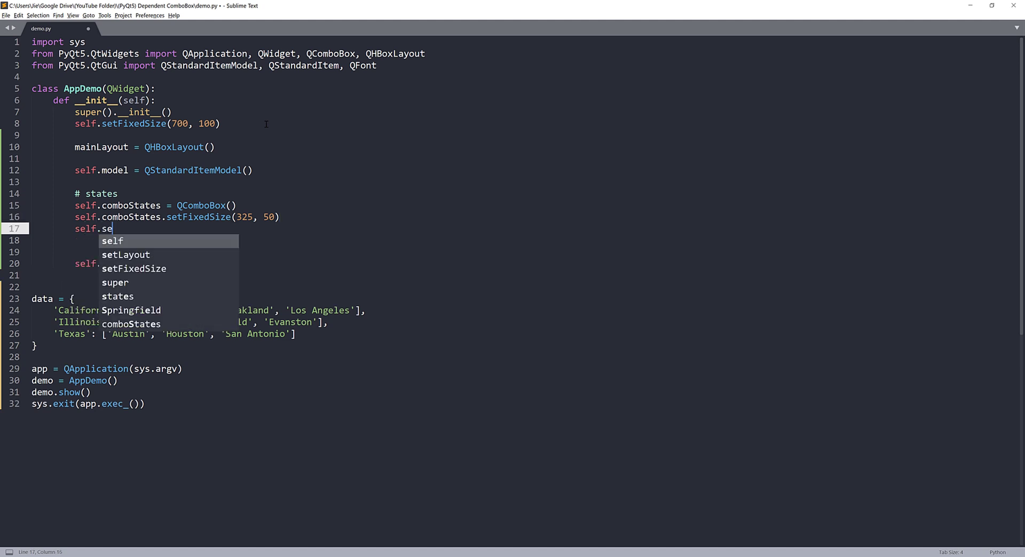
{"action": "type", "text": "comboStates."}
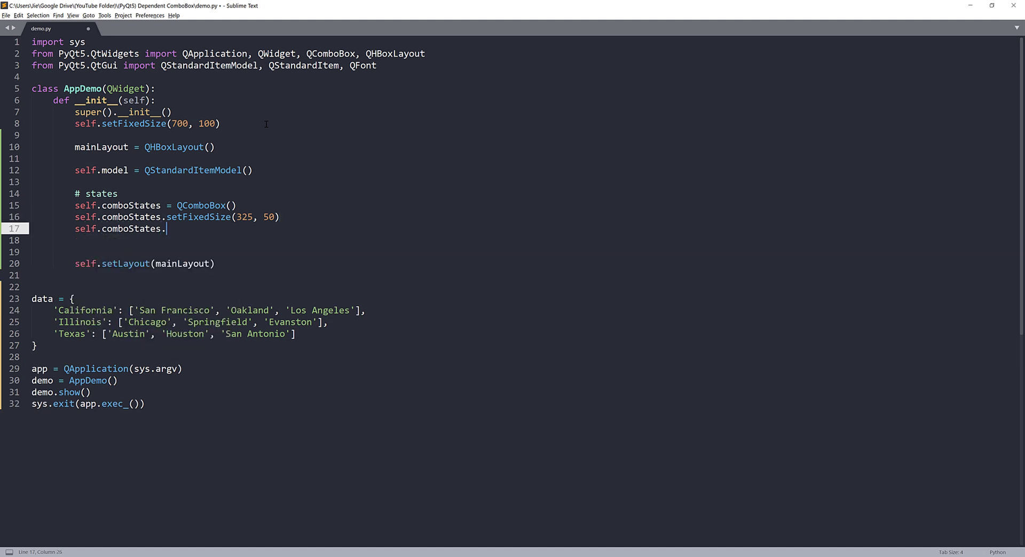
{"action": "type", "text": "setFont()"}
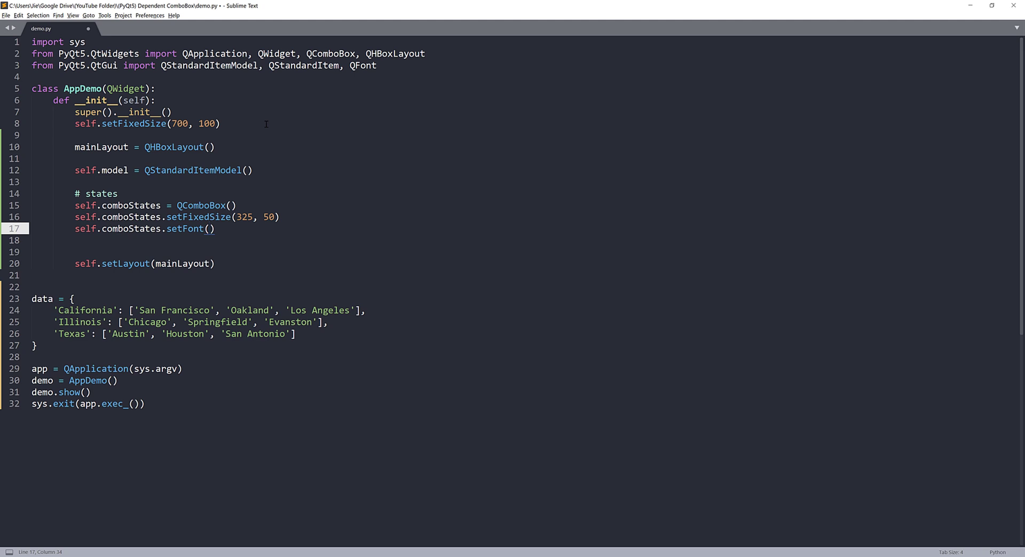
{"action": "type", "text": "QFont('',"}
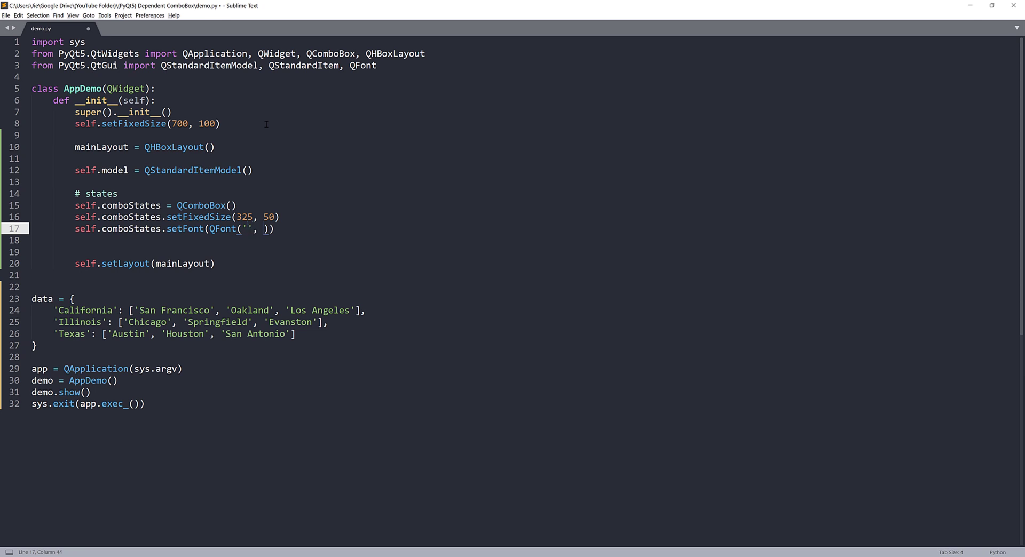
{"action": "type", "text": "12"}
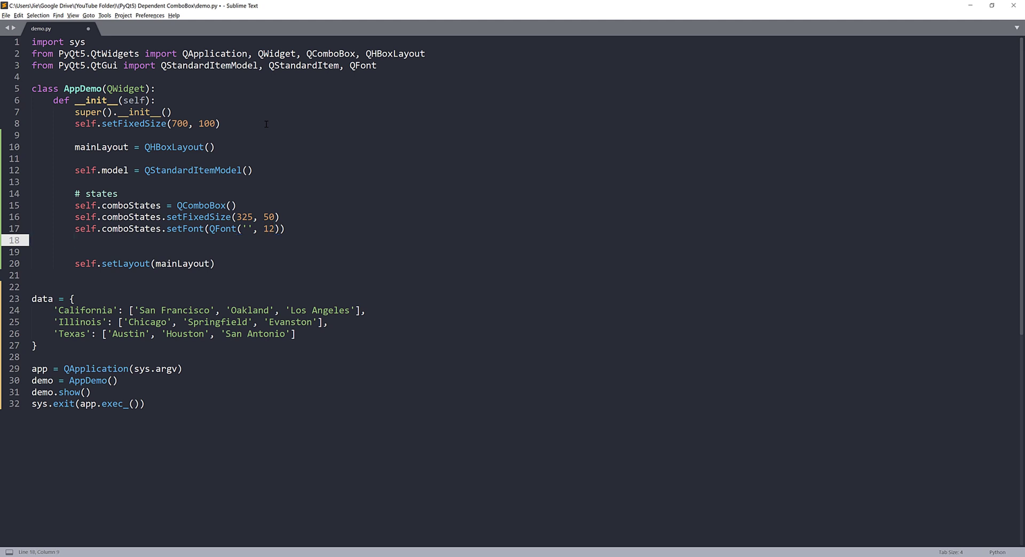
{"action": "type", "text": "self.comboStates.setMod"}
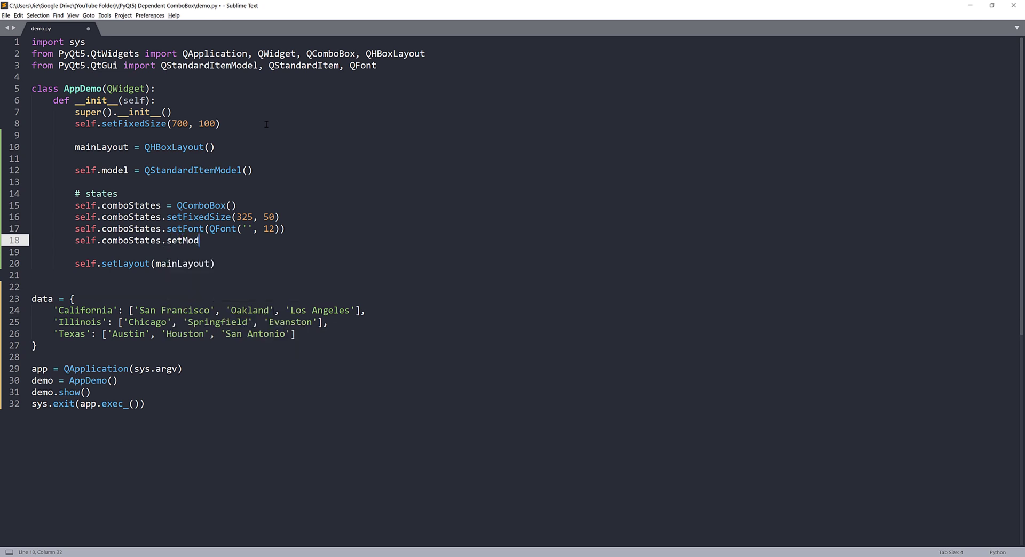
{"action": "type", "text": "el(self."}
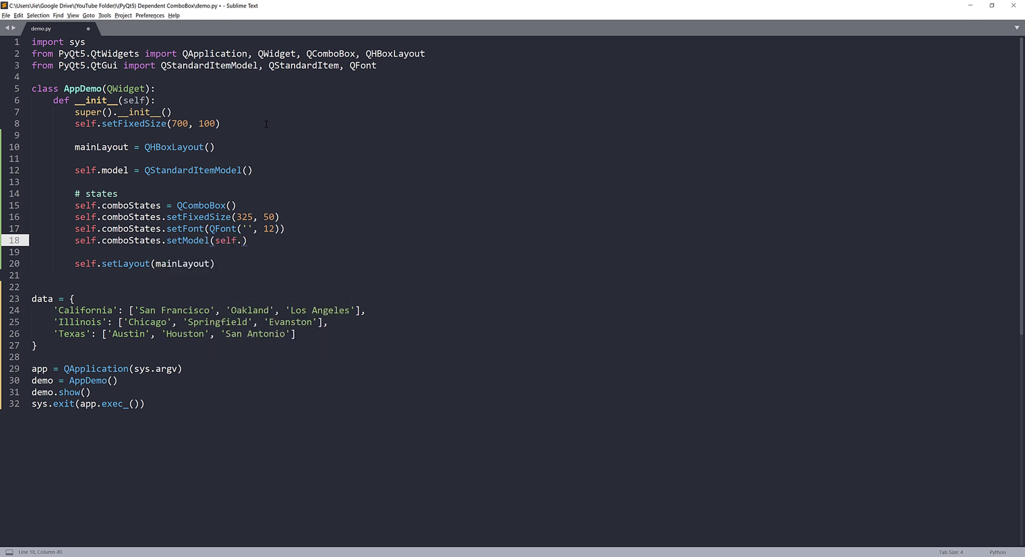
{"action": "type", "text": "model)"}
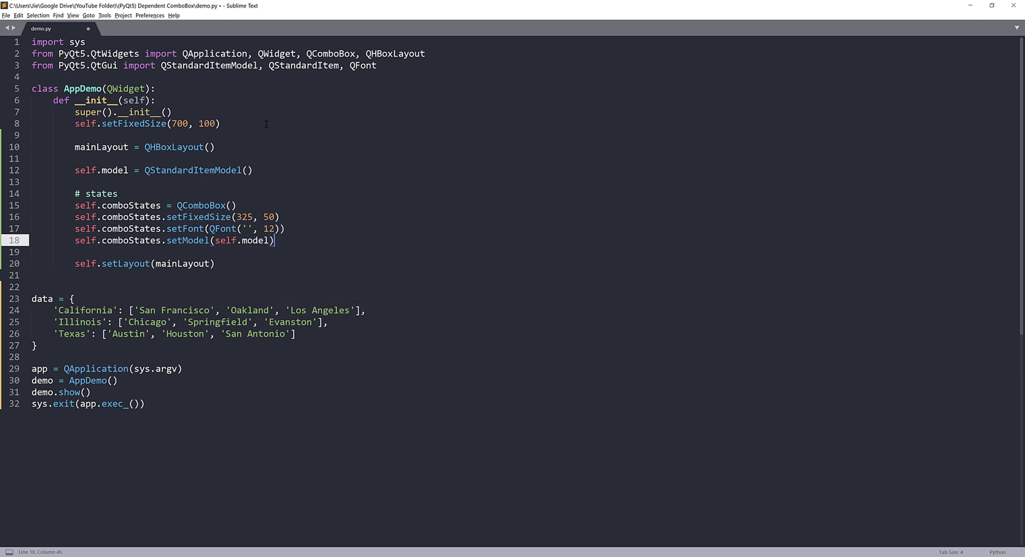
Step: Duplicate the states block, relabel its comment 'cities' and select comboStates to rename
{"action": "left_click_drag", "start_coordinate": [74, 205], "coordinate": [275, 241]}
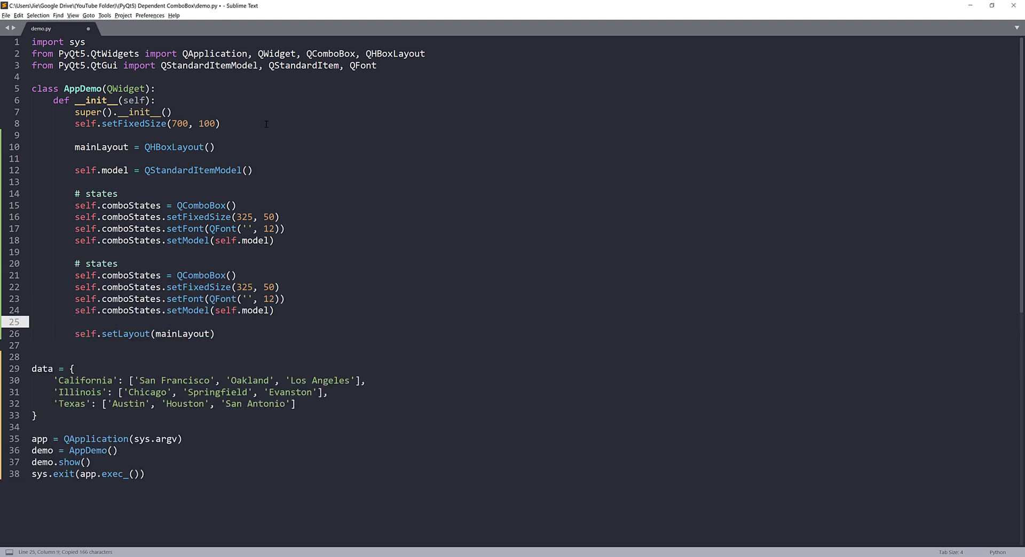
{"action": "double_click", "coordinate": [101, 263]}
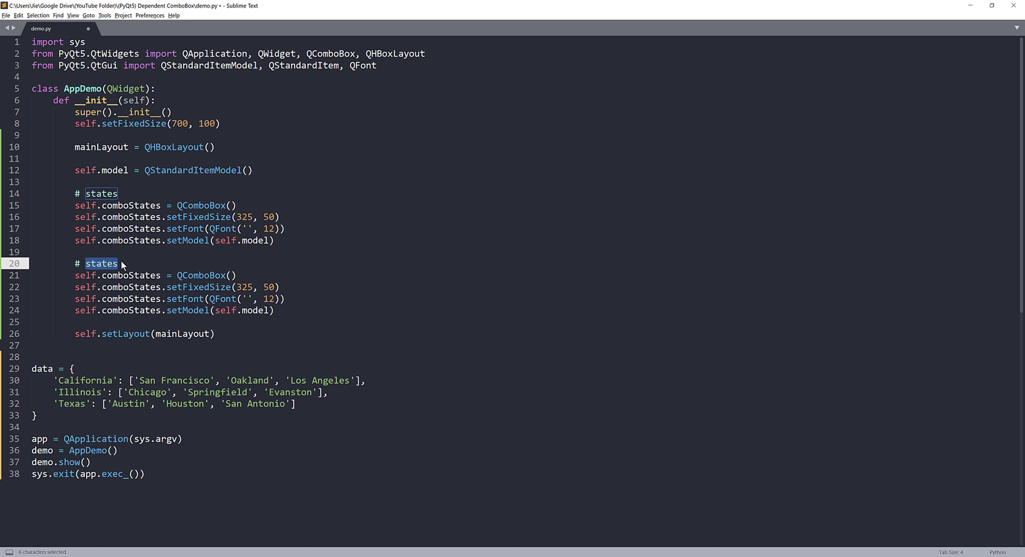
{"action": "type", "text": "cities"}
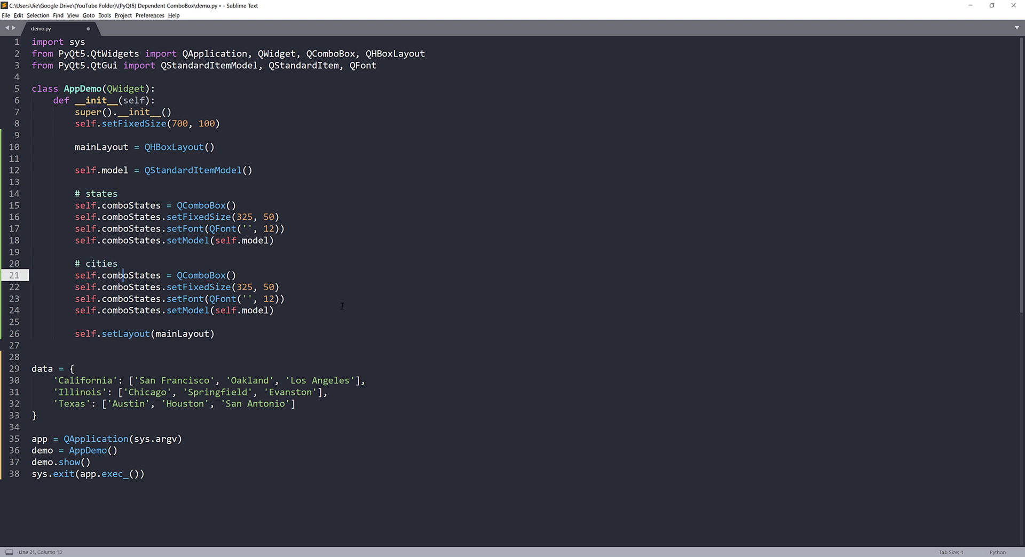
{"action": "double_click", "coordinate": [131, 274]}
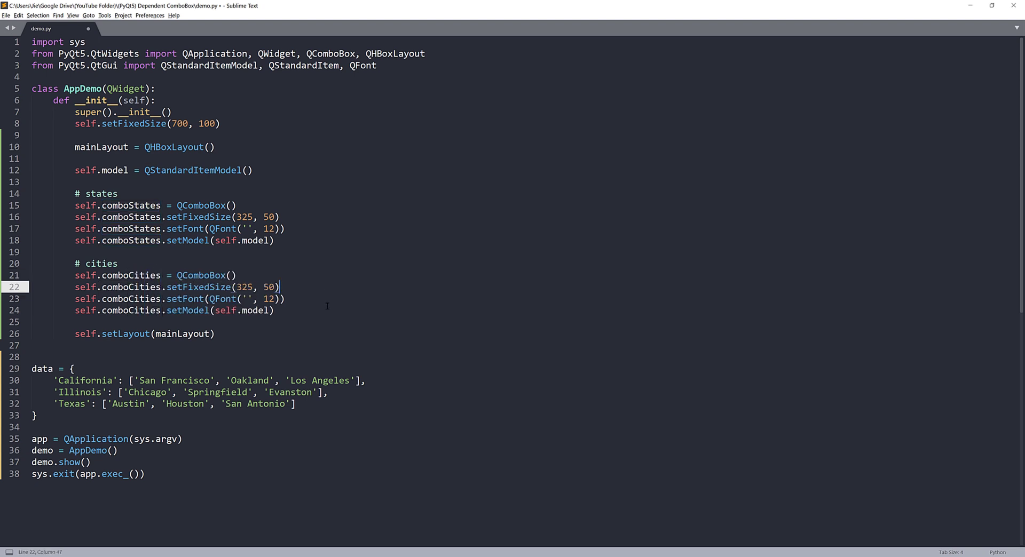
Step: Add comboStates and comboCities to mainLayout above self.setLayout, then save the script
{"action": "type", "text": "self"}
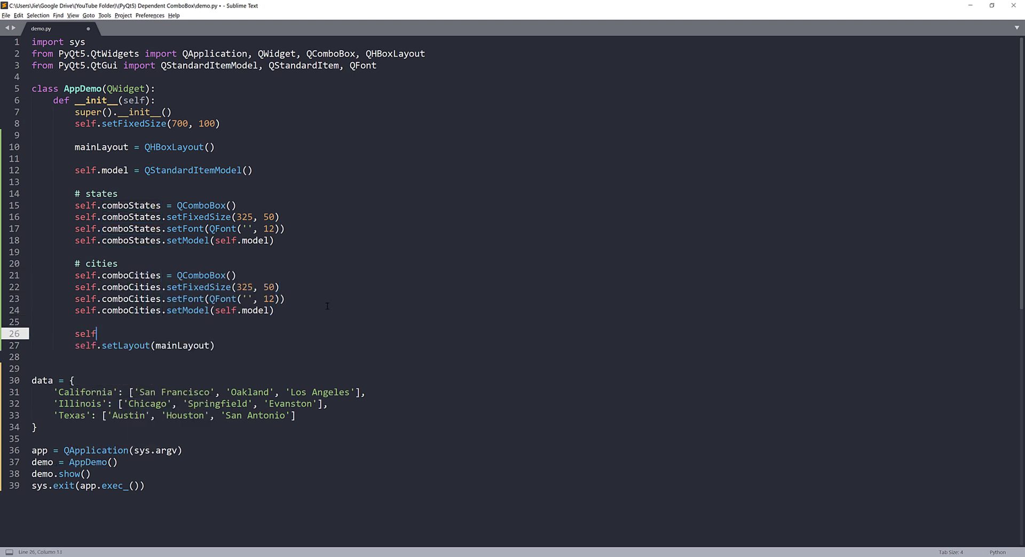
{"action": "type", "text": "main"}
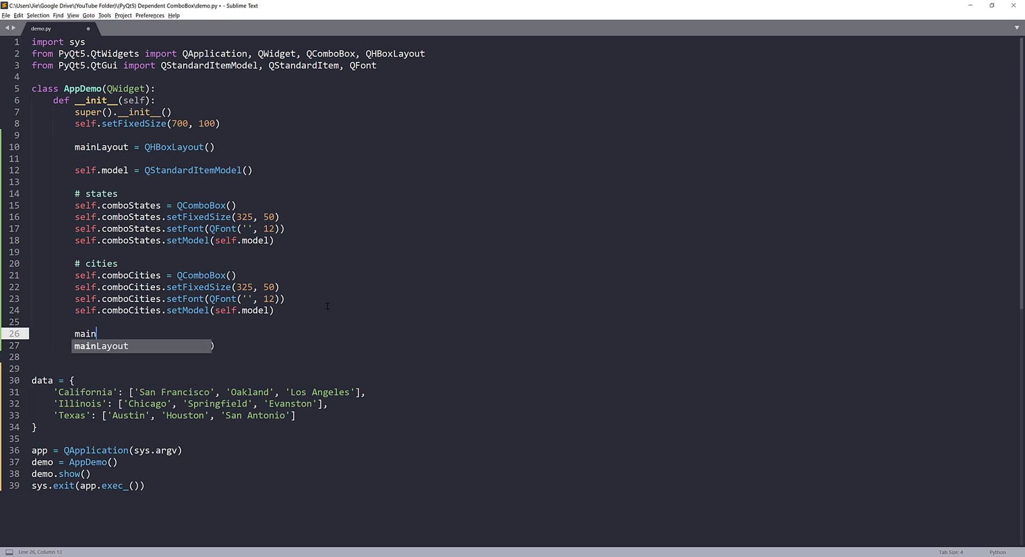
{"action": "type", "text": "Layout.addWdiget(self.comboStates"}
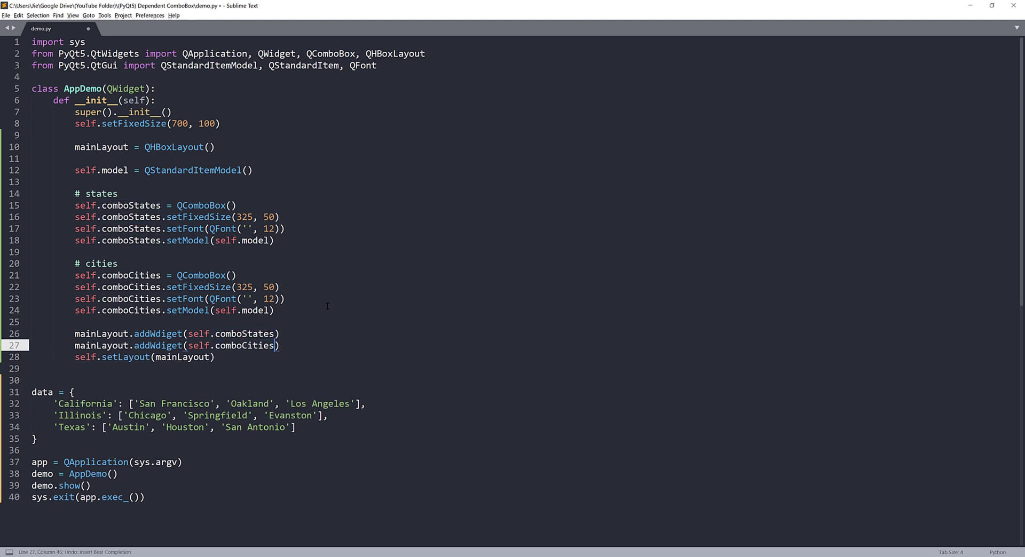
{"action": "key", "text": "ctrl+s"}
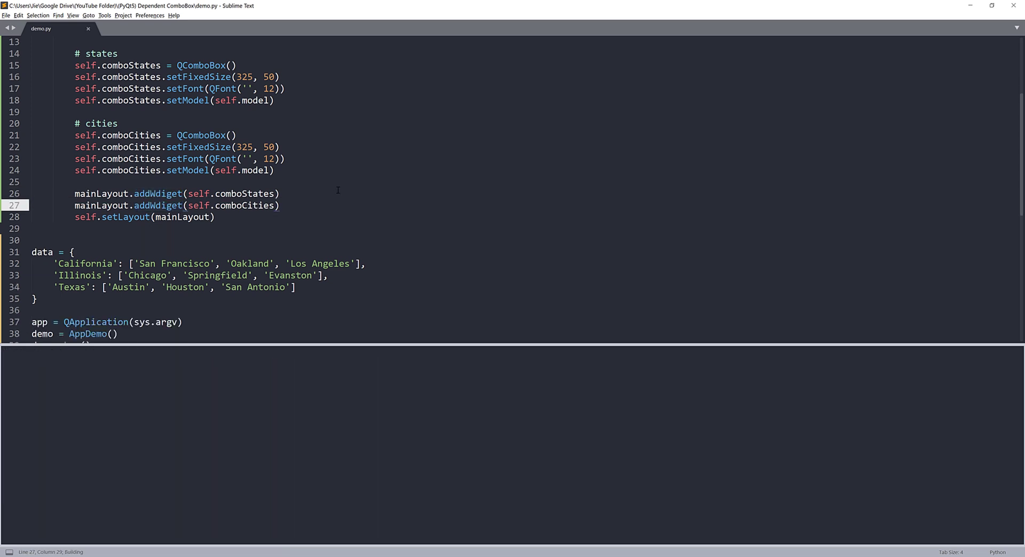
Step: Run the script, then correct the misspelled addWdiget on line 26 to addWidget
{"action": "key", "text": "ctrl+b"}
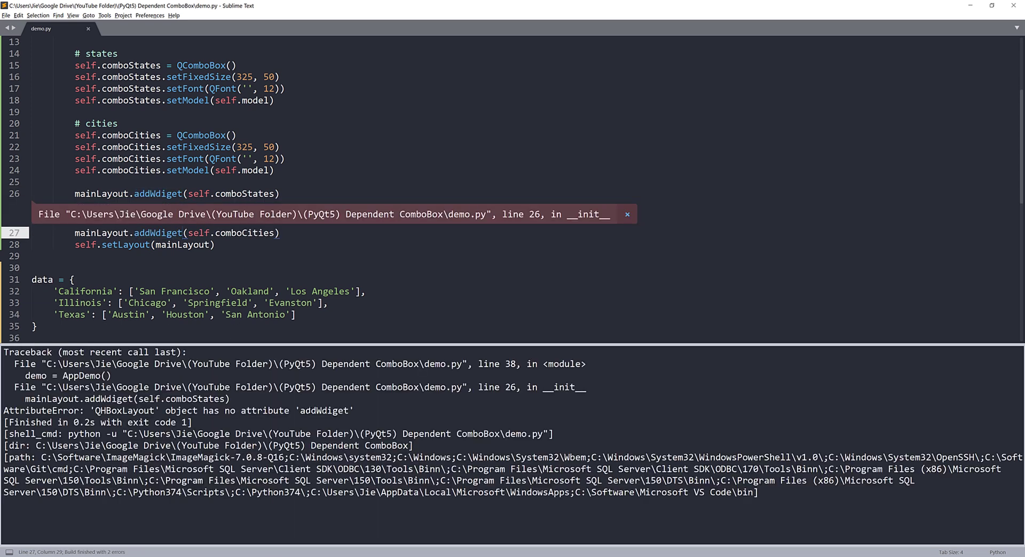
{"action": "double_click", "coordinate": [157, 193]}
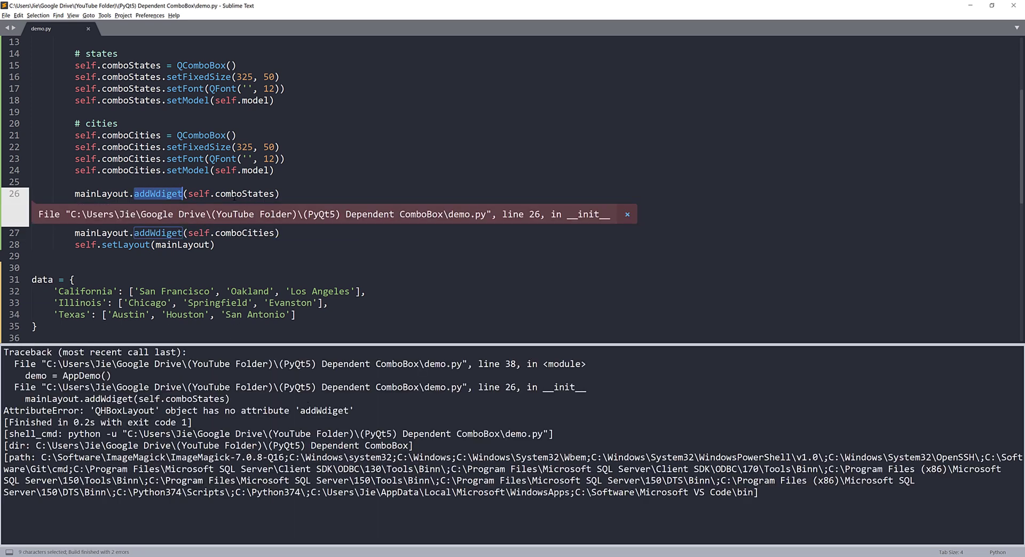
{"action": "type", "text": "add"}
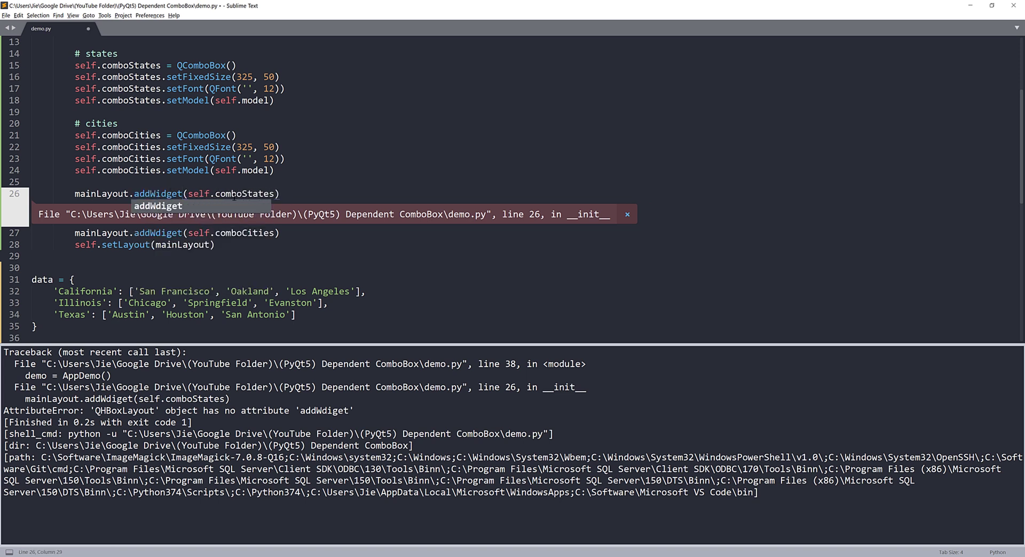
{"action": "double_click", "coordinate": [158, 194]}
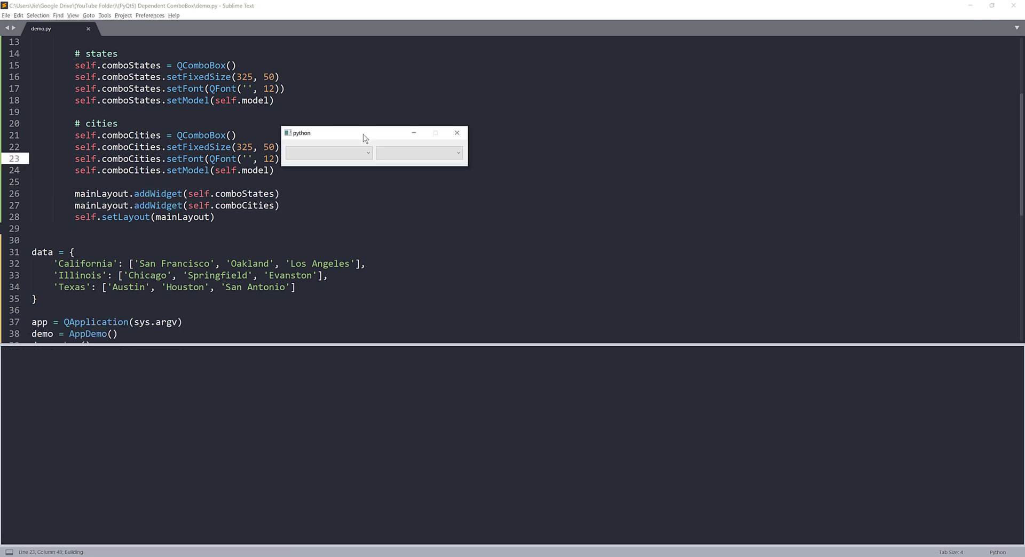
Step: Close the running demo window with its two empty combo boxes
{"action": "left_click", "coordinate": [326, 153]}
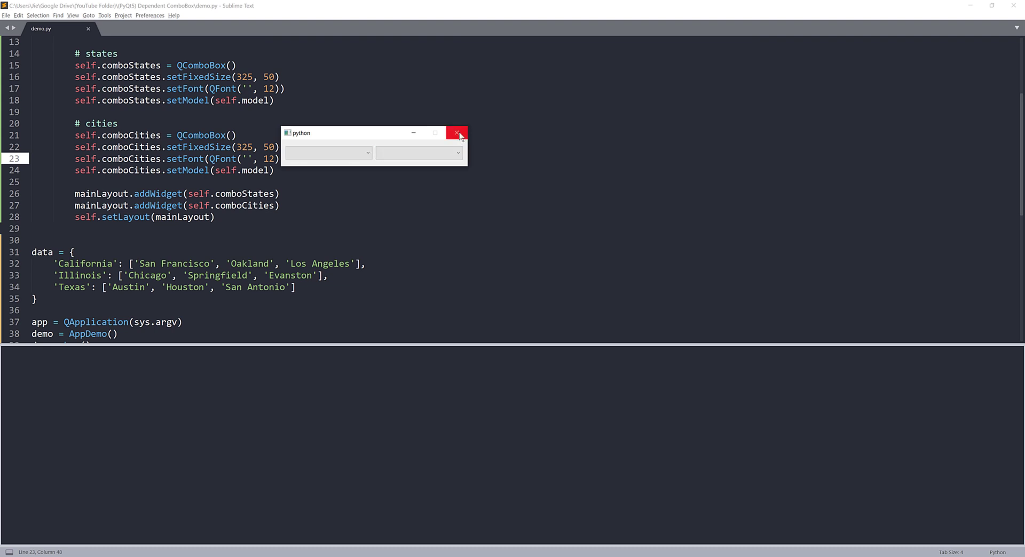
{"action": "left_click", "coordinate": [457, 134]}
{"action": "type", "text": "#"}
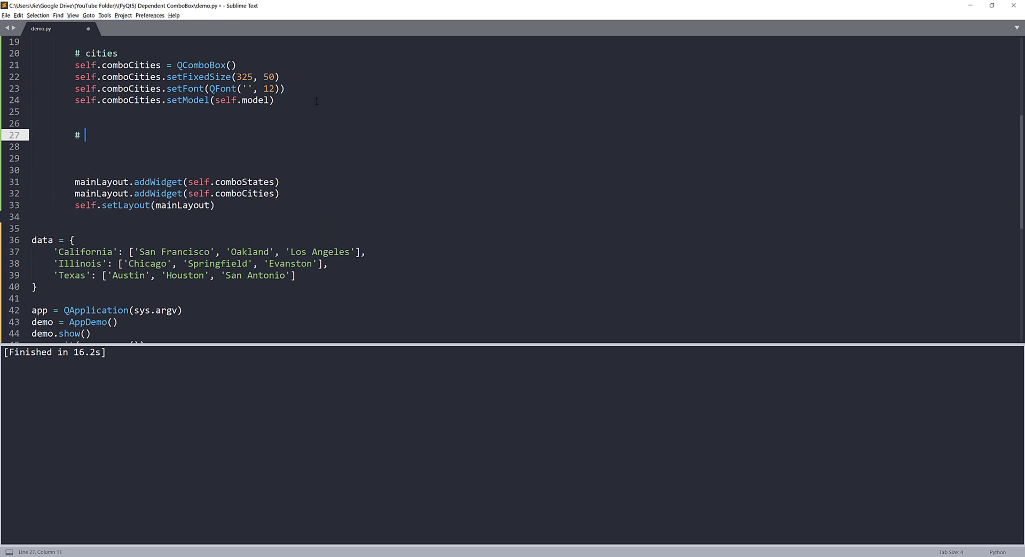
Step: Add a '# add data' comment and a 'for k, v in data.items():' loop
{"action": "type", "text": "add data"}
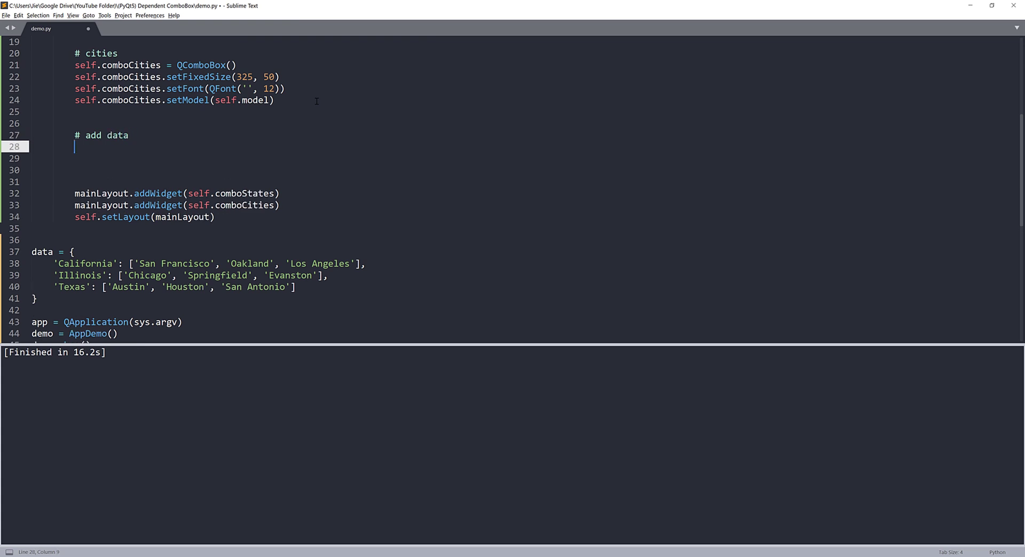
{"action": "type", "text": "for"}
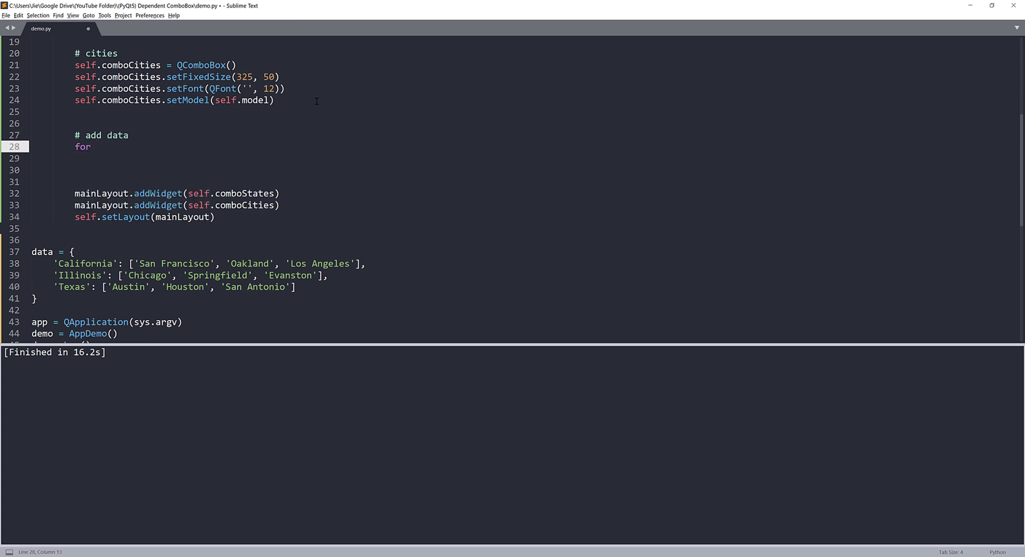
{"action": "type", "text": "k, v n data.it"}
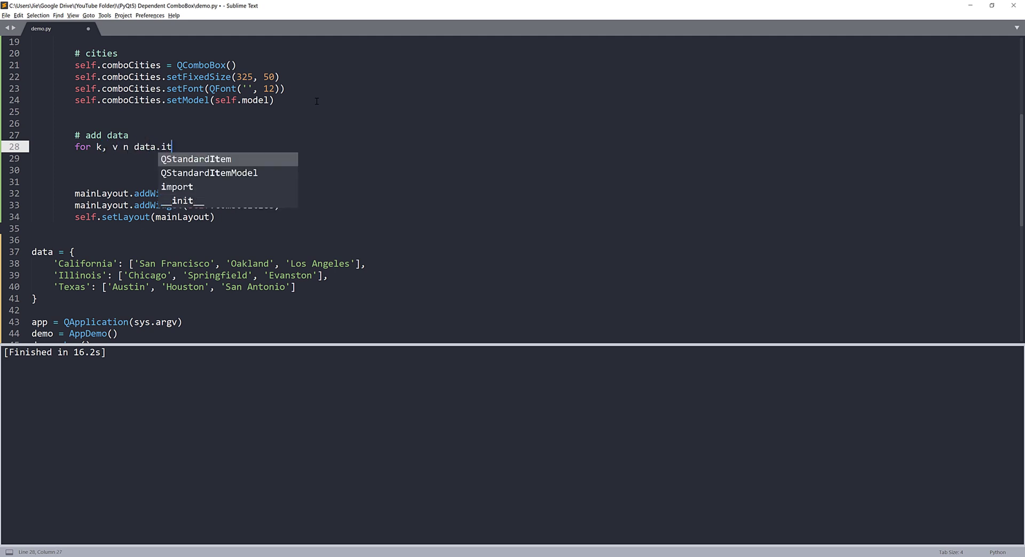
{"action": "type", "text": "ems():"}
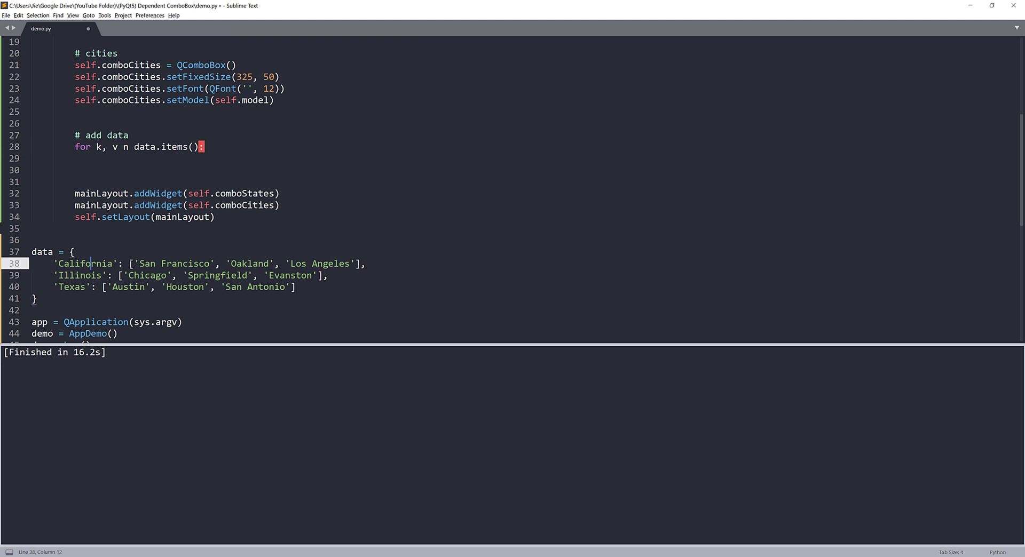
{"action": "left_click_drag", "start_coordinate": [129, 263], "coordinate": [361, 263]}
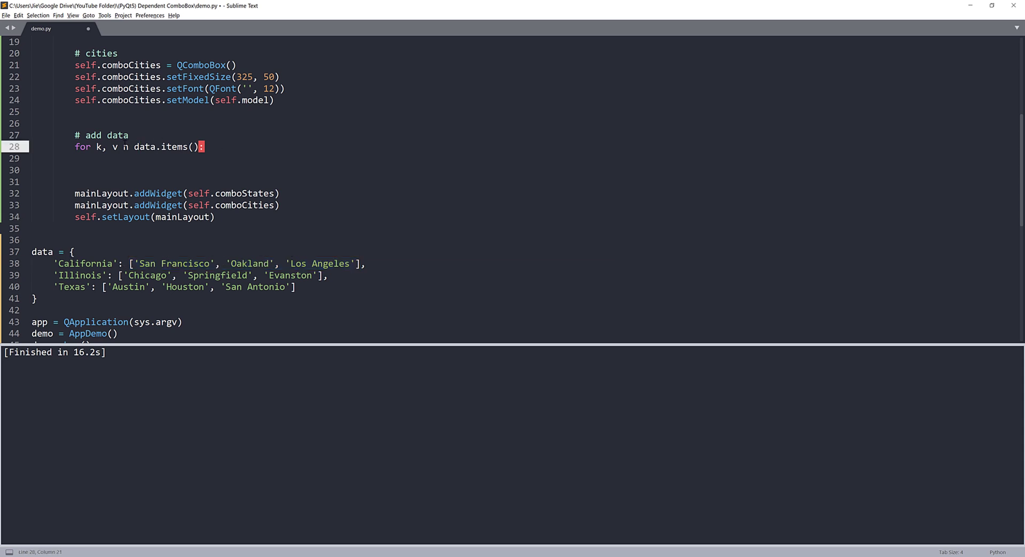
{"action": "left_click", "coordinate": [121, 146]}
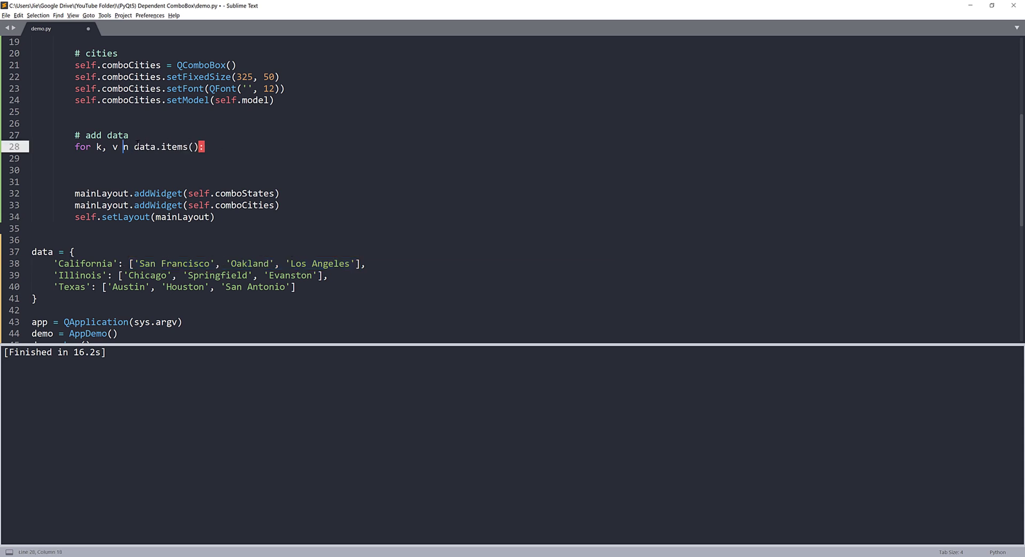
{"action": "type", "text": "i"}
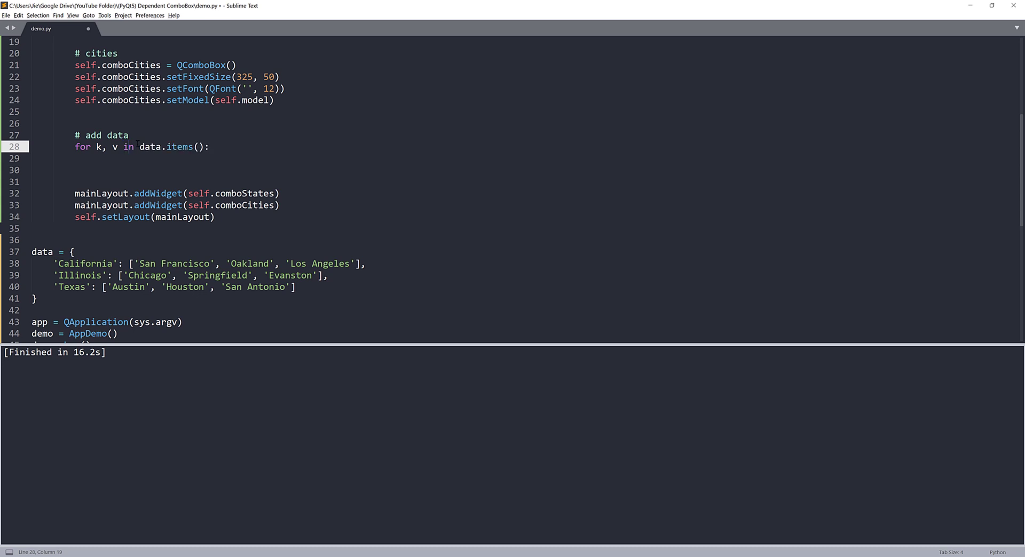
Step: Inside the loop, create state = QStandardItem() and call self.model.appendRow(state)
{"action": "type", "text": "state ="}
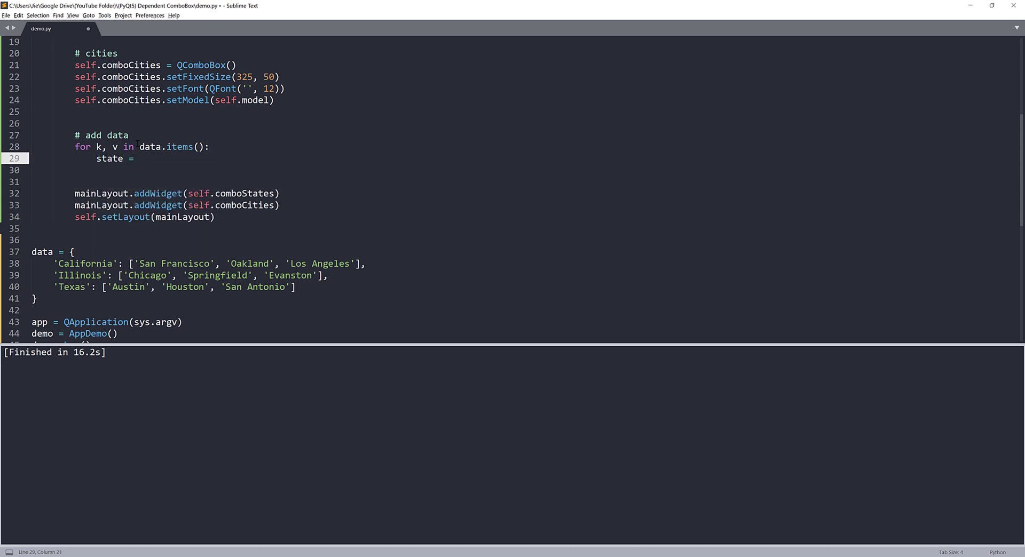
{"action": "type", "text": "QStandardItem("}
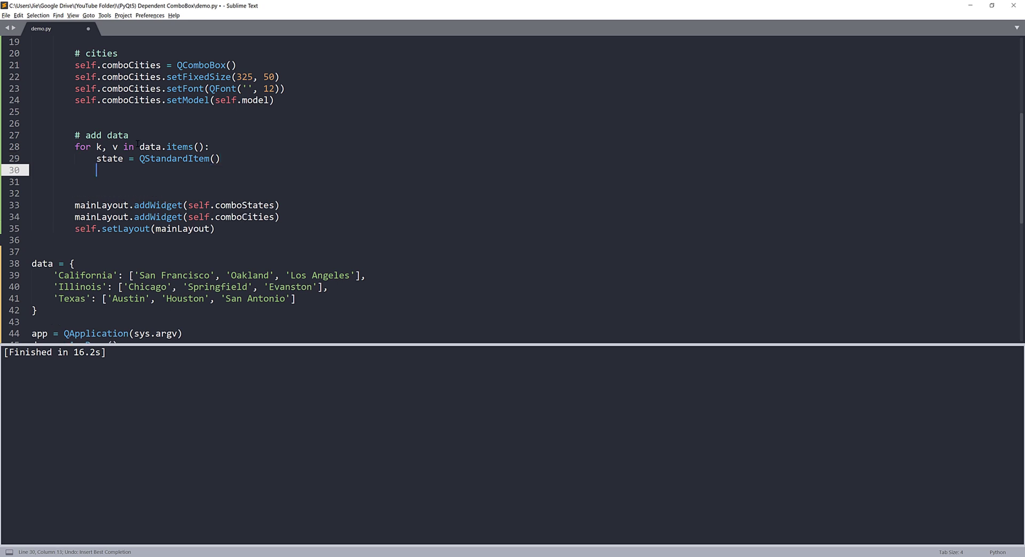
{"action": "type", "text": "self."}
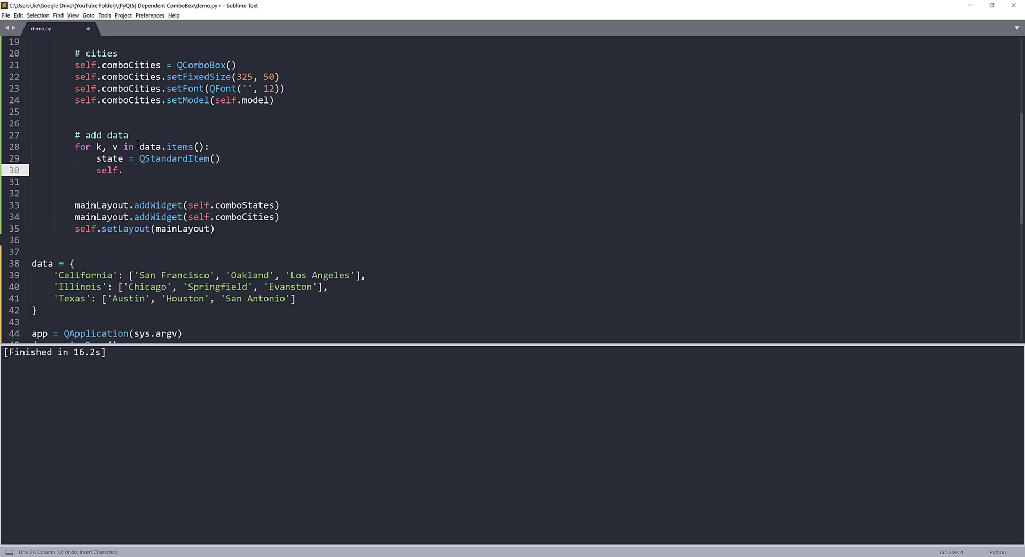
{"action": "type", "text": "model"}
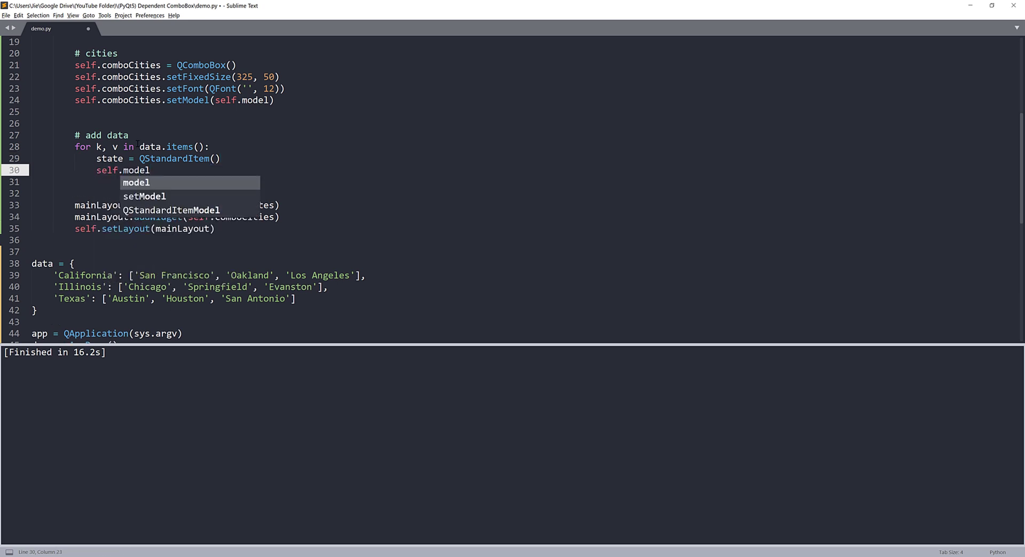
{"action": "type", "text": "."}
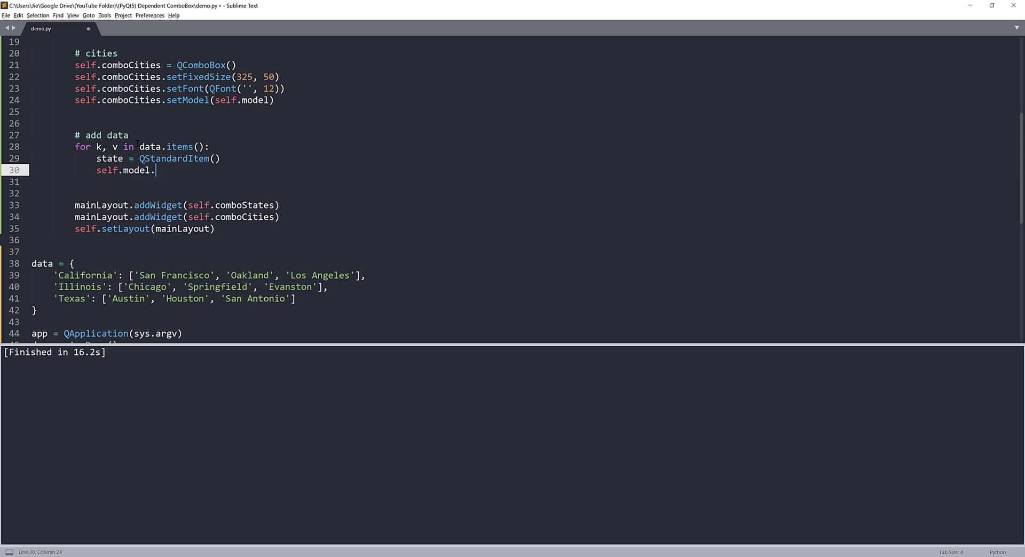
{"action": "type", "text": "appendRow(state"}
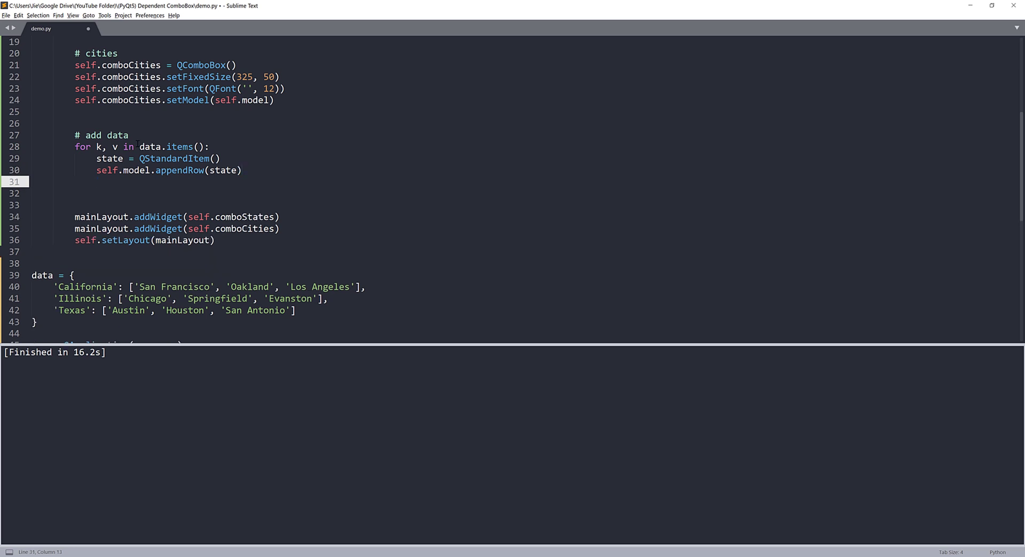
Step: Nest 'for value in v:' creating city = QStandardItem() and calling state.append(city)
{"action": "type", "text": "for"}
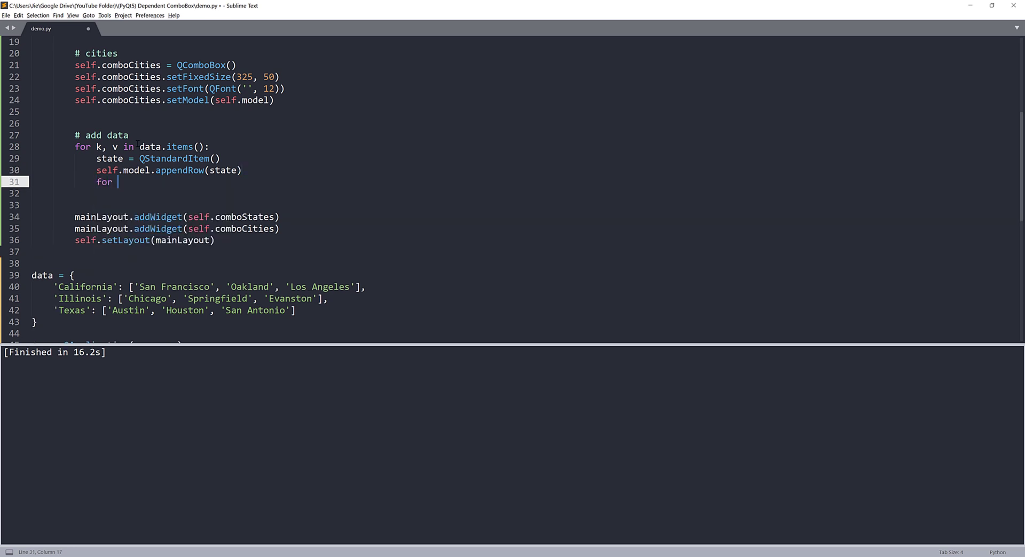
{"action": "type", "text": "value"}
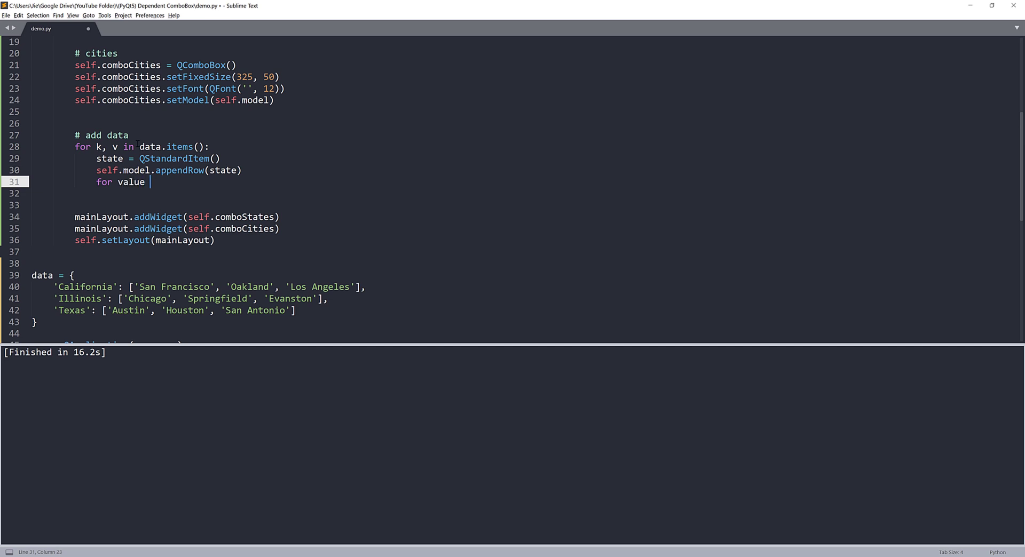
{"action": "type", "text": "in v:"}
{"action": "left_click", "coordinate": [525, 193]}
{"action": "type", "text": "c"}
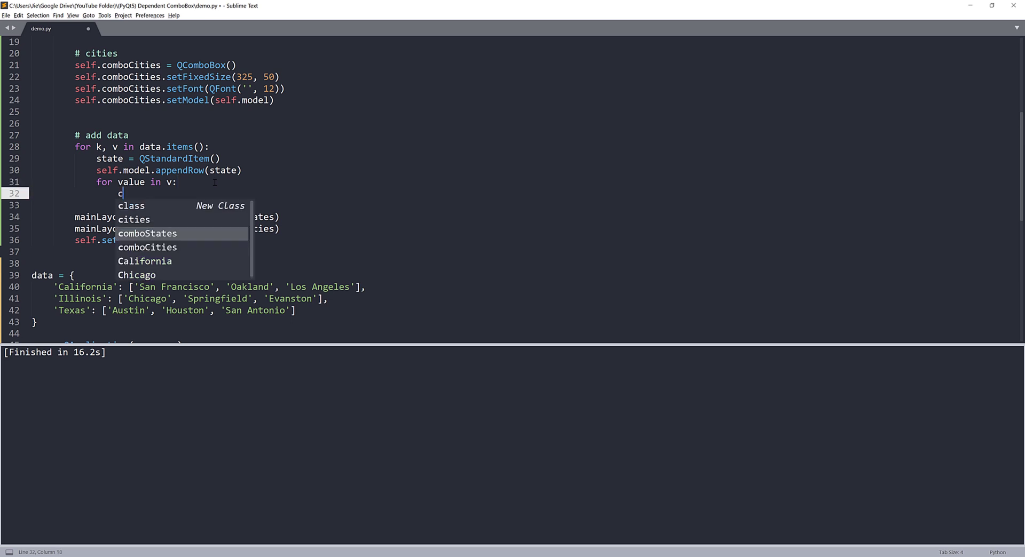
{"action": "type", "text": "ity = QStandardItem("}
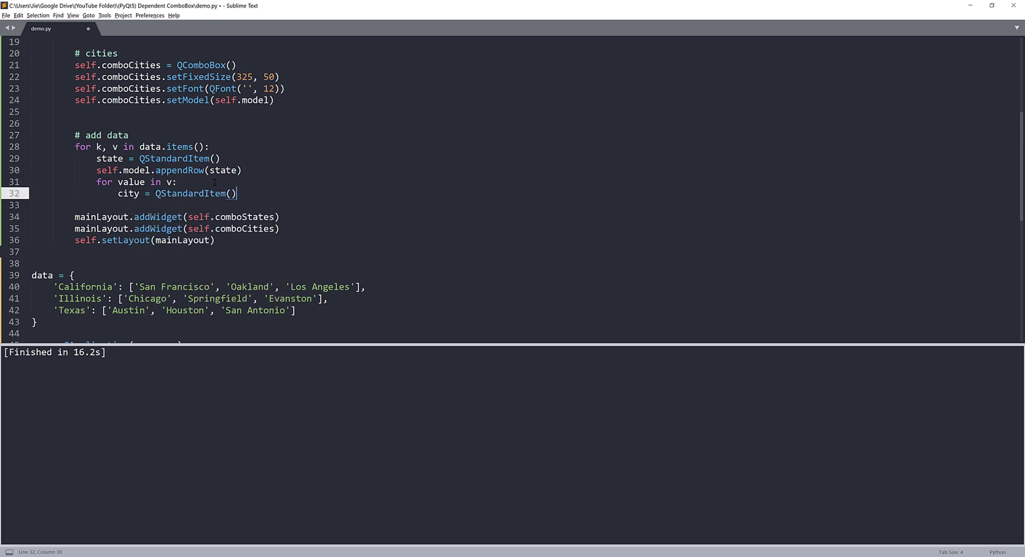
{"action": "type", "text": "state"}
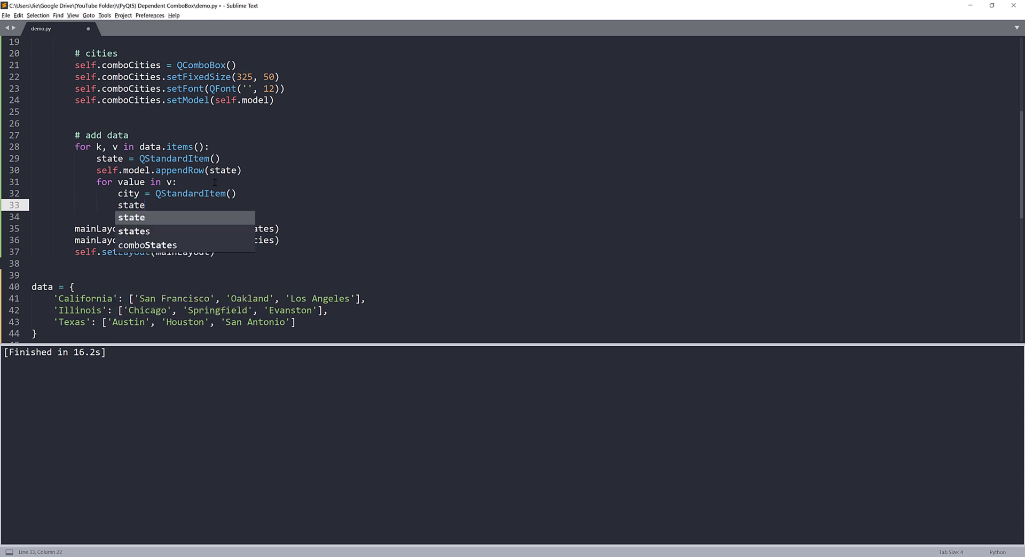
{"action": "type", "text": ".appen"}
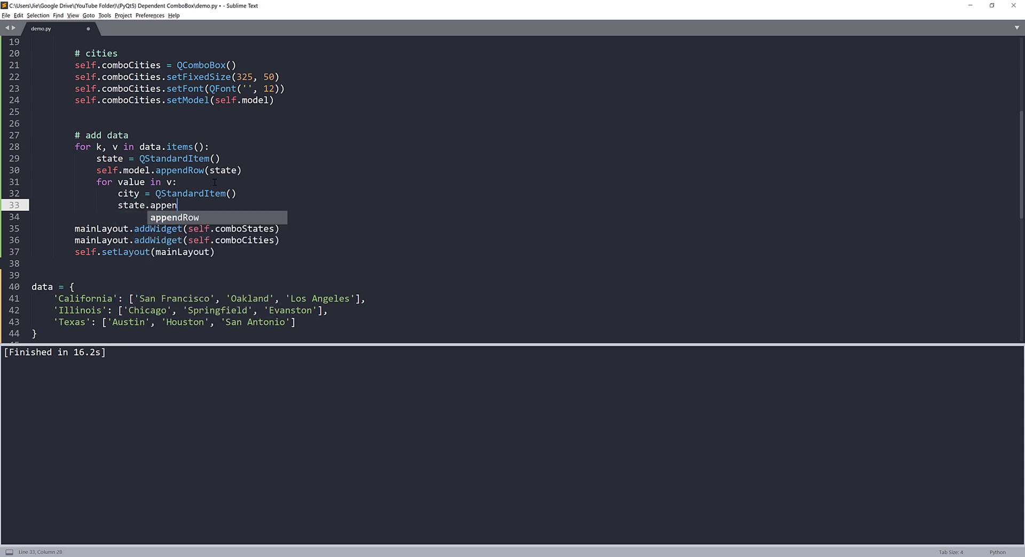
{"action": "type", "text": "d(city)"}
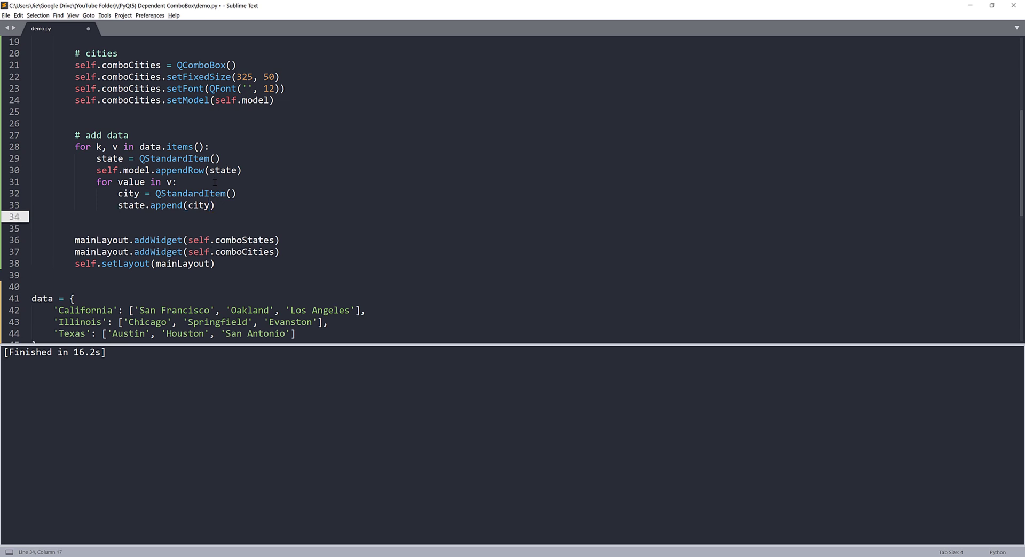
{"action": "key", "text": "backspace"}
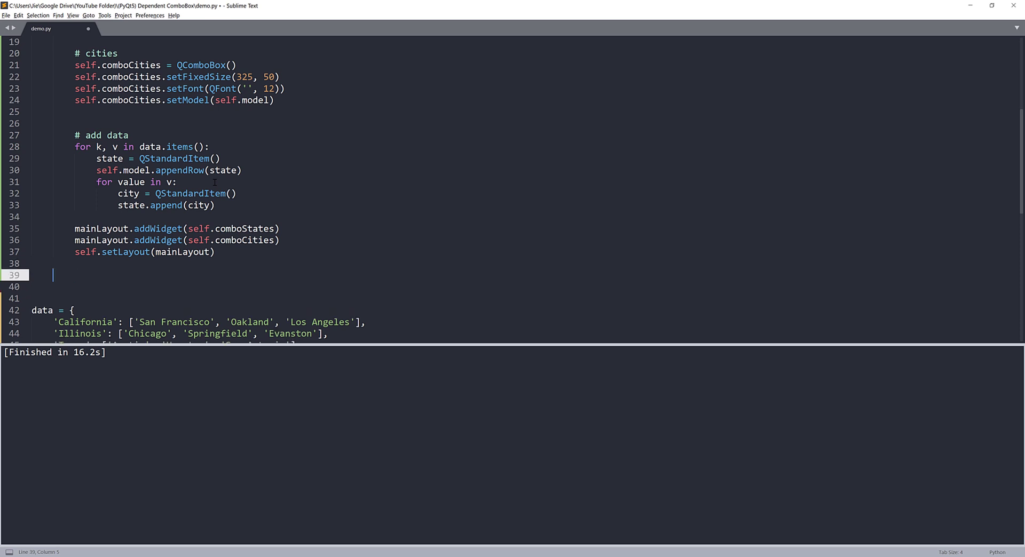
Step: Write 'def updateStateCombo(self, index):', renaming the mistyped indx parameter to index
{"action": "type", "text": "d"}
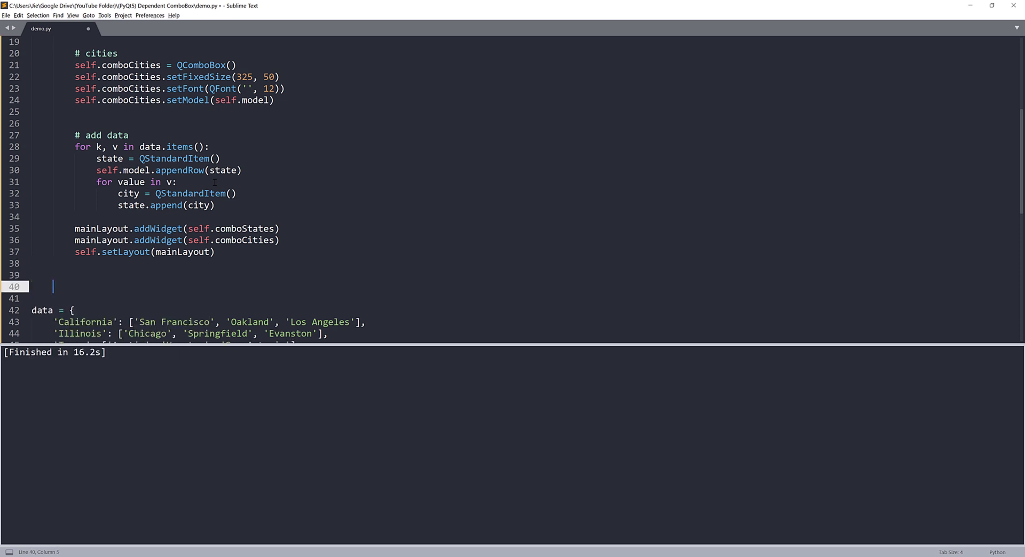
{"action": "type", "text": "def"}
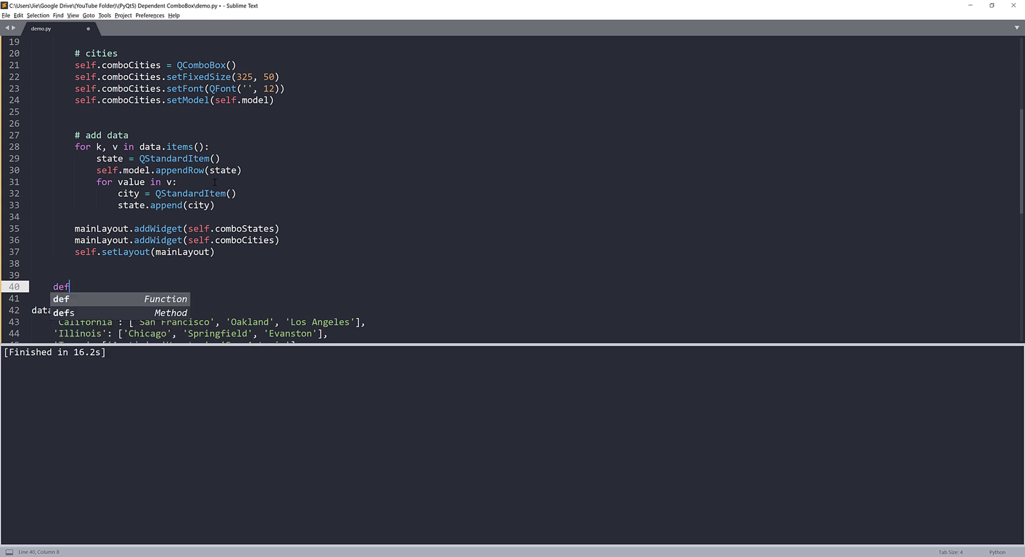
{"action": "type", "text": "update"}
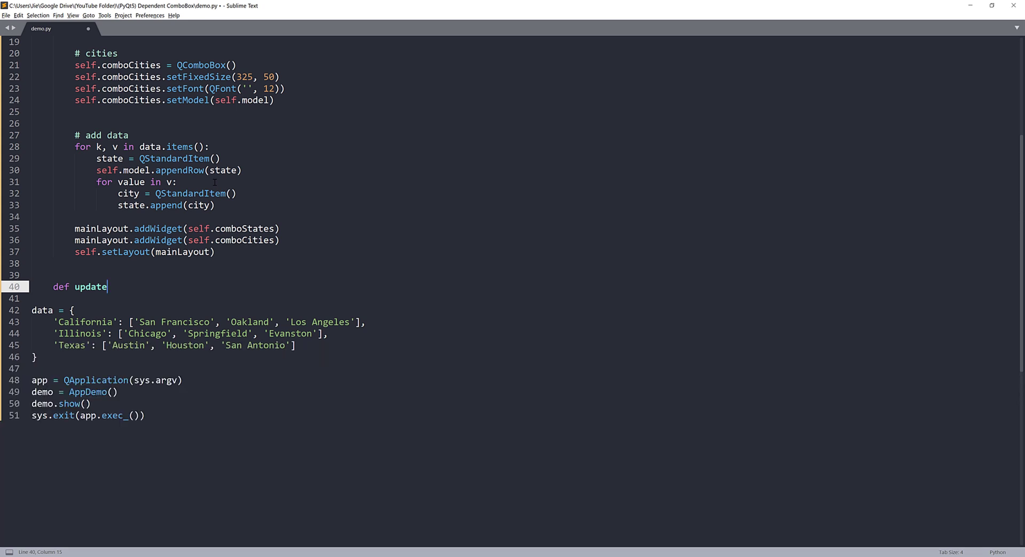
{"action": "type", "text": "State"}
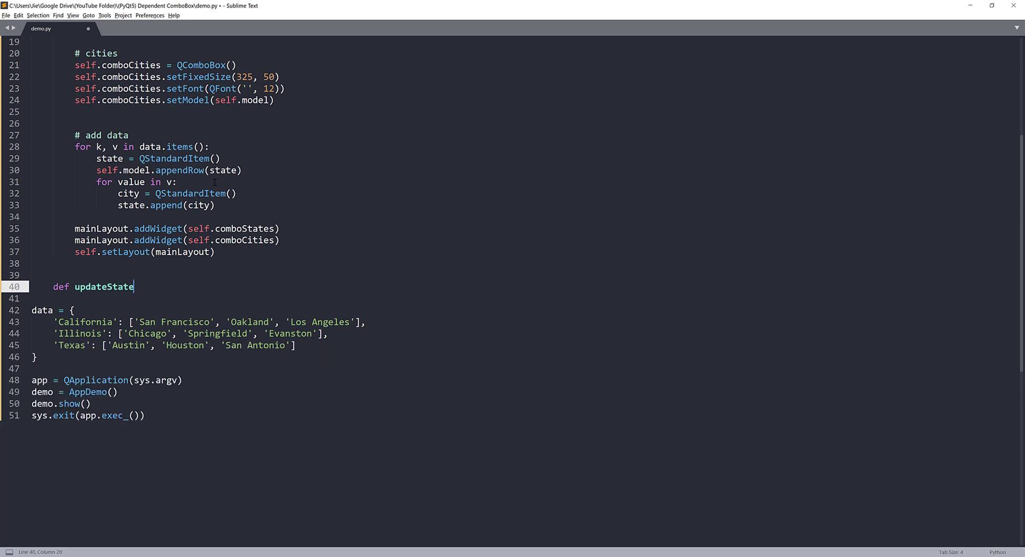
{"action": "type", "text": "Combo(sel"}
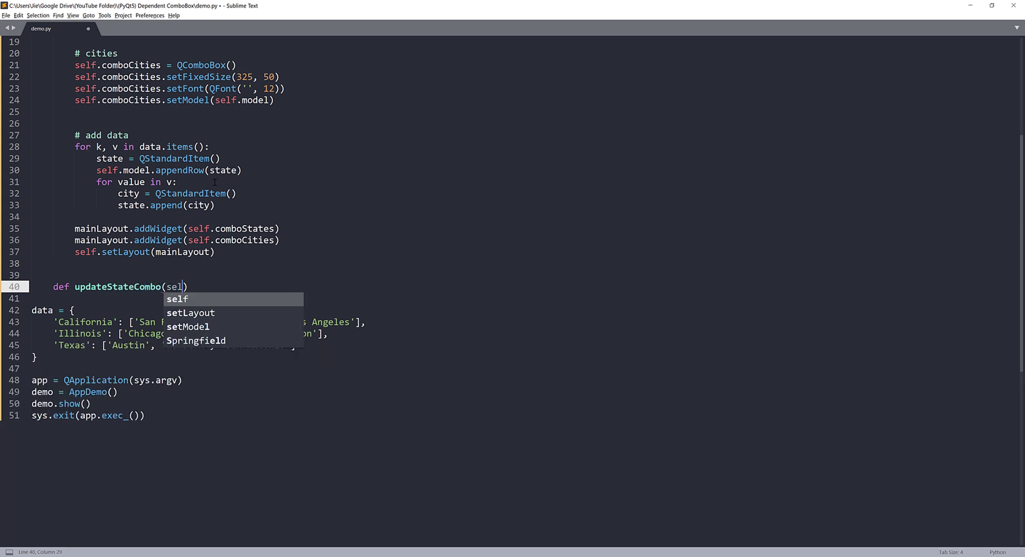
{"action": "type", "text": "f, indx"}
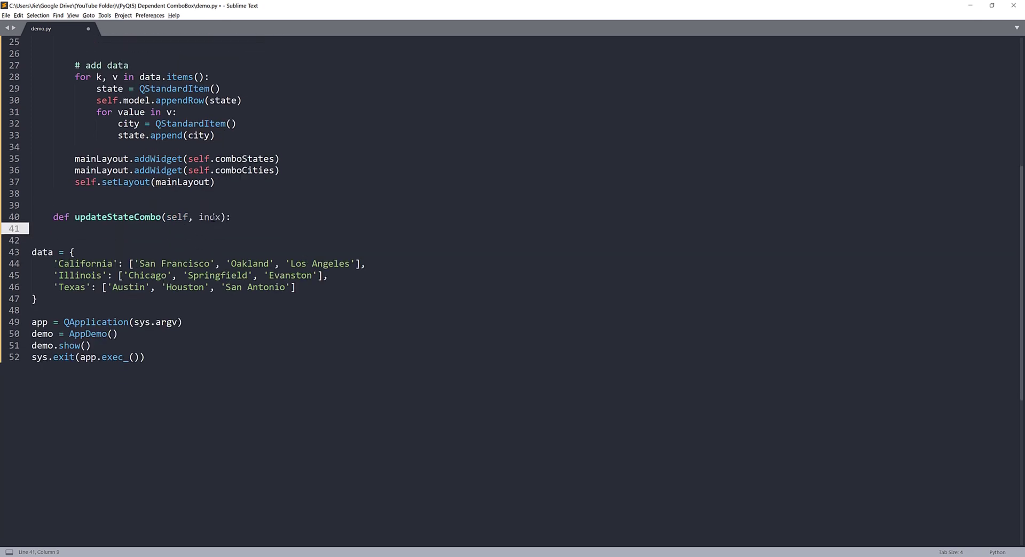
{"action": "double_click", "coordinate": [209, 217]}
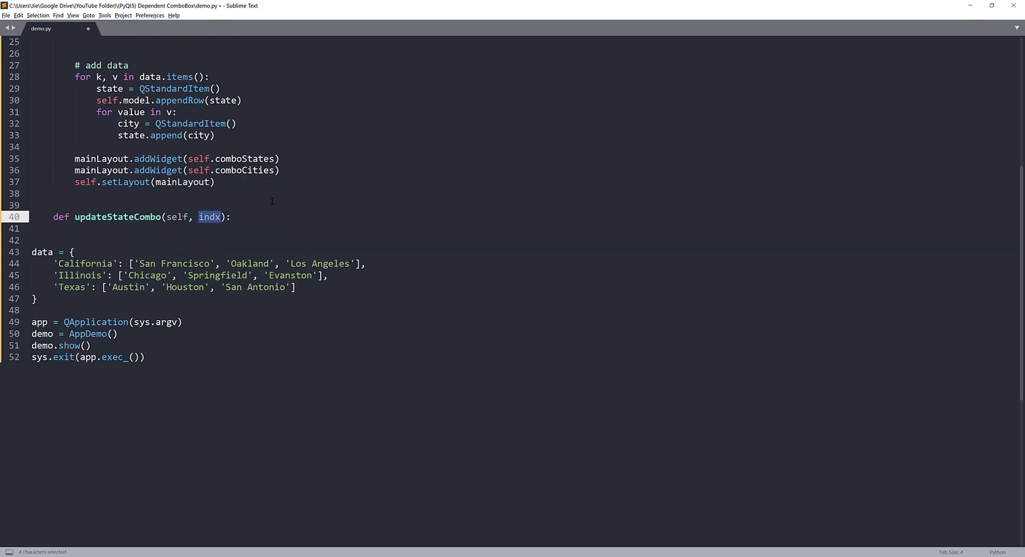
{"action": "type", "text": "index"}
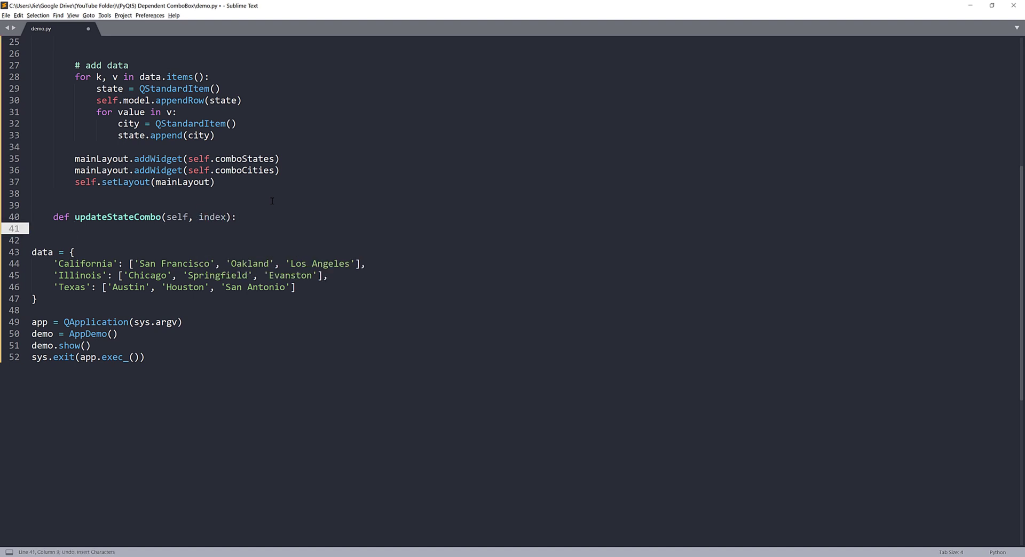
Step: Set indx = self.model.index(index, 0, self.comboStates.rootModelIndex())
{"action": "type", "text": "indx ="}
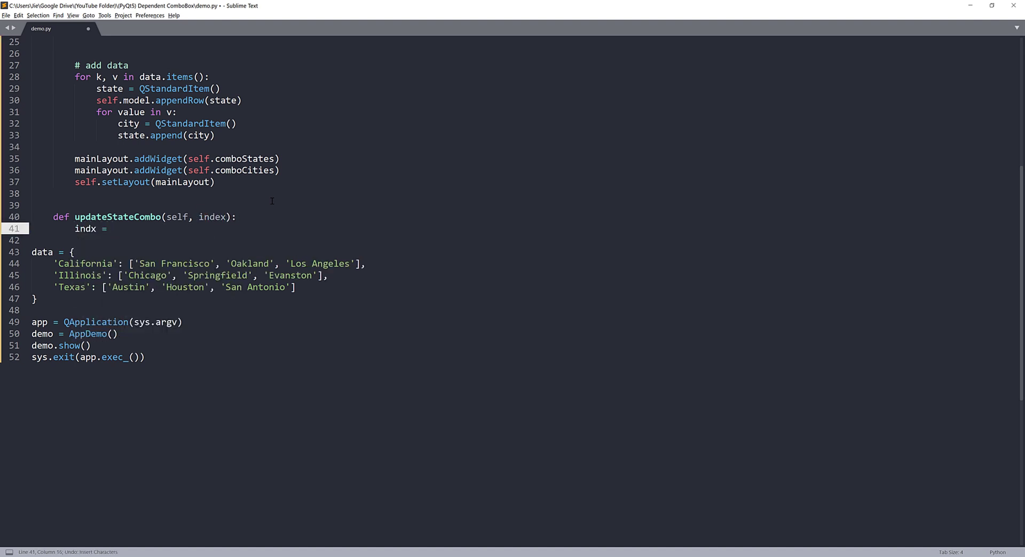
{"action": "type", "text": "s"}
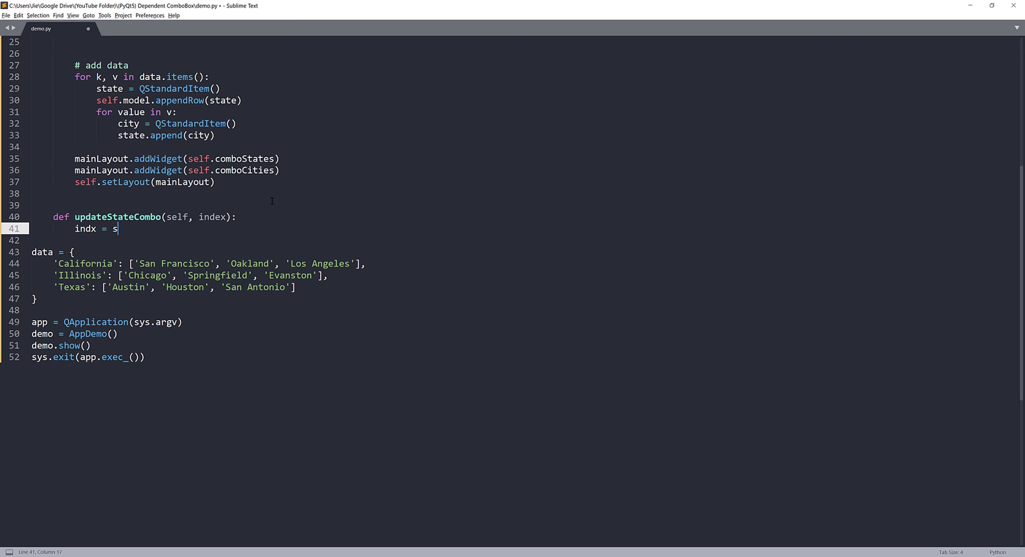
{"action": "type", "text": "elf.model"}
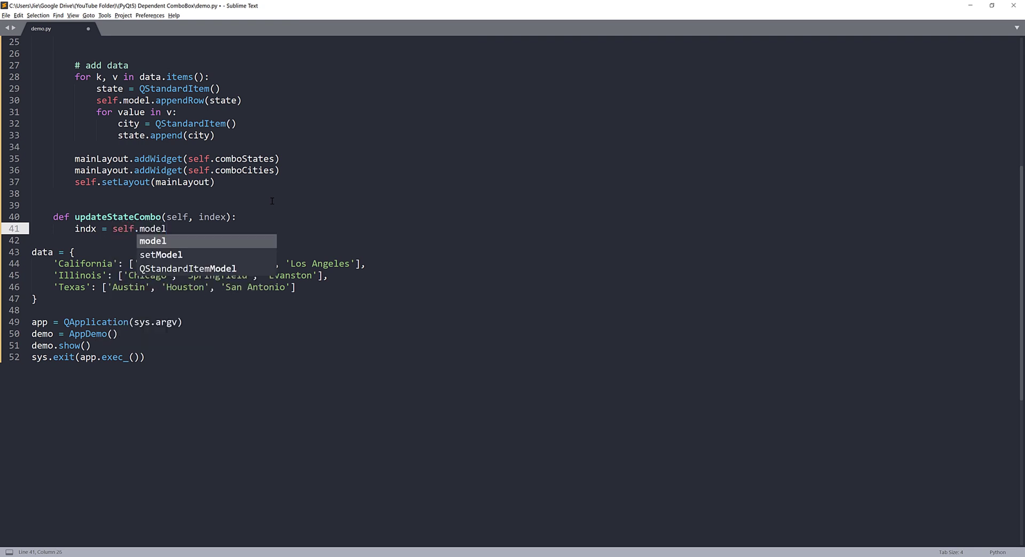
{"action": "type", "text": ".index()"}
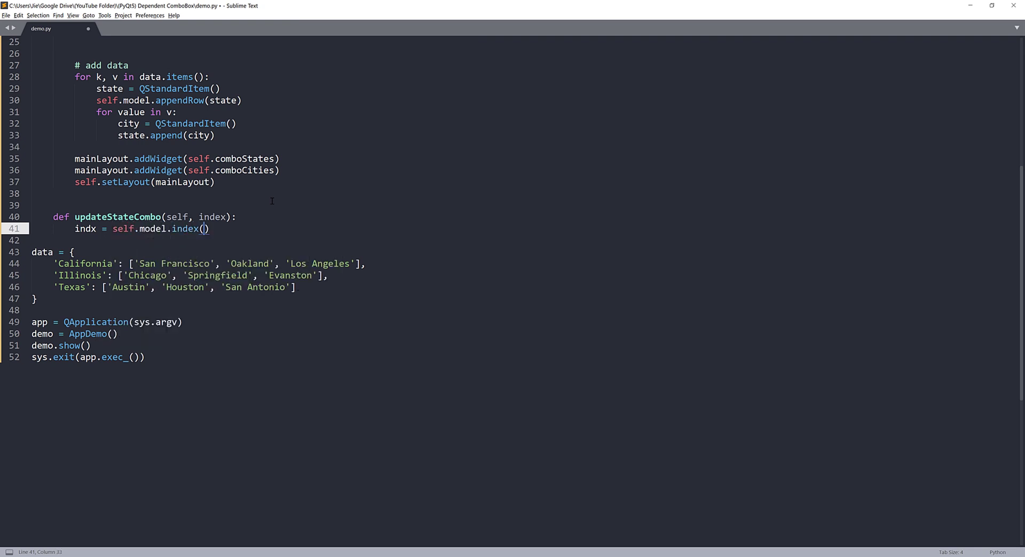
{"action": "type", "text": "indx"}
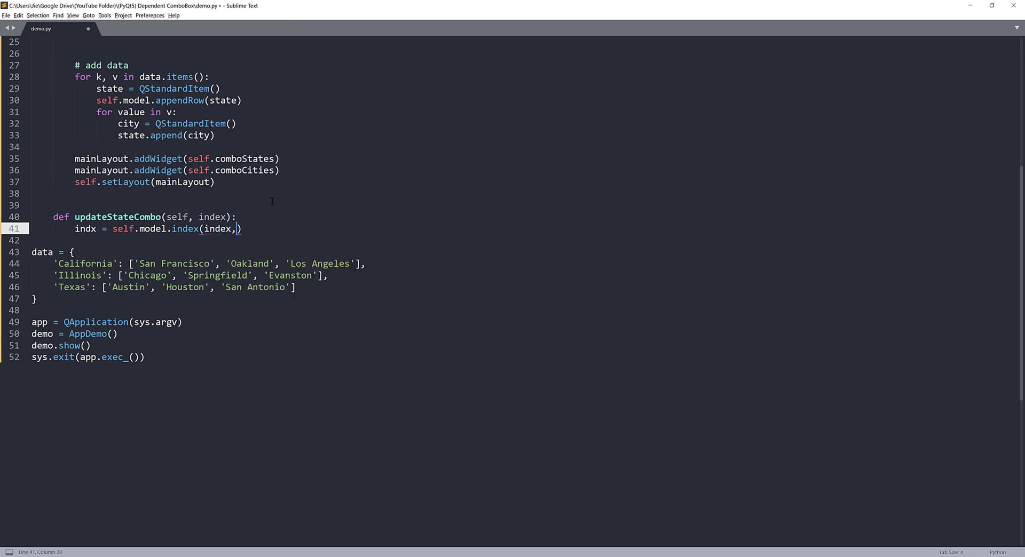
{"action": "type", "text": "0"}
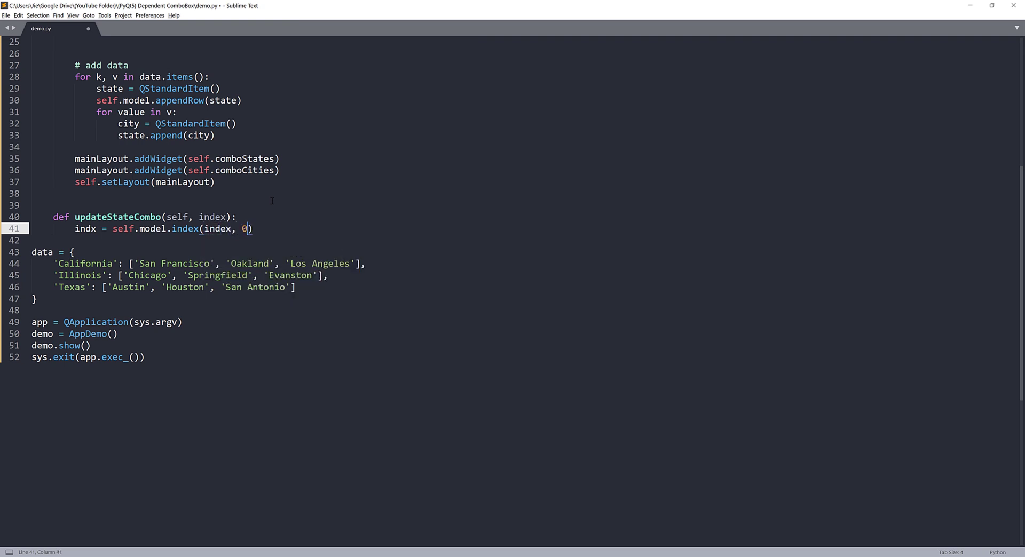
{"action": "type", "text": ", self."}
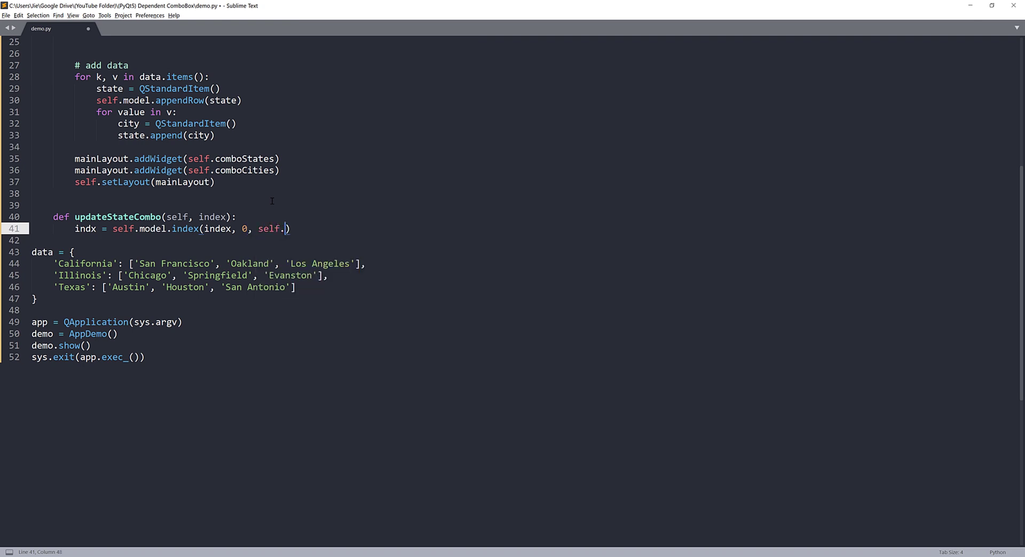
{"action": "type", "text": "combo"}
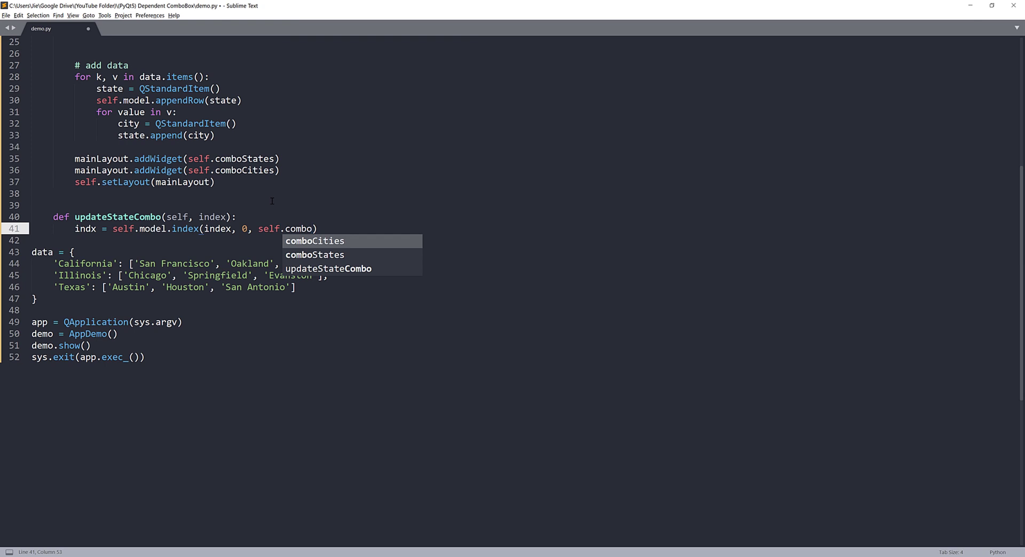
{"action": "key", "text": "Down"}
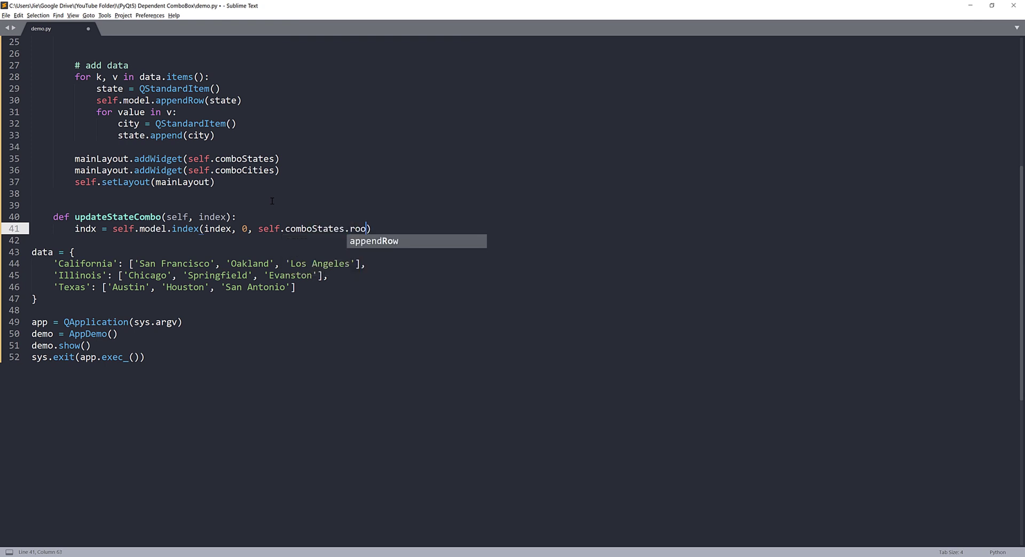
{"action": "type", "text": "t"}
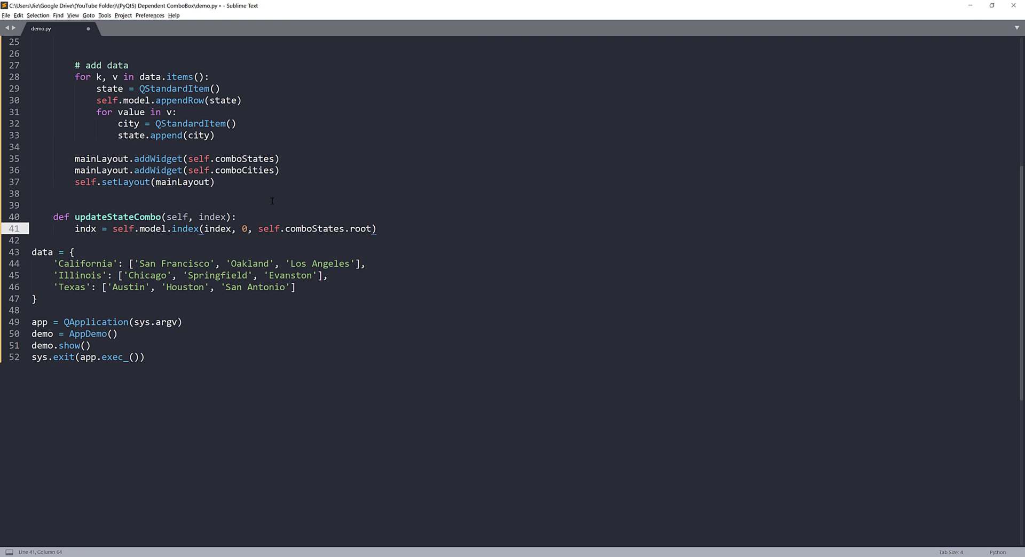
{"action": "type", "text": "ModelIndex("}
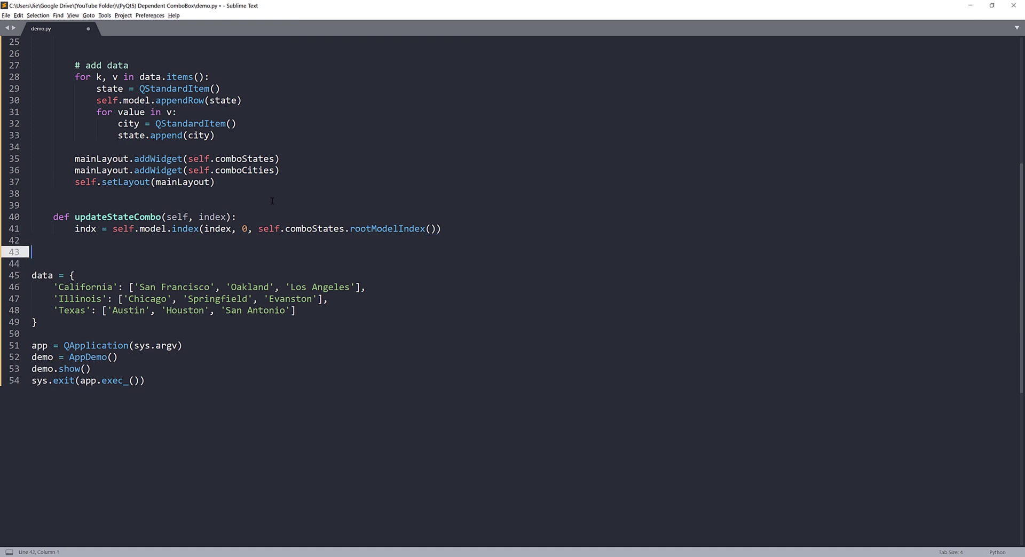
Step: Set comboCities' root model index to indx and reset its current index to 0
{"action": "type", "text": "self."}
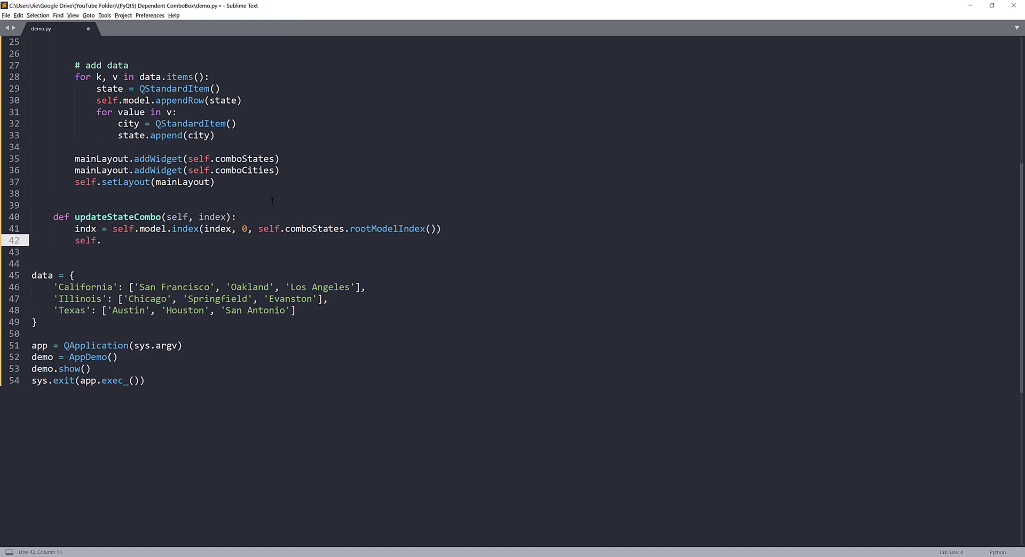
{"action": "type", "text": "comboCities"}
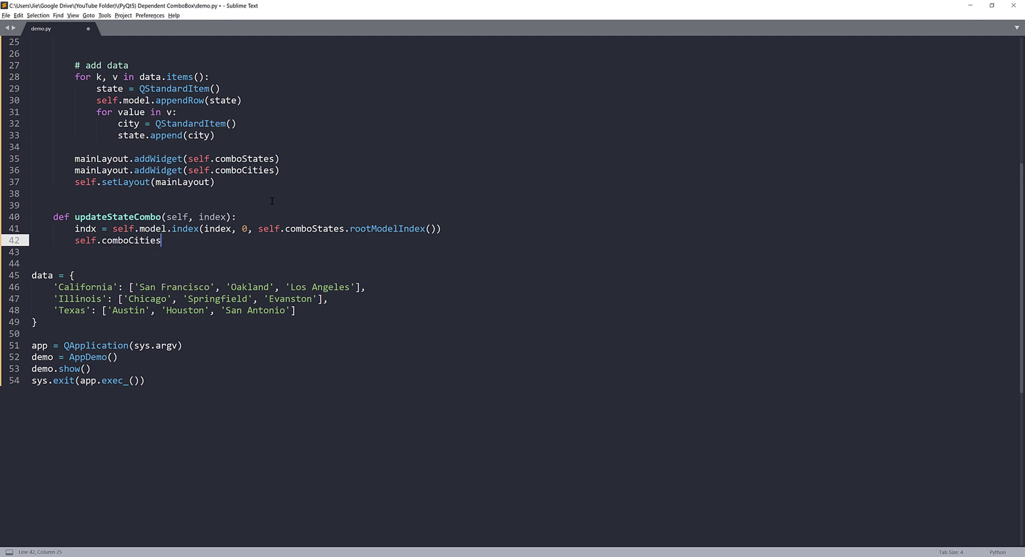
{"action": "type", "text": ".set"}
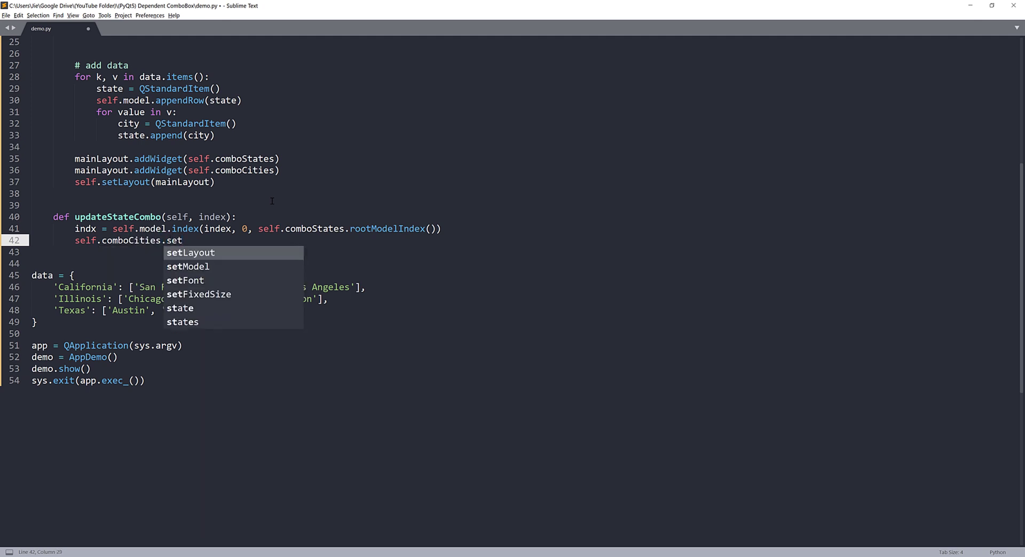
{"action": "type", "text": "R"}
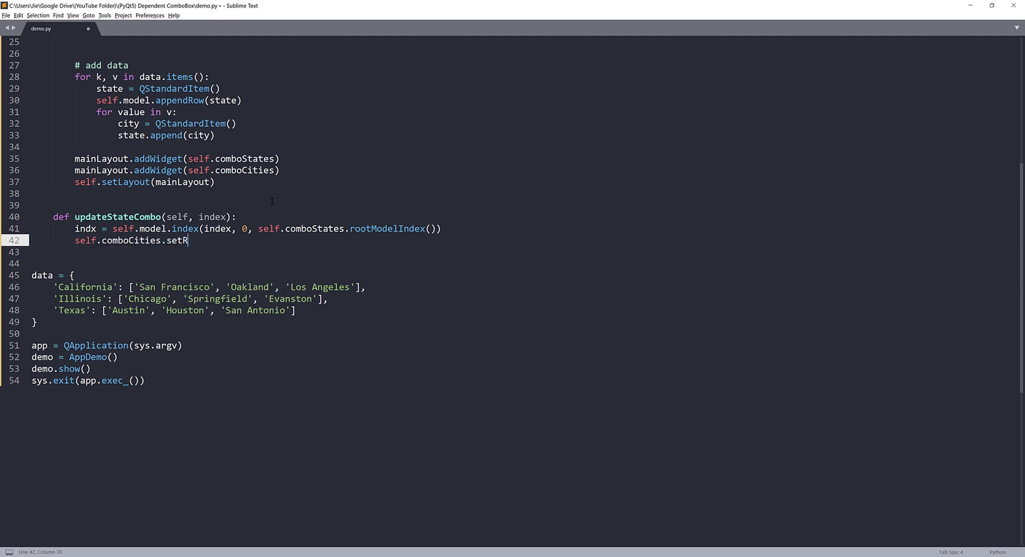
{"action": "type", "text": "ootModelIndex(indx"}
{"action": "type", "text": "s"}
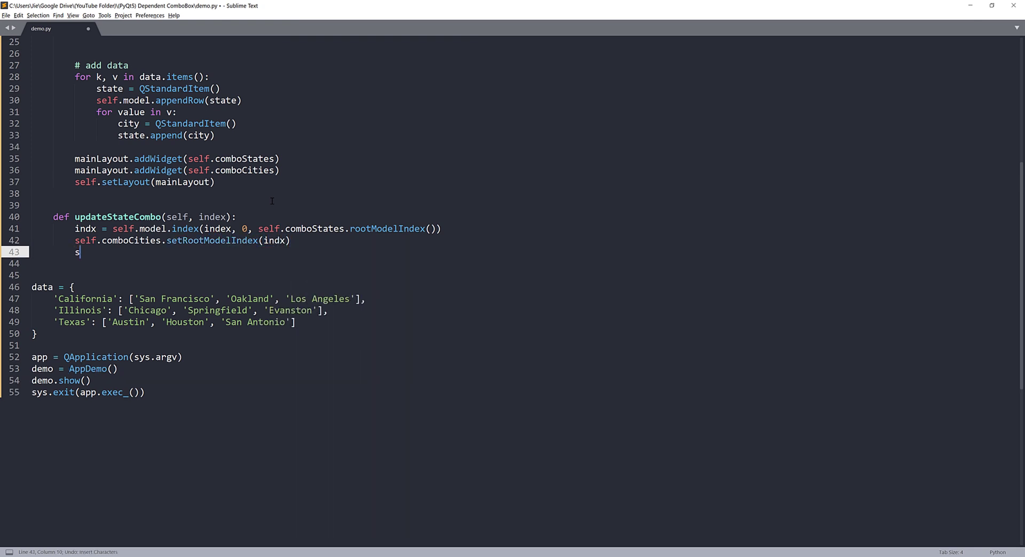
{"action": "type", "text": "elf"}
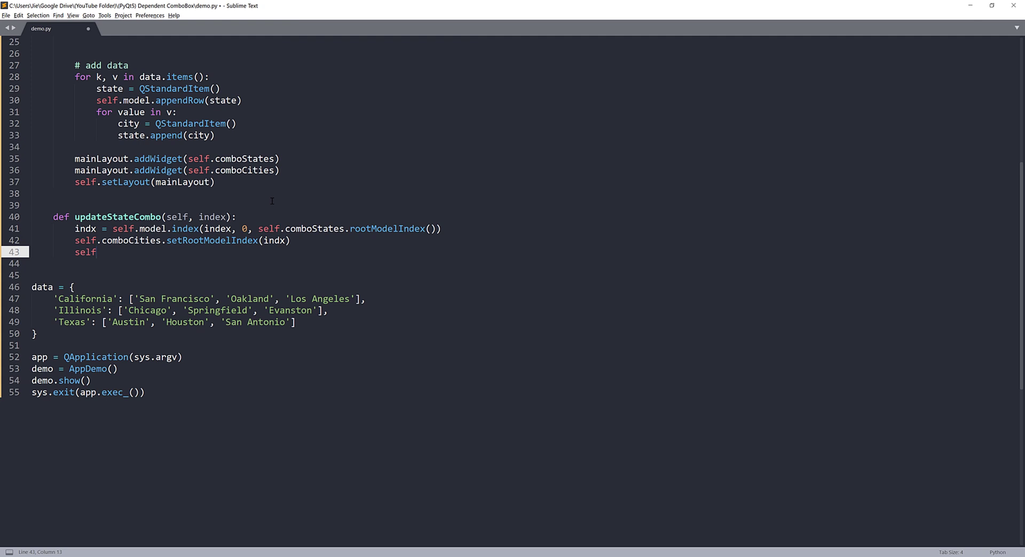
{"action": "type", "text": "."}
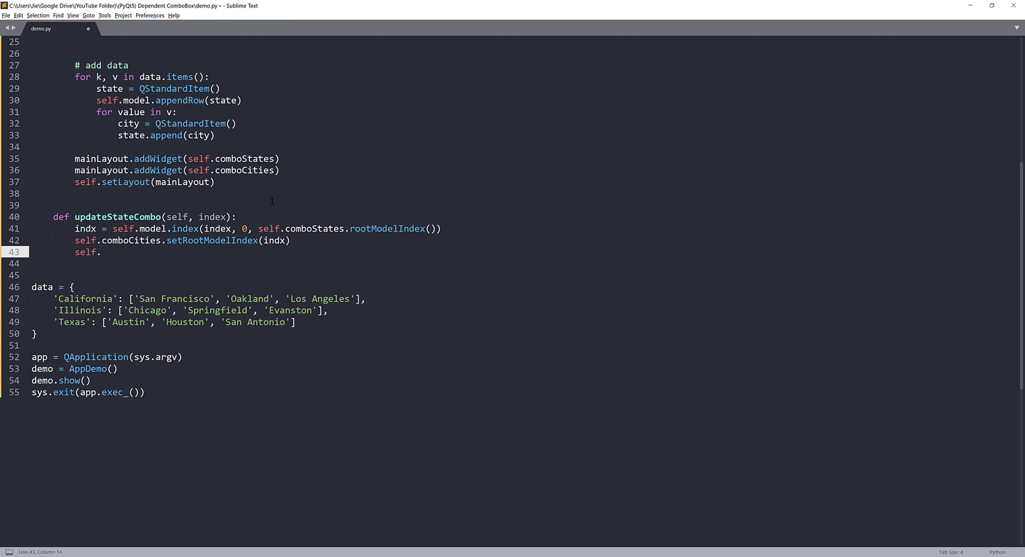
{"action": "type", "text": "comboCities"}
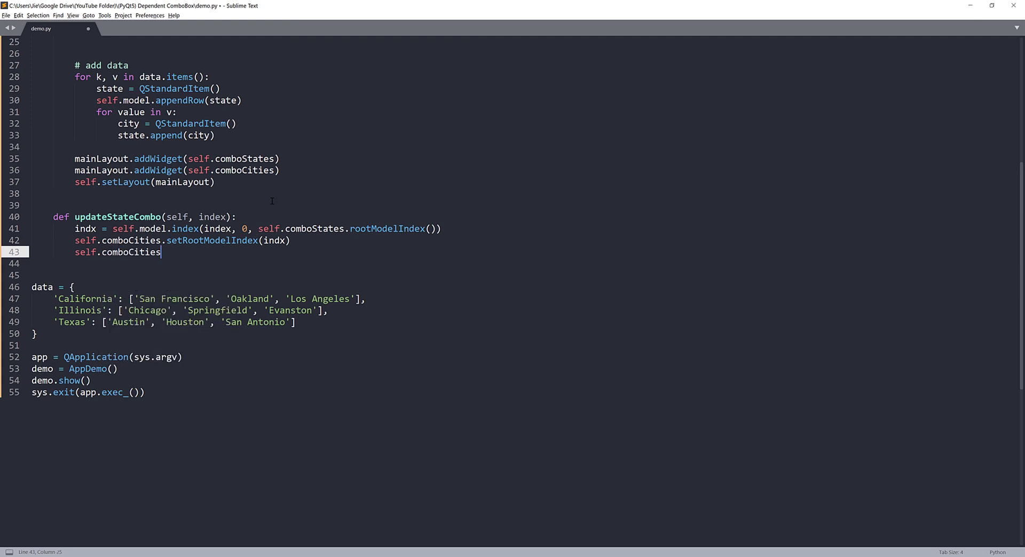
{"action": "type", "text": ".setCurrent"}
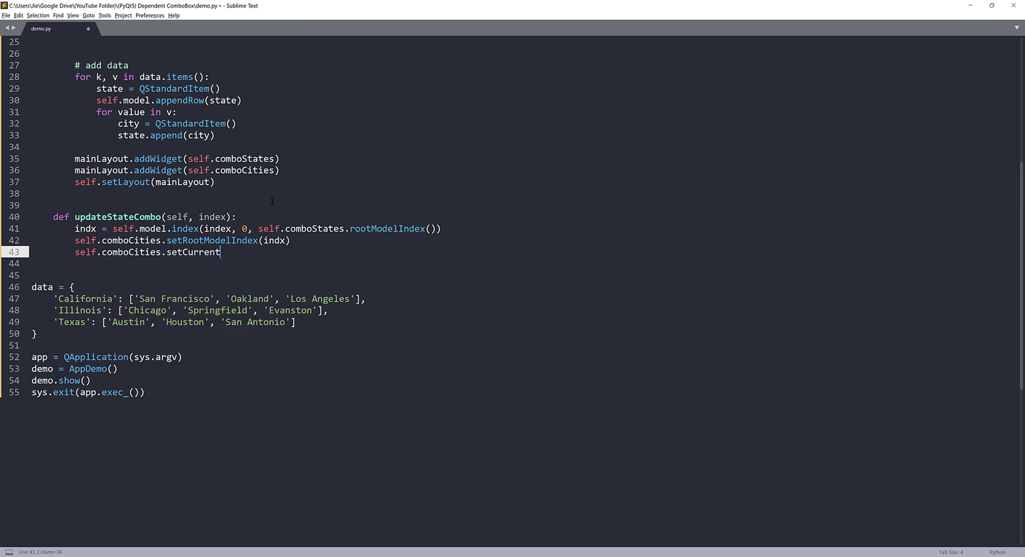
{"action": "type", "text": "Index(0)"}
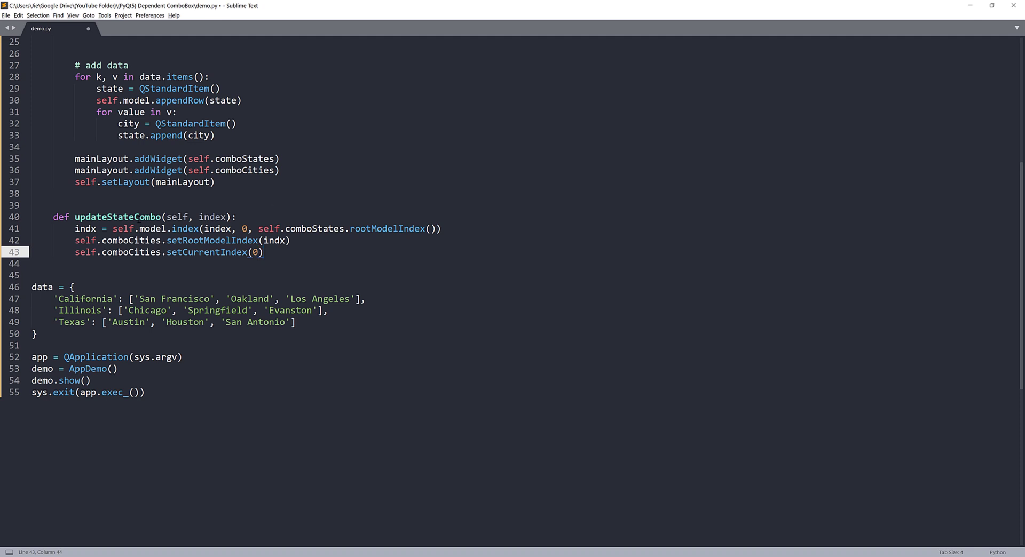
{"action": "double_click", "coordinate": [118, 217]}
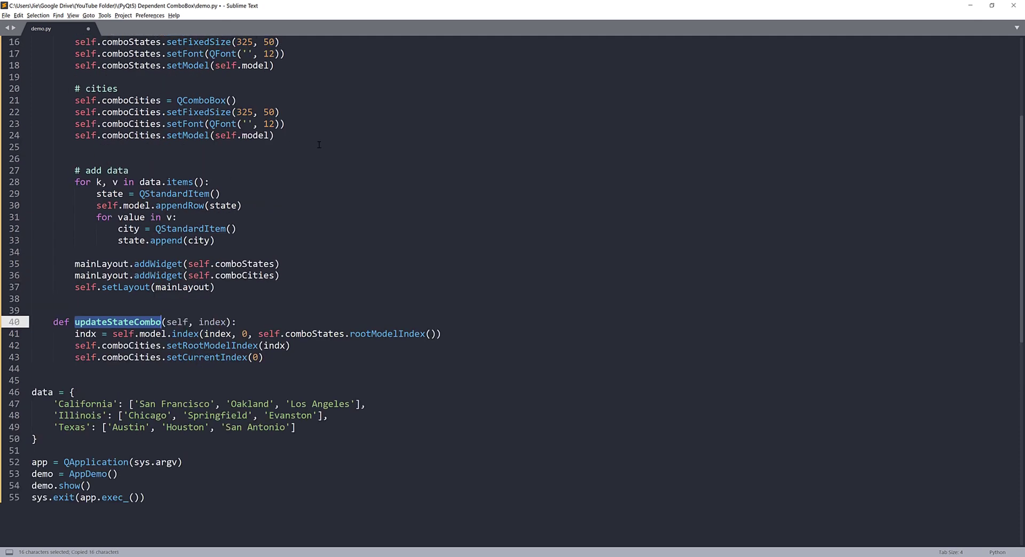
Step: Connect comboStates.currentIndexChanged to self.updateStateCombo and add an initial updateStateCombo(0) call
{"action": "key", "text": "enter"}
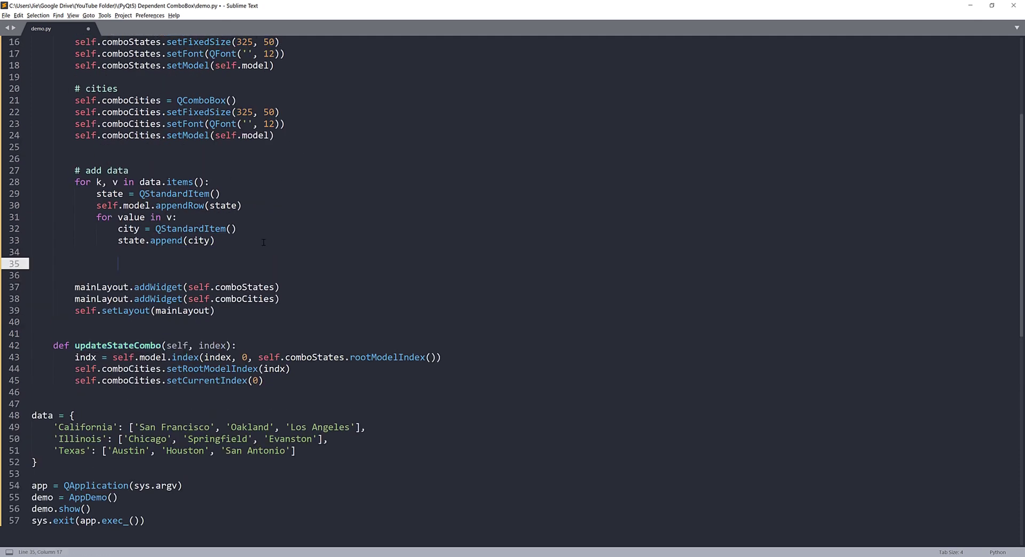
{"action": "type", "text": "self.comboStates.c"}
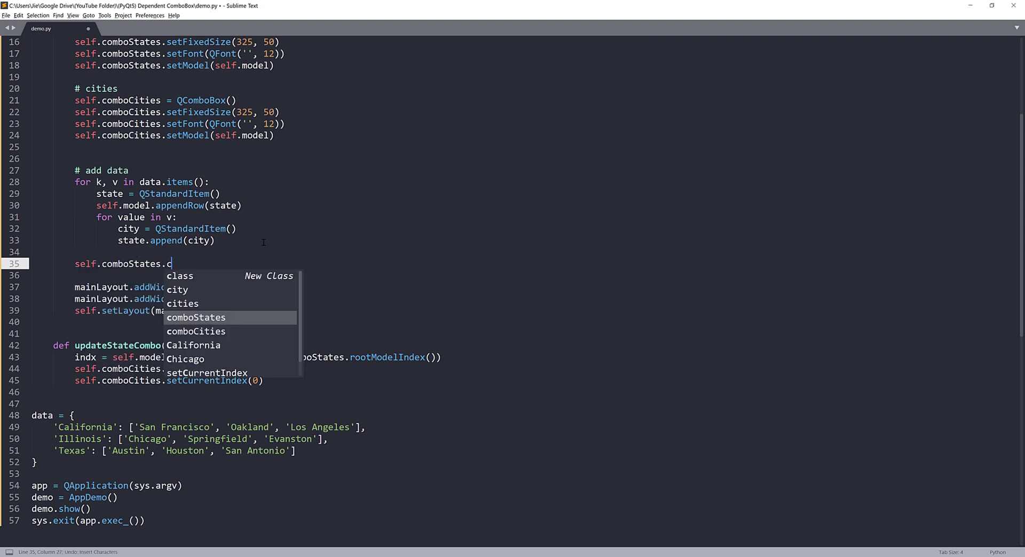
{"action": "type", "text": "urrentIndex"}
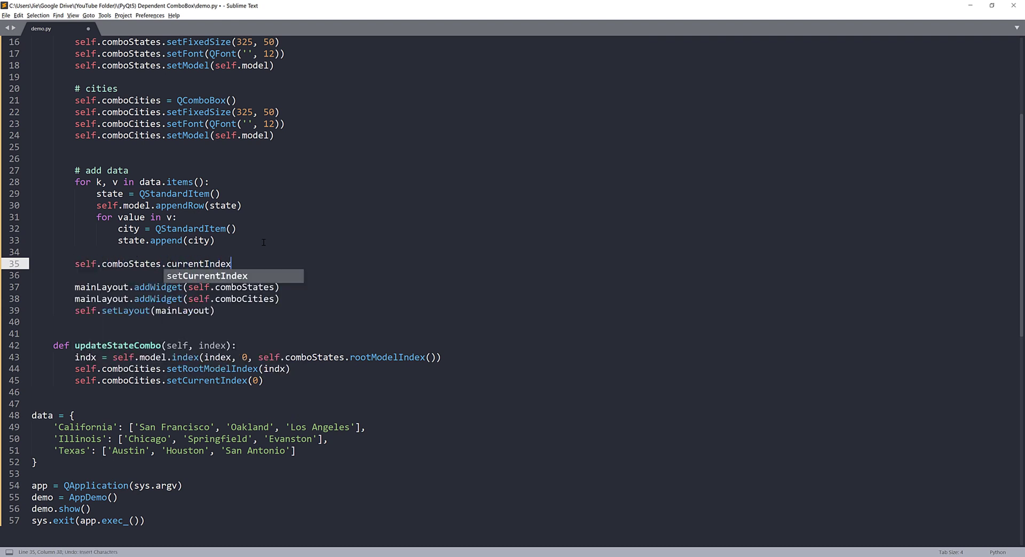
{"action": "type", "text": "Changed."}
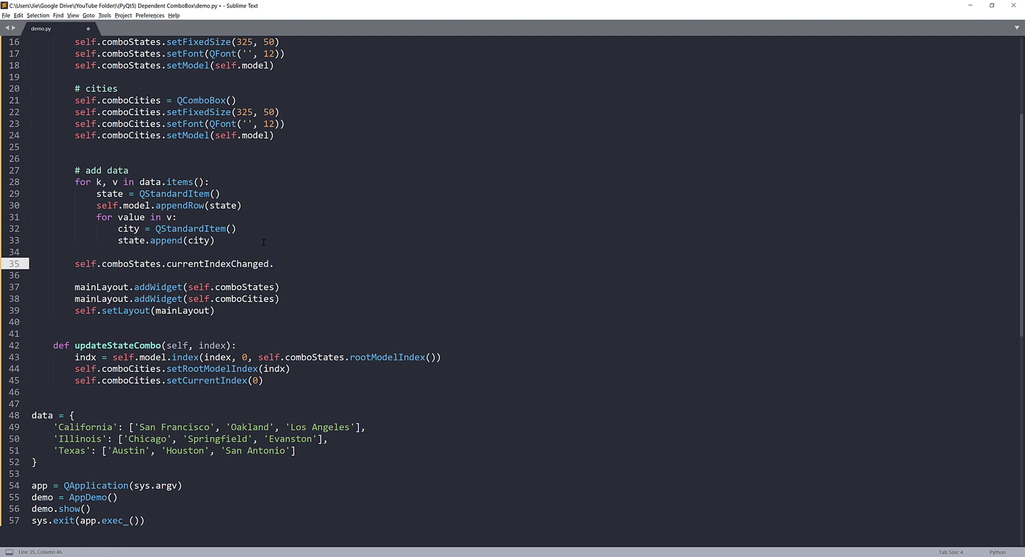
{"action": "type", "text": "connect()"}
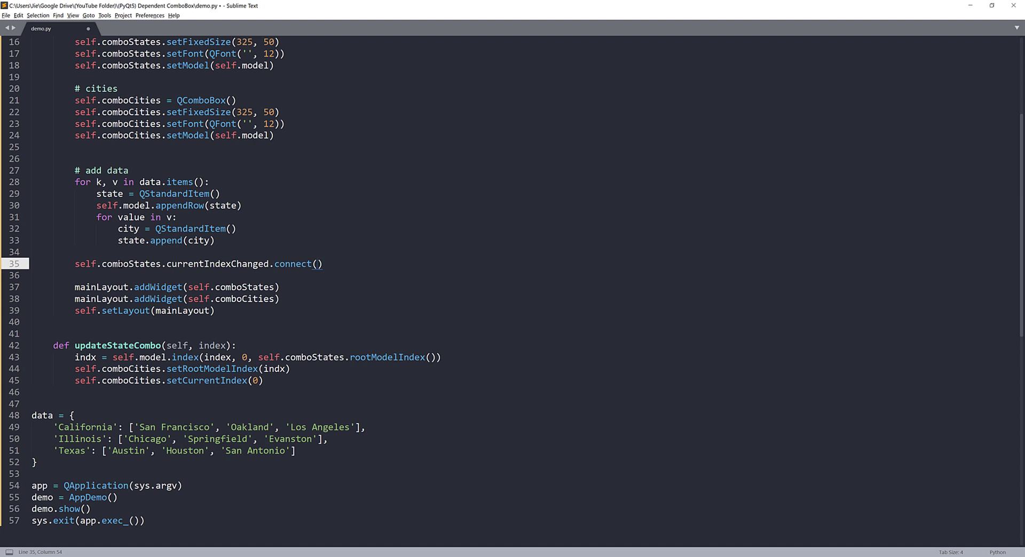
{"action": "left_click", "coordinate": [316, 263]}
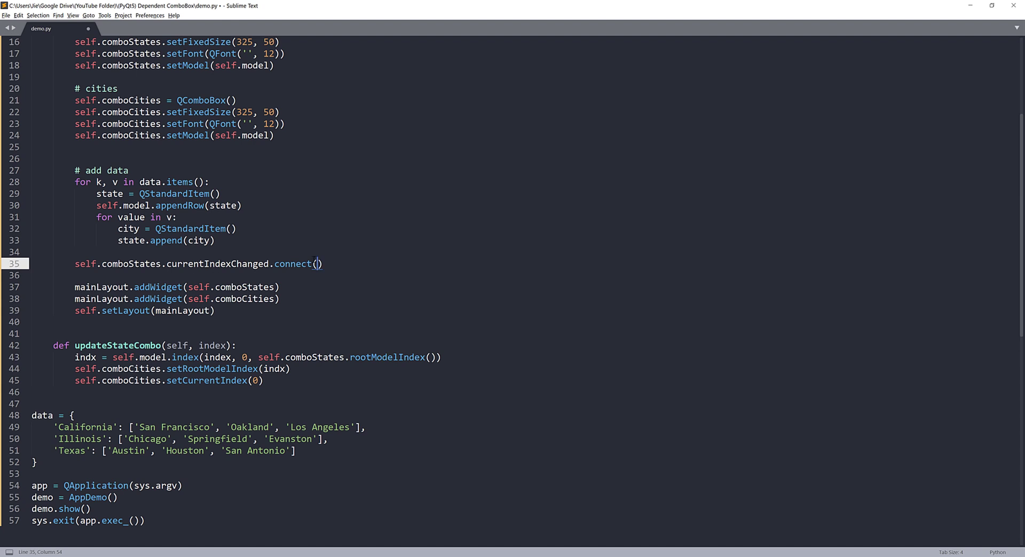
{"action": "mouse_move", "coordinate": [355, 275]}
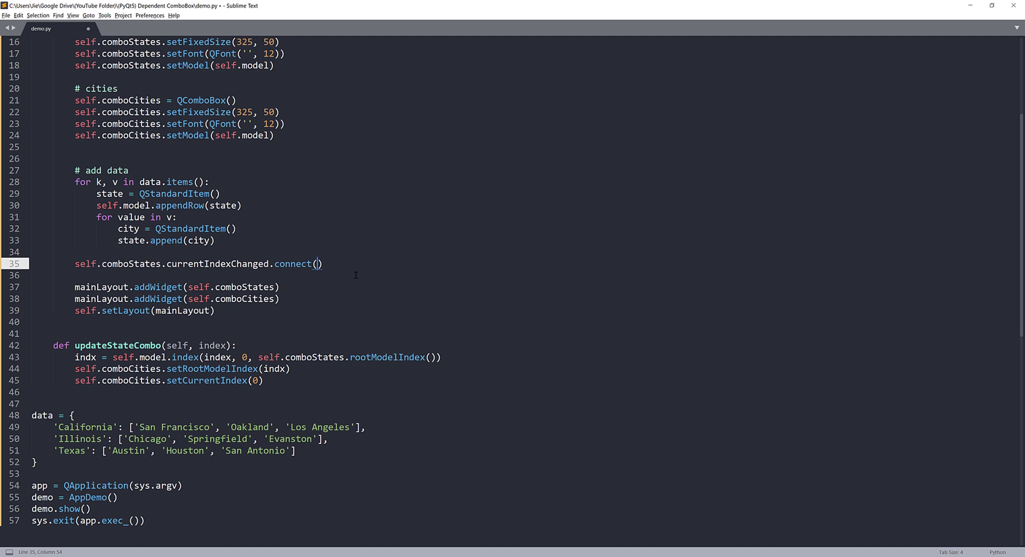
{"action": "type", "text": "self."}
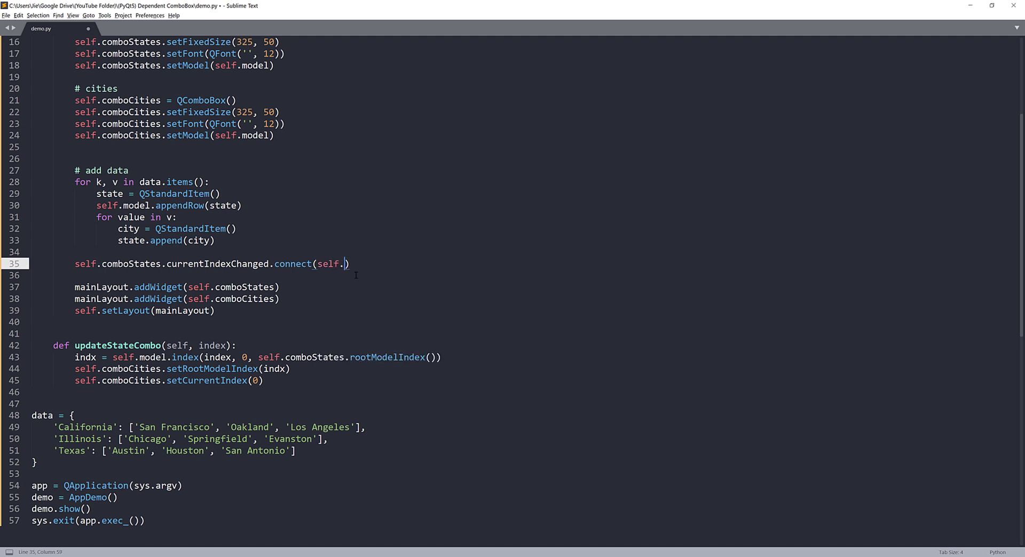
{"action": "type", "text": "updateStateCombo"}
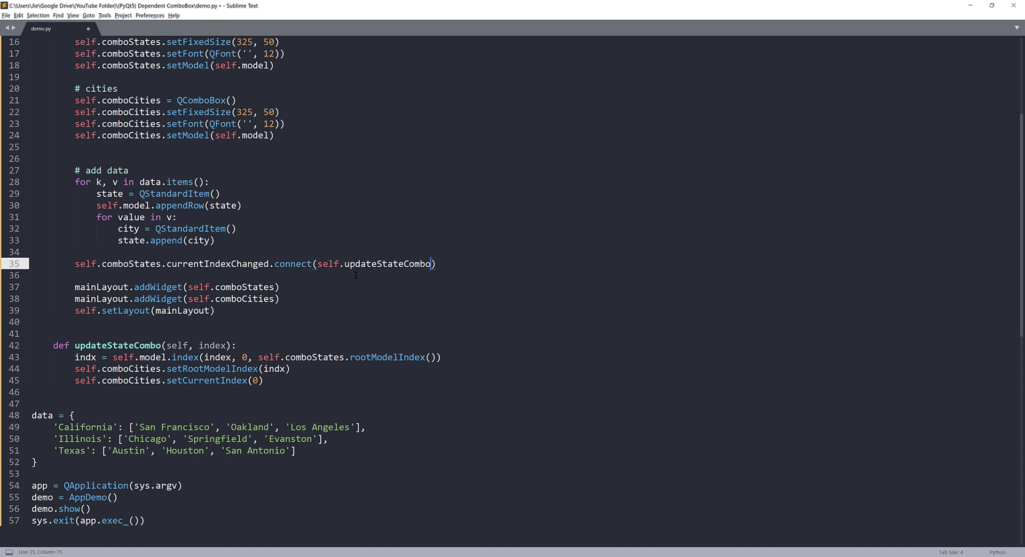
{"action": "type", "text": "self.update"}
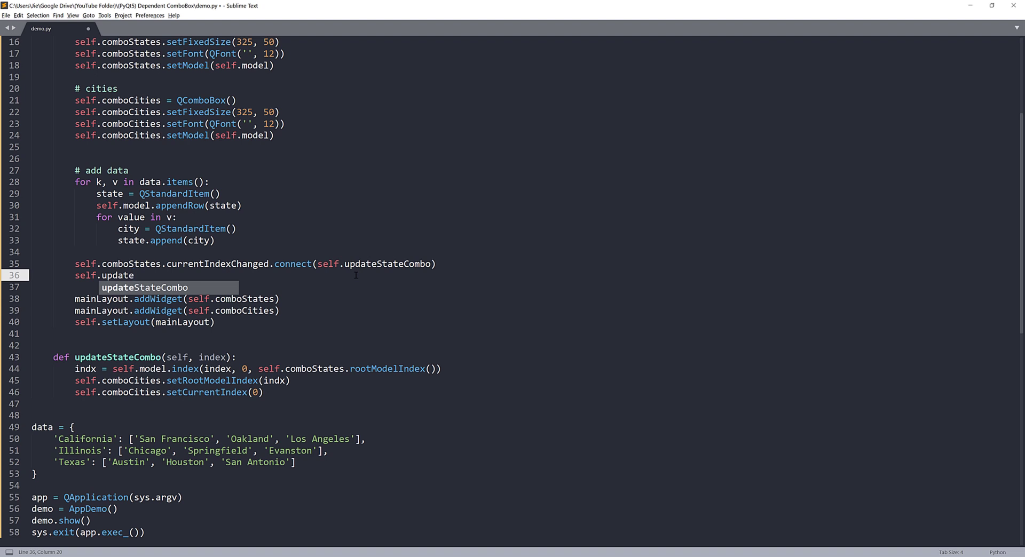
{"action": "type", "text": "stateCombo(0"}
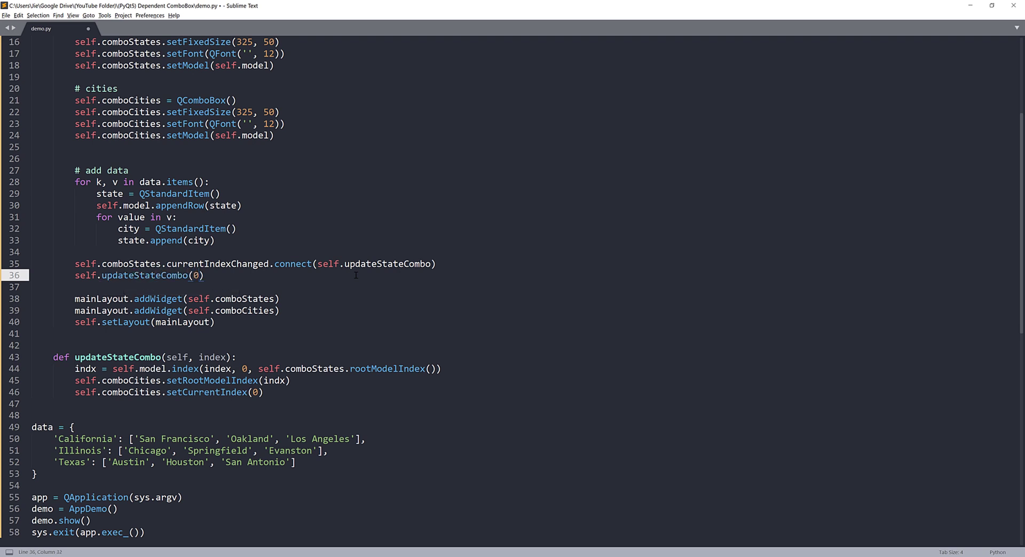
{"action": "key", "text": "ctrl+s"}
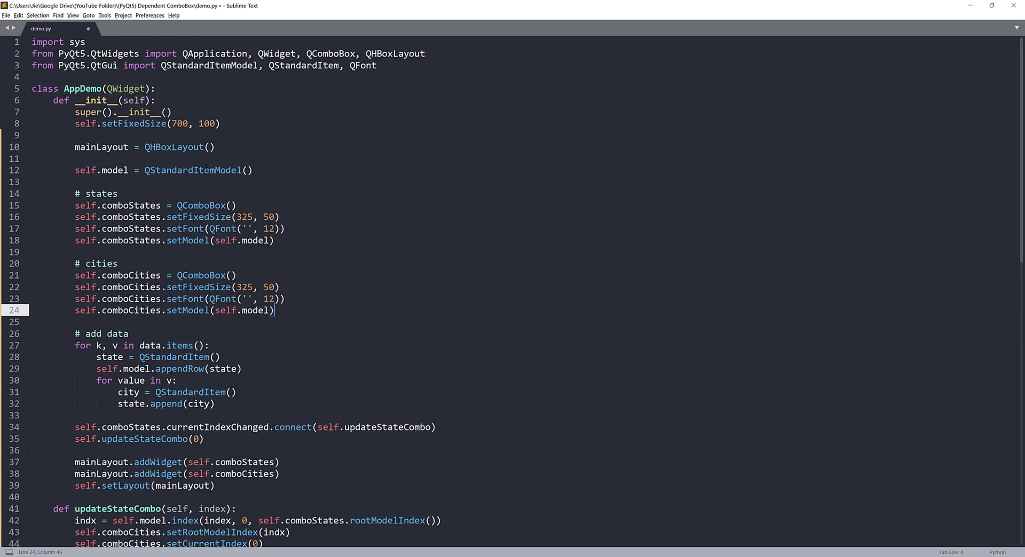
Step: Switch to state.appendRow(city), run the script, and close the empty-box window
{"action": "scroll", "scroll_direction": "down", "scroll_amount": 3}
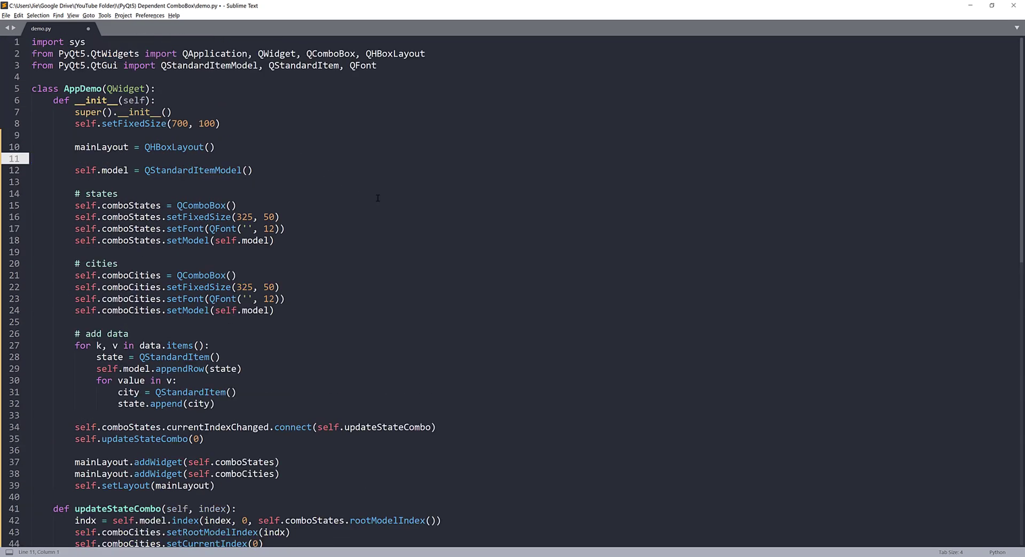
{"action": "key", "text": "ctrl+b"}
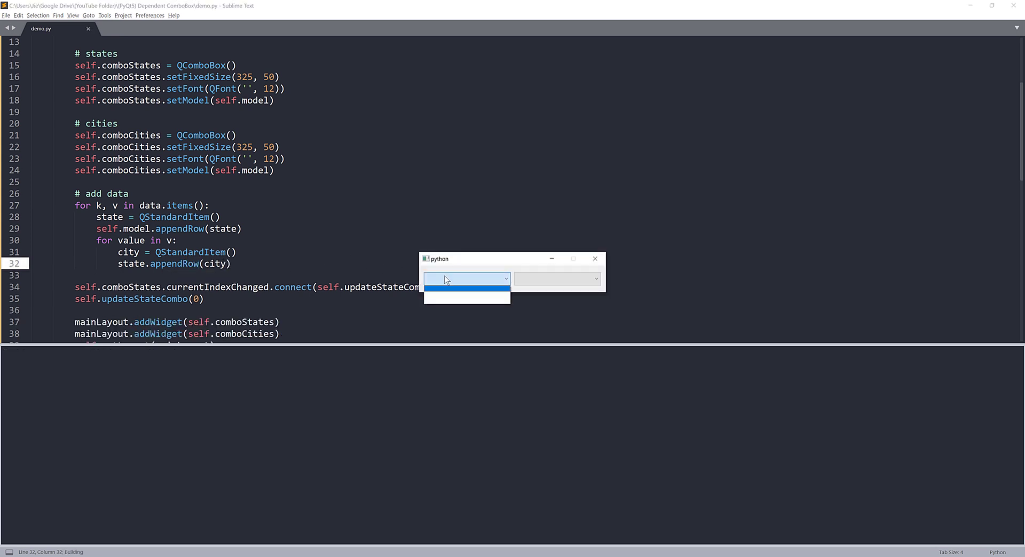
{"action": "mouse_move", "coordinate": [466, 275]}
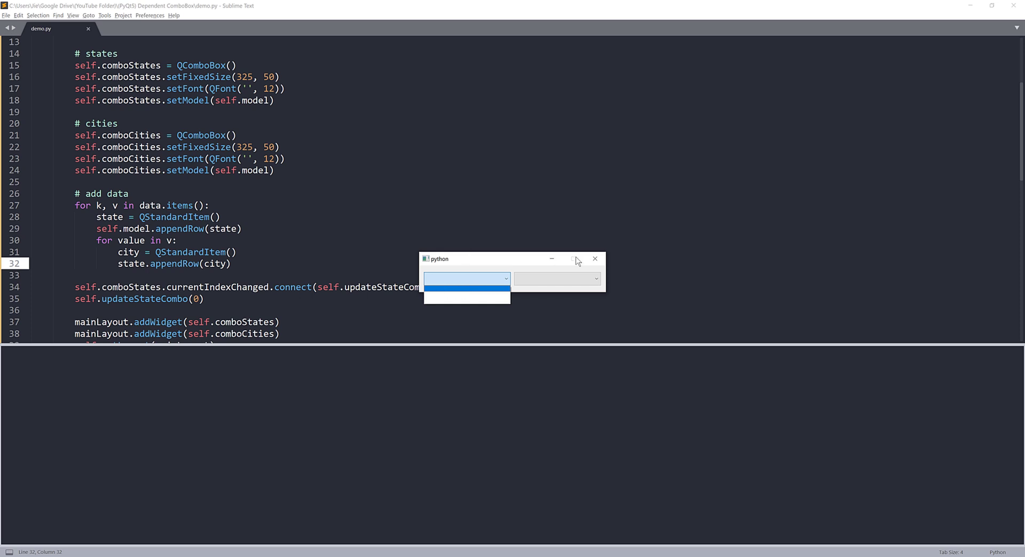
{"action": "left_click", "coordinate": [593, 258]}
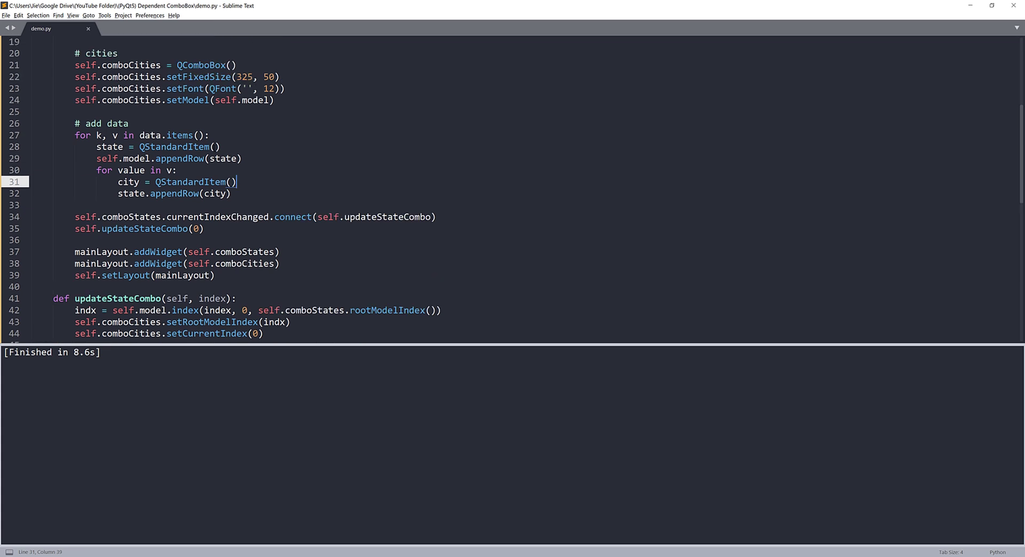
Step: Pass k to the state QStandardItem and value to the city QStandardItem
{"action": "double_click", "coordinate": [174, 146]}
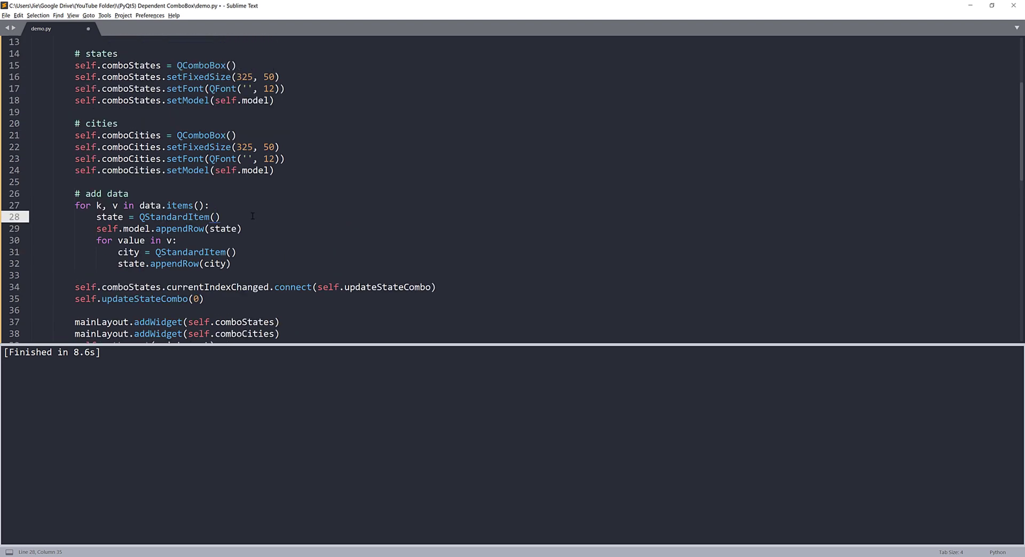
{"action": "type", "text": "k"}
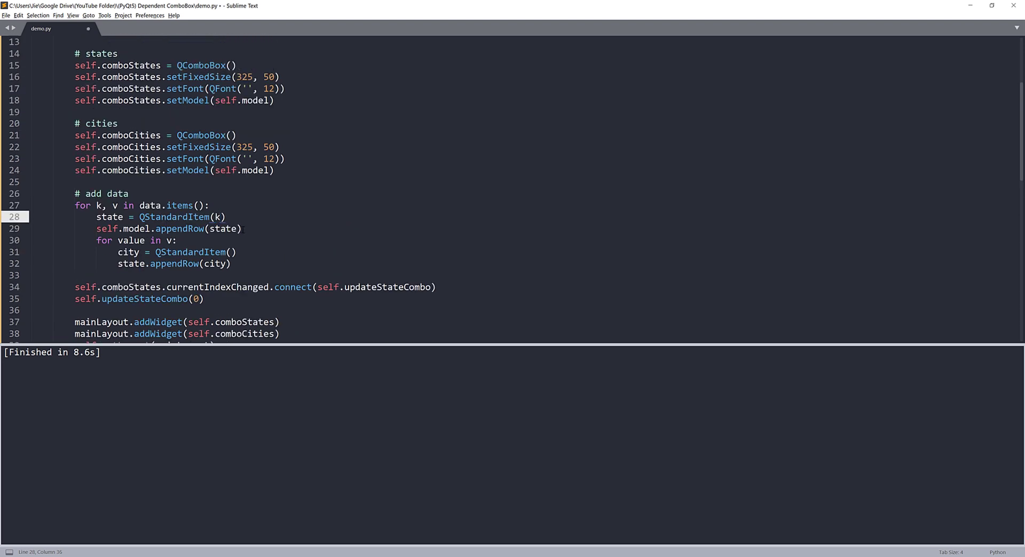
{"action": "type", "text": "value"}
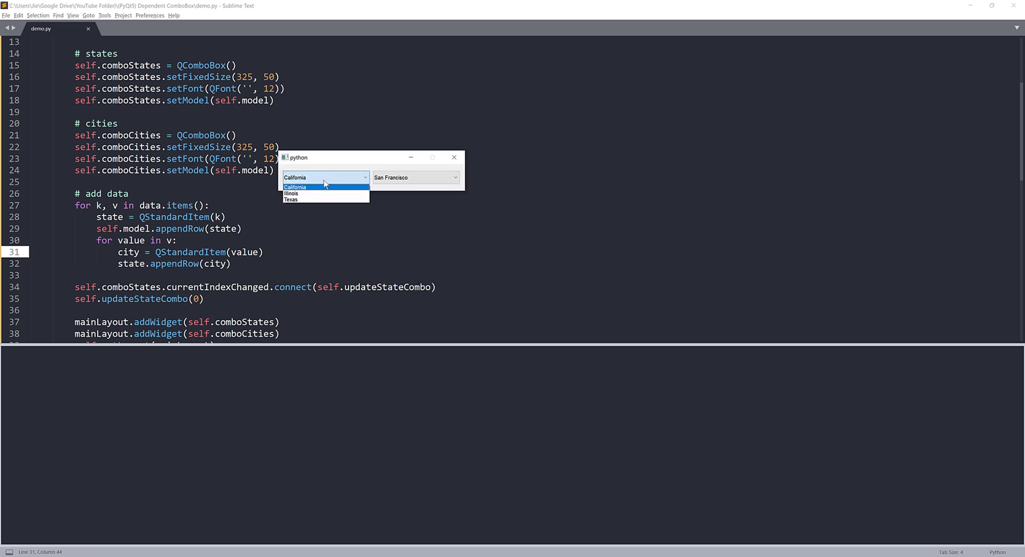
Step: Check California's cities, then switch the state to Illinois and then Texas to verify the city lists
{"action": "left_click", "coordinate": [415, 177]}
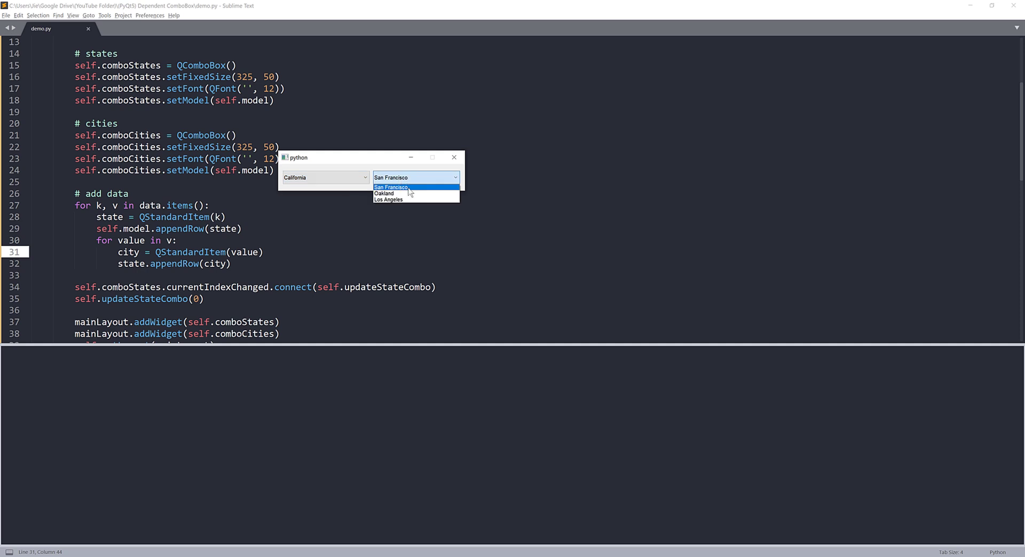
{"action": "left_click", "coordinate": [324, 177]}
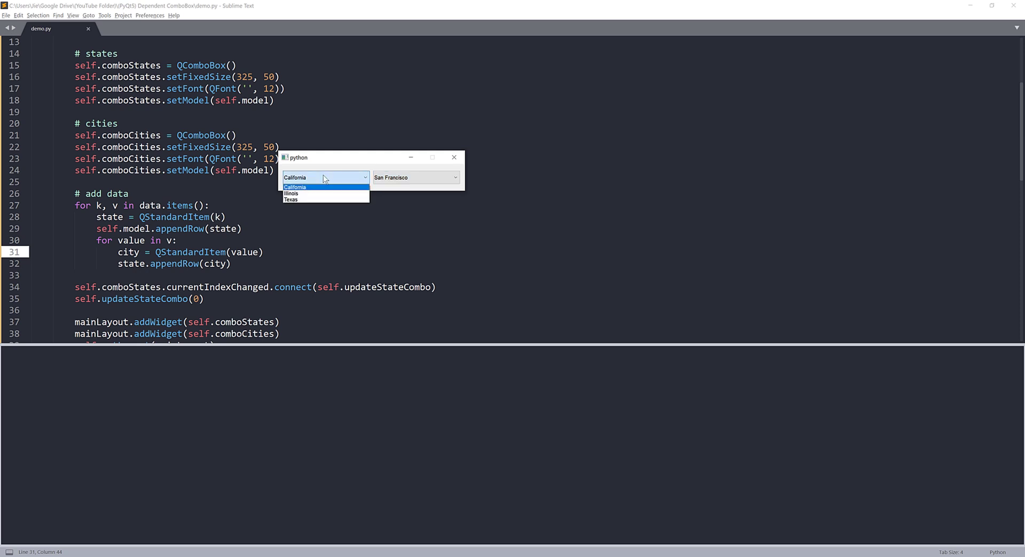
{"action": "left_click", "coordinate": [291, 193]}
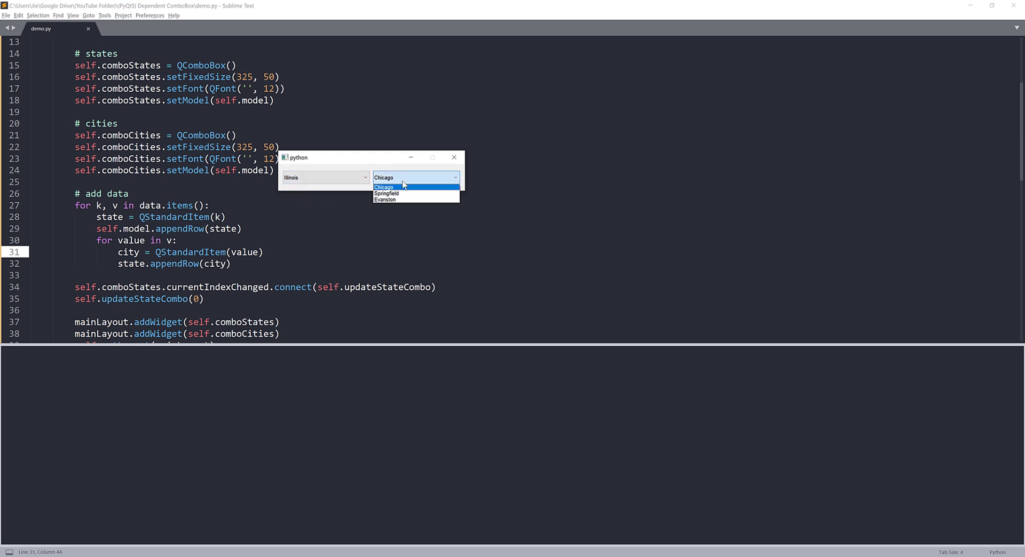
{"action": "mouse_move", "coordinate": [408, 190]}
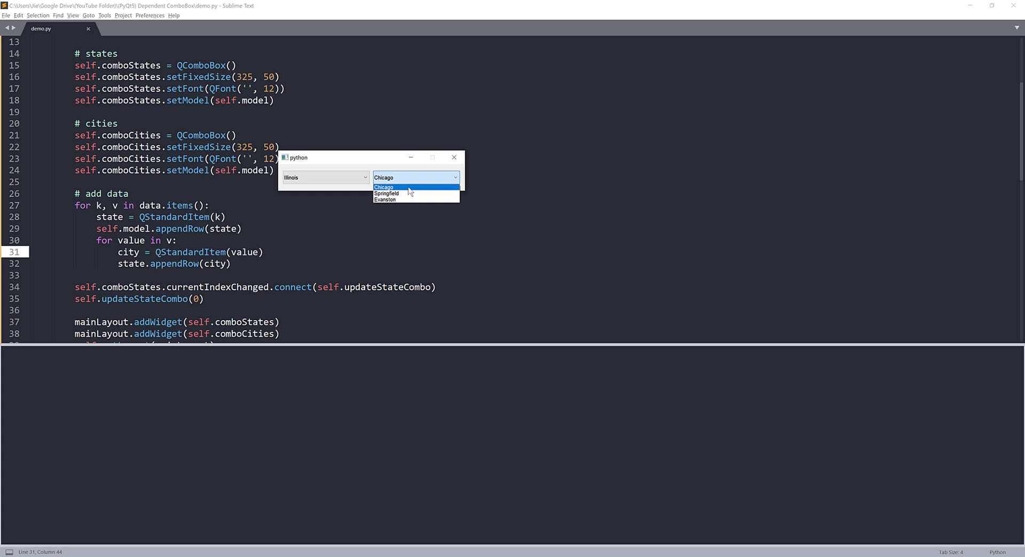
{"action": "mouse_move", "coordinate": [385, 193]}
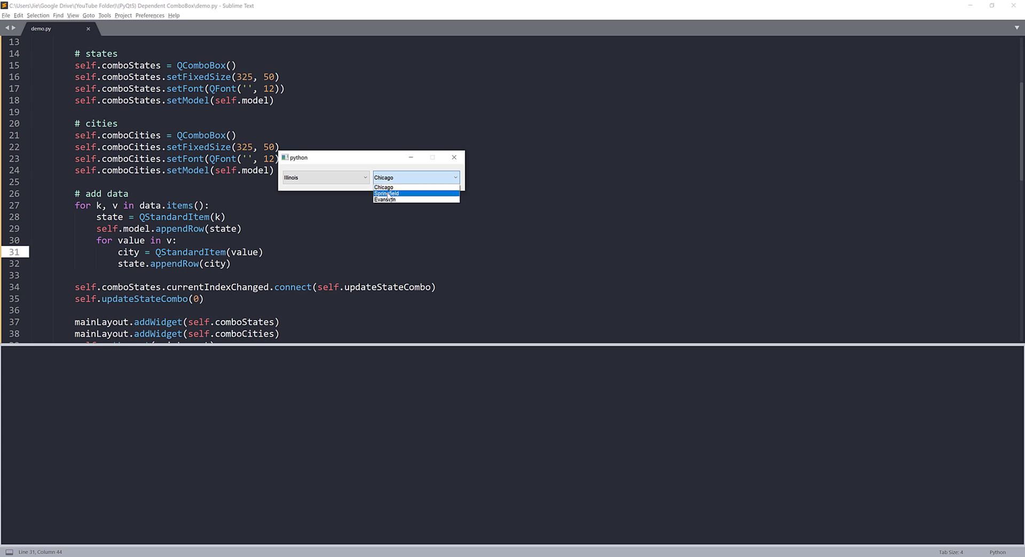
{"action": "mouse_move", "coordinate": [388, 201]}
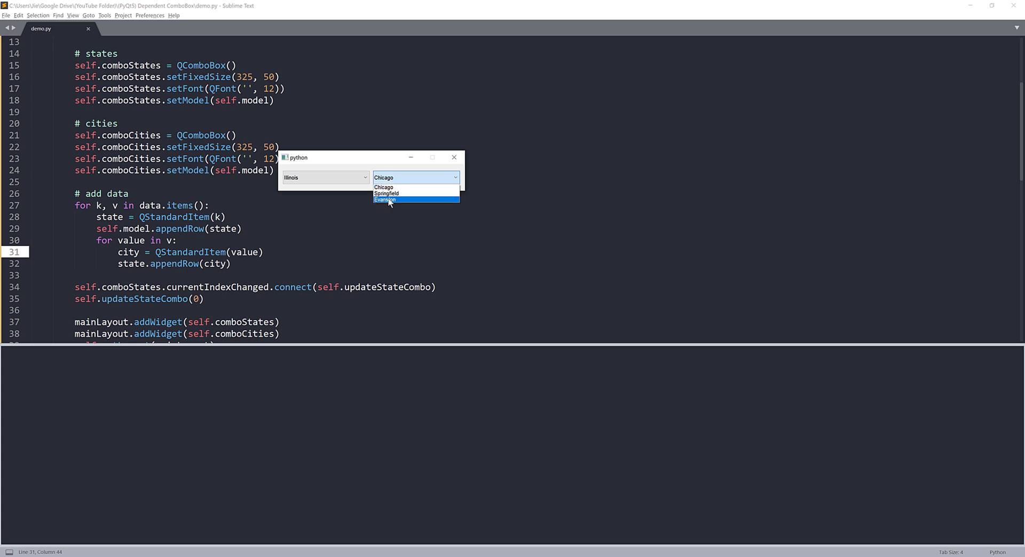
{"action": "left_click", "coordinate": [323, 177]}
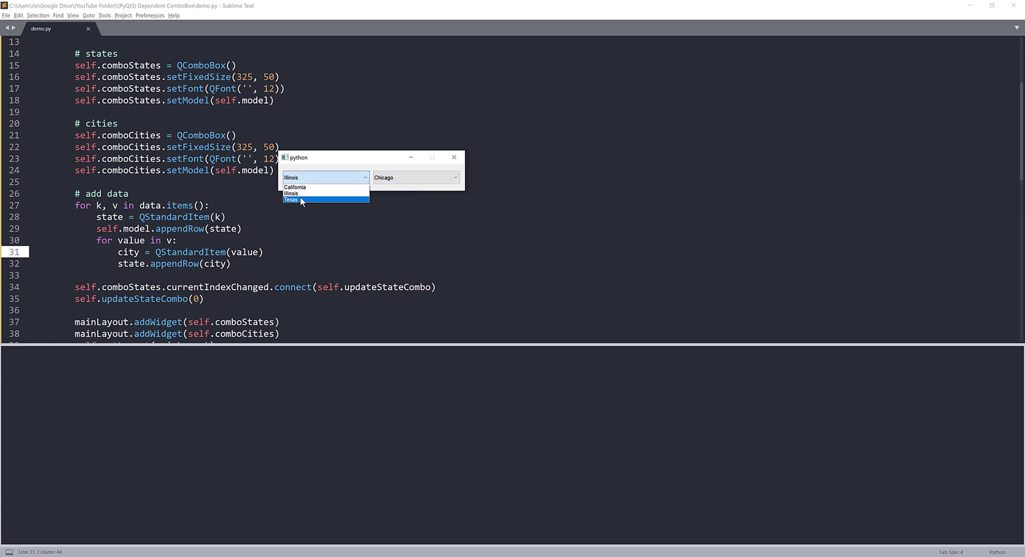
{"action": "left_click", "coordinate": [291, 200]}
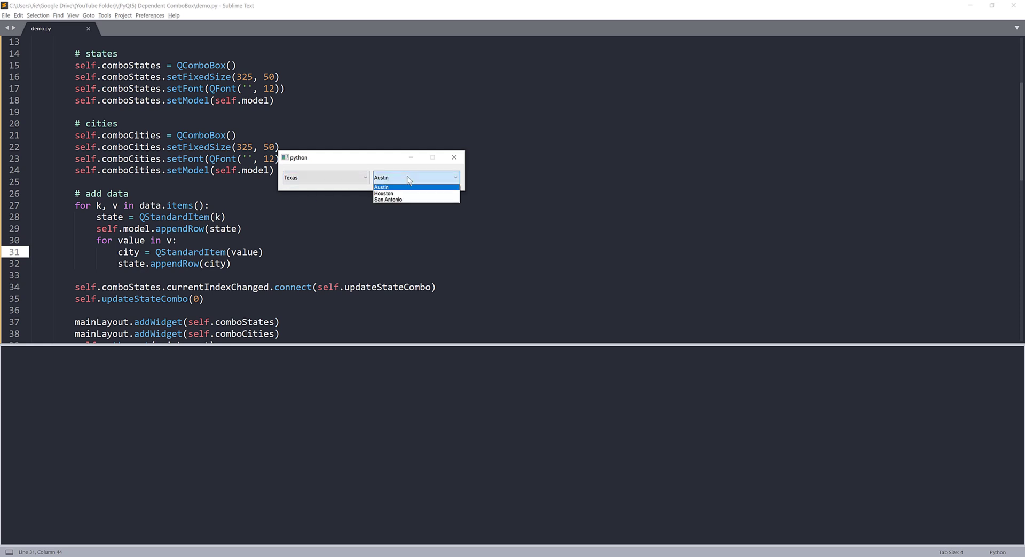